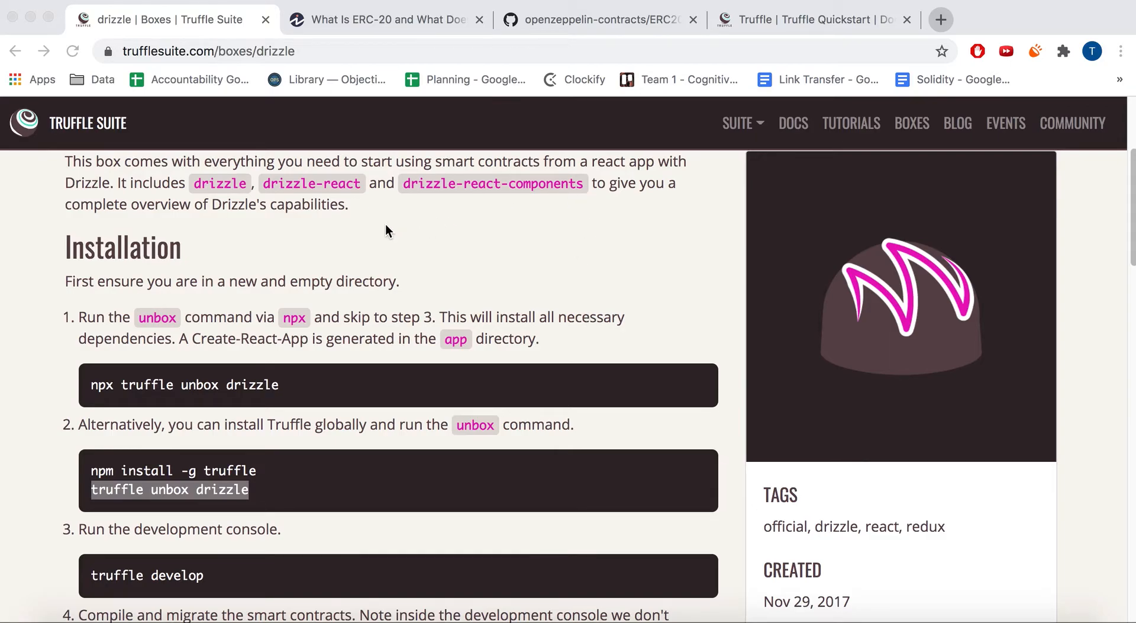
# Step: Scroll through the Truffle drizzle box instructions while Truffle 5.1.67 installs globally
pyautogui.scroll(-3)
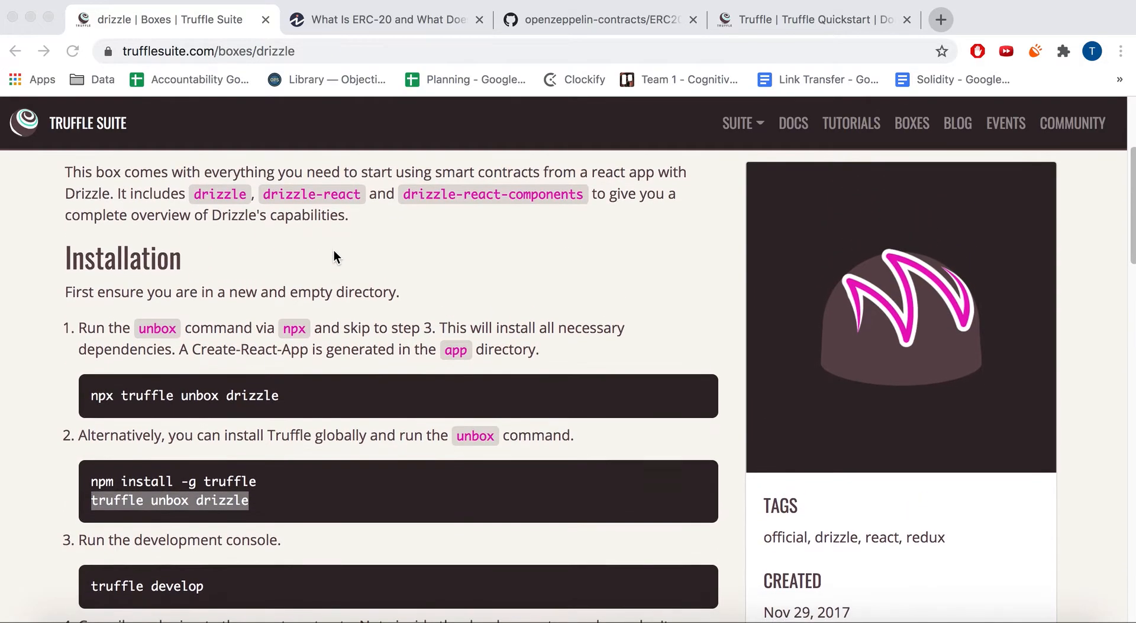
pyautogui.scroll(-3)
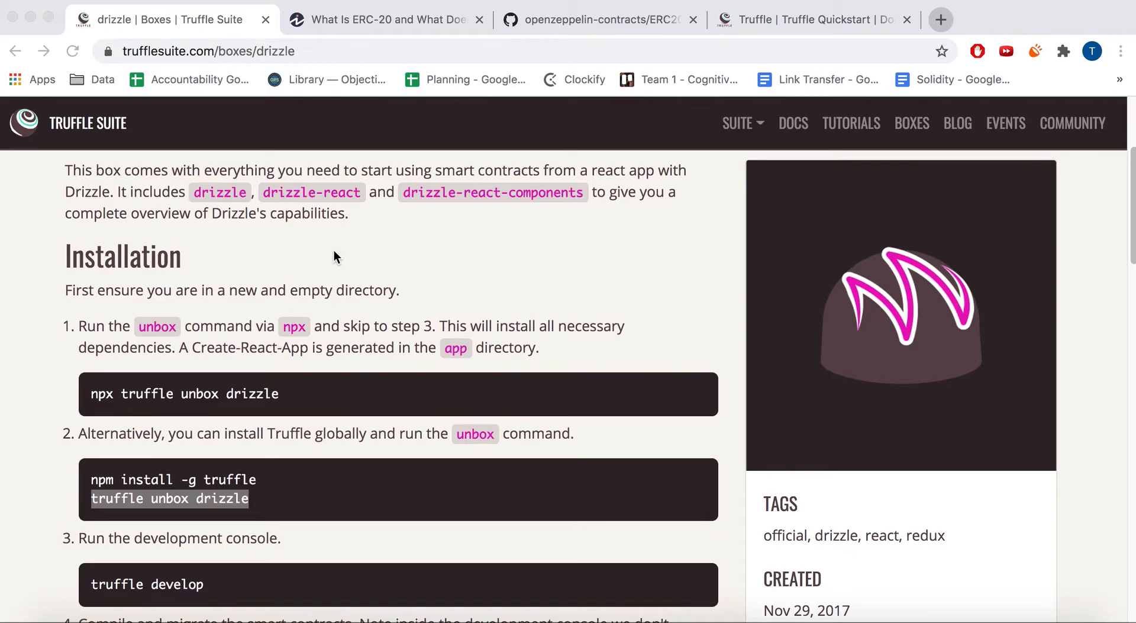
pyautogui.scroll(-3)
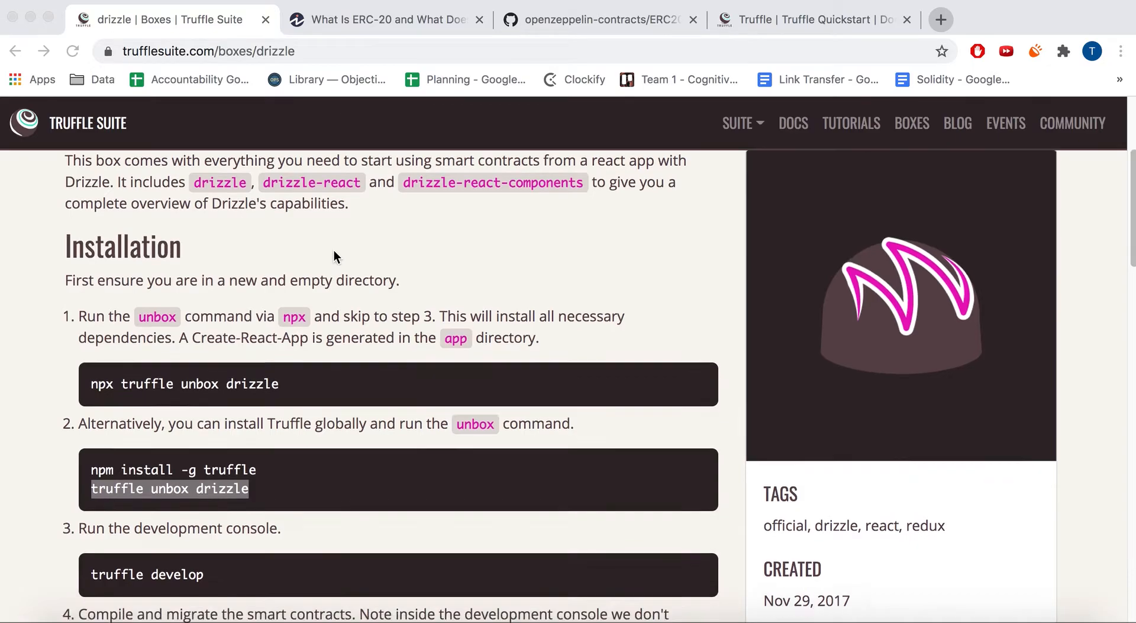
pyautogui.scroll(-3)
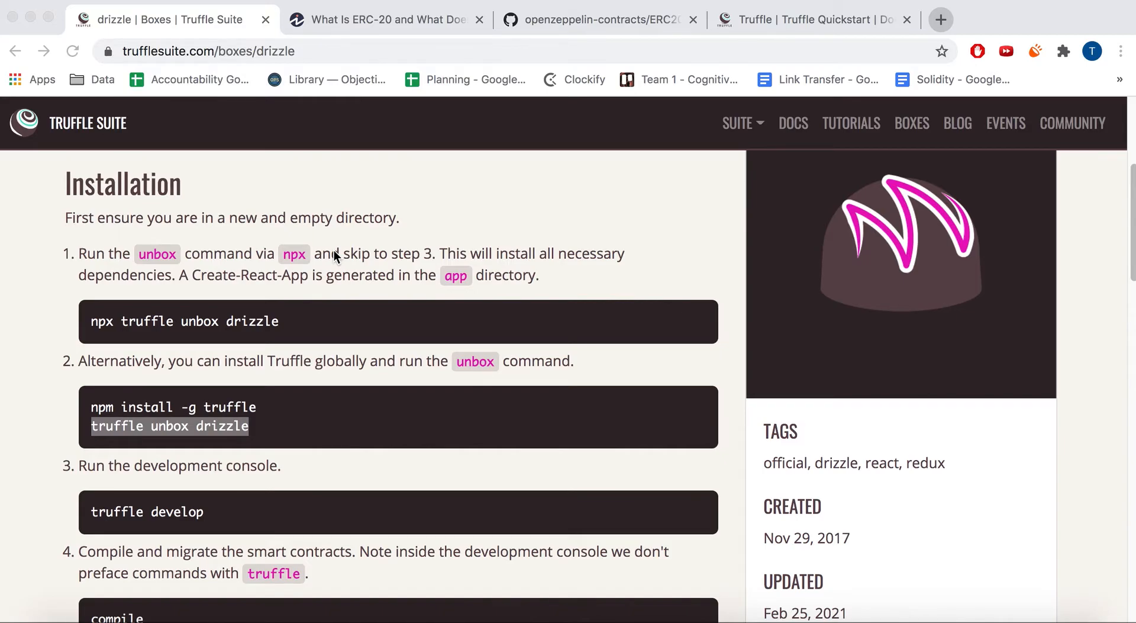
pyautogui.scroll(-3)
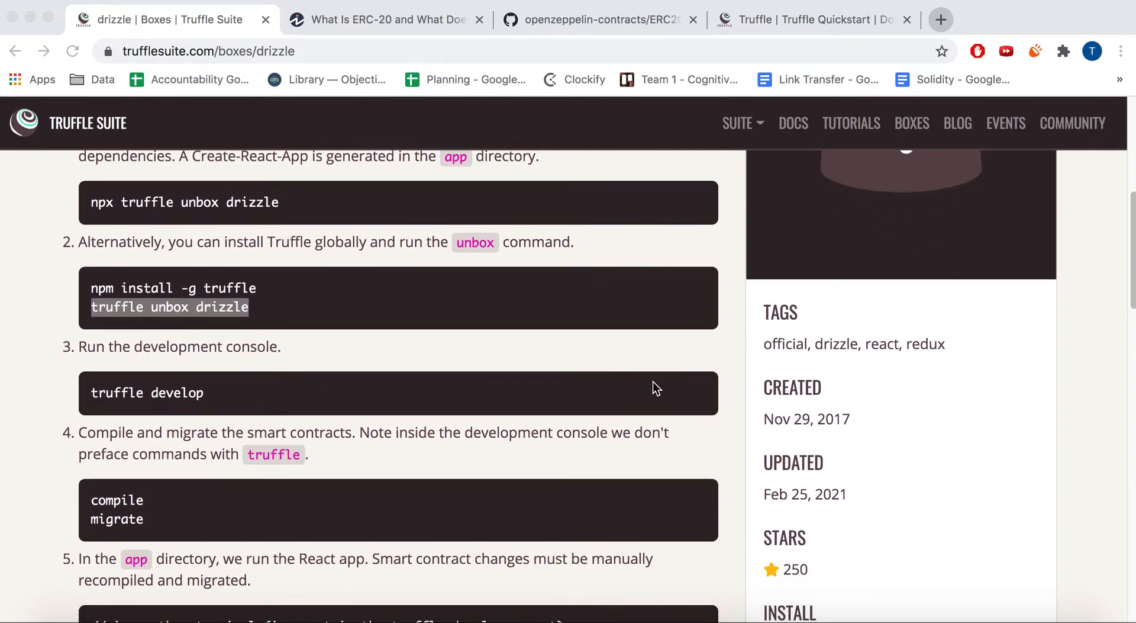
pyautogui.scroll(-3)
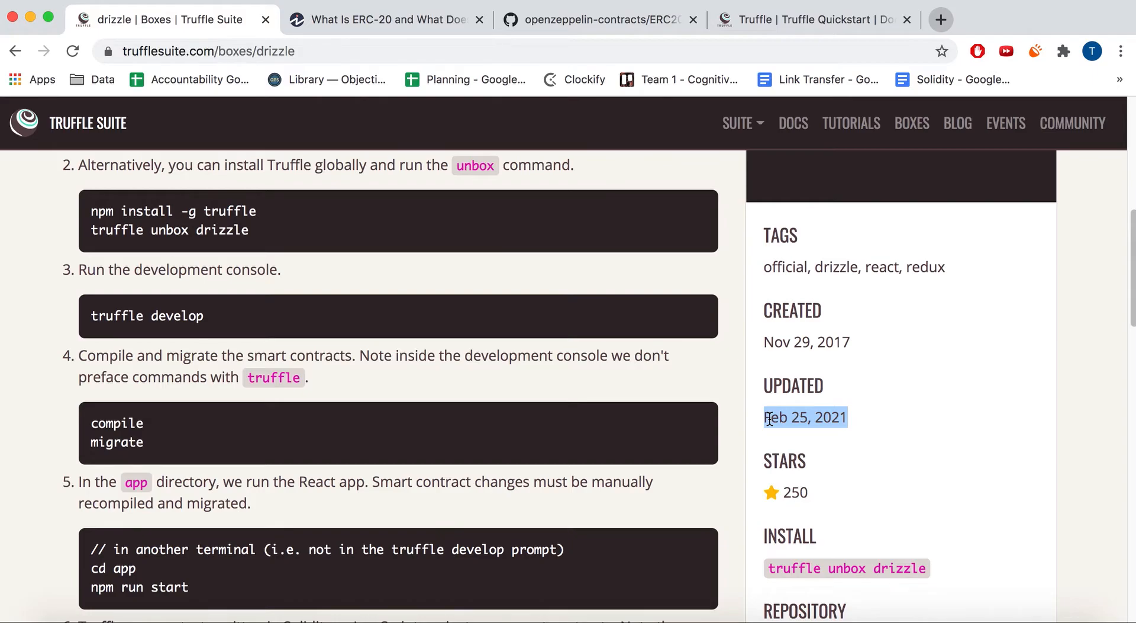
pyautogui.scroll(3)
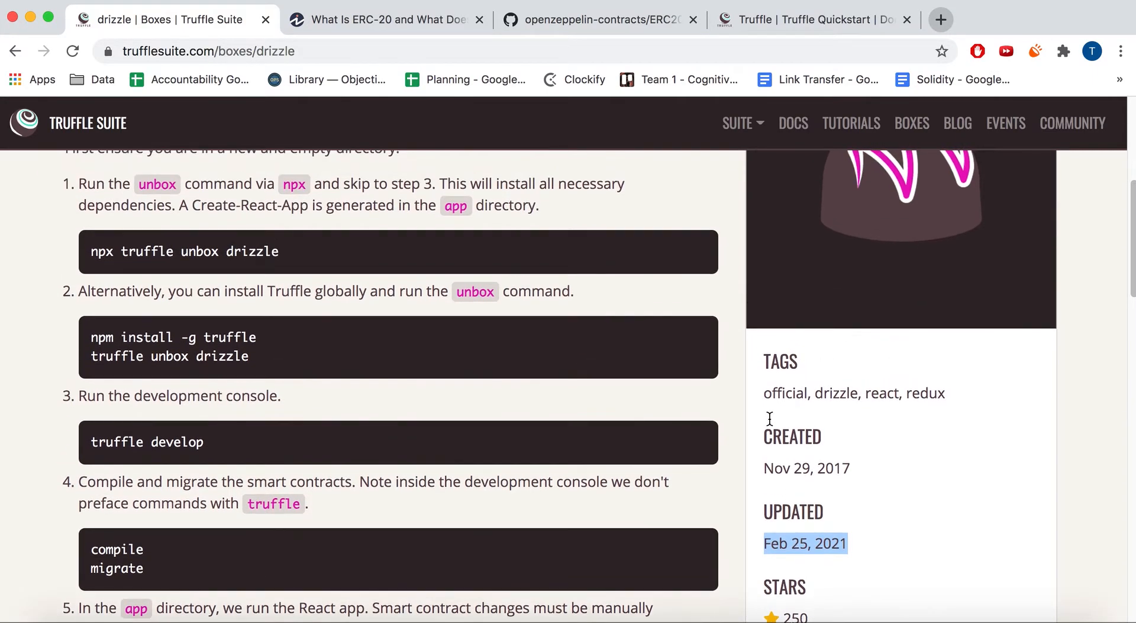
pyautogui.scroll(-3)
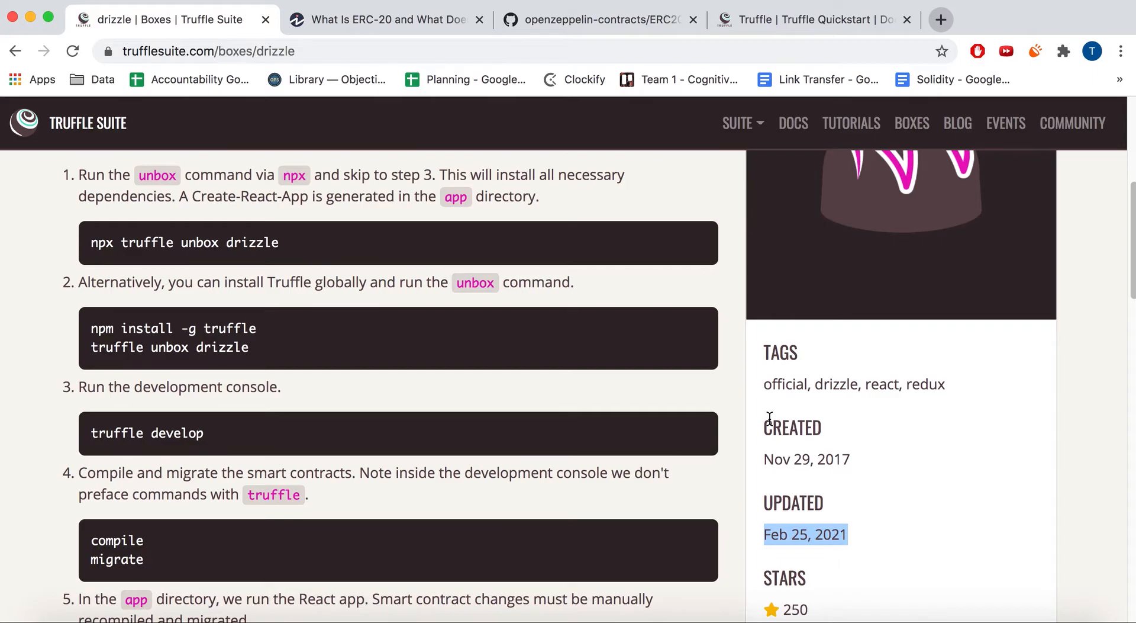
pyautogui.moveTo(722, 388)
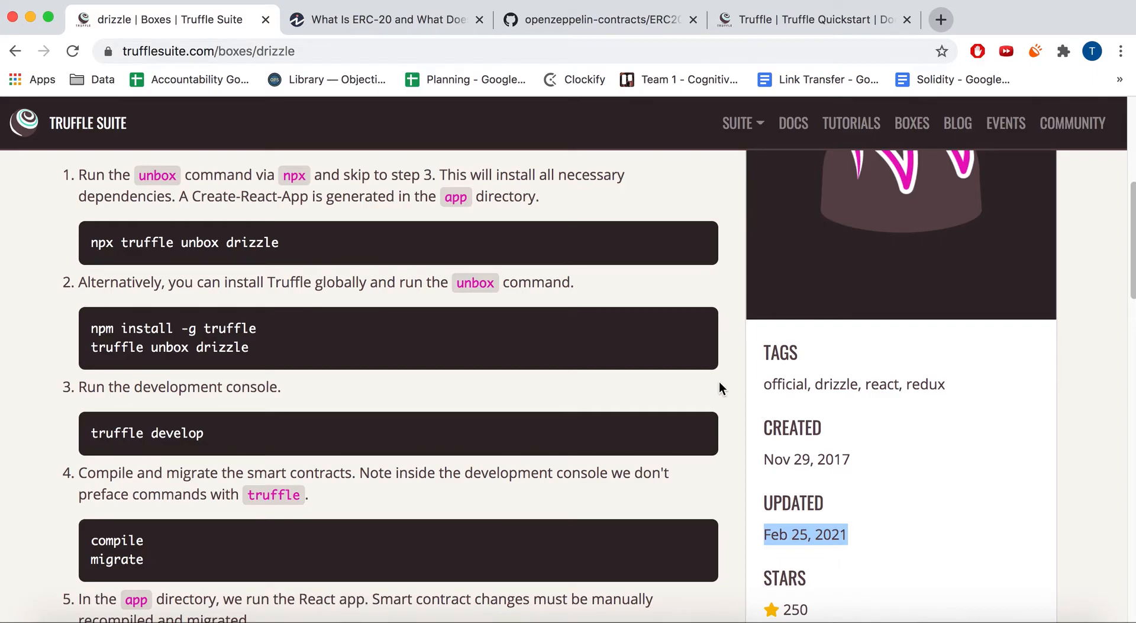
pyautogui.scroll(3)
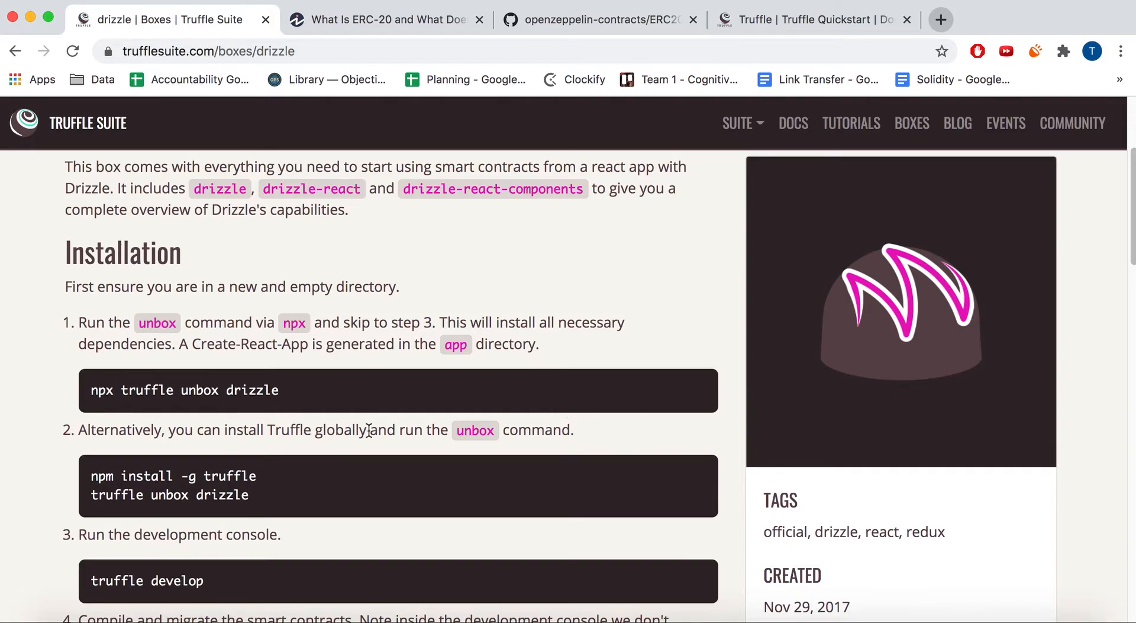
pyautogui.moveTo(732, 563)
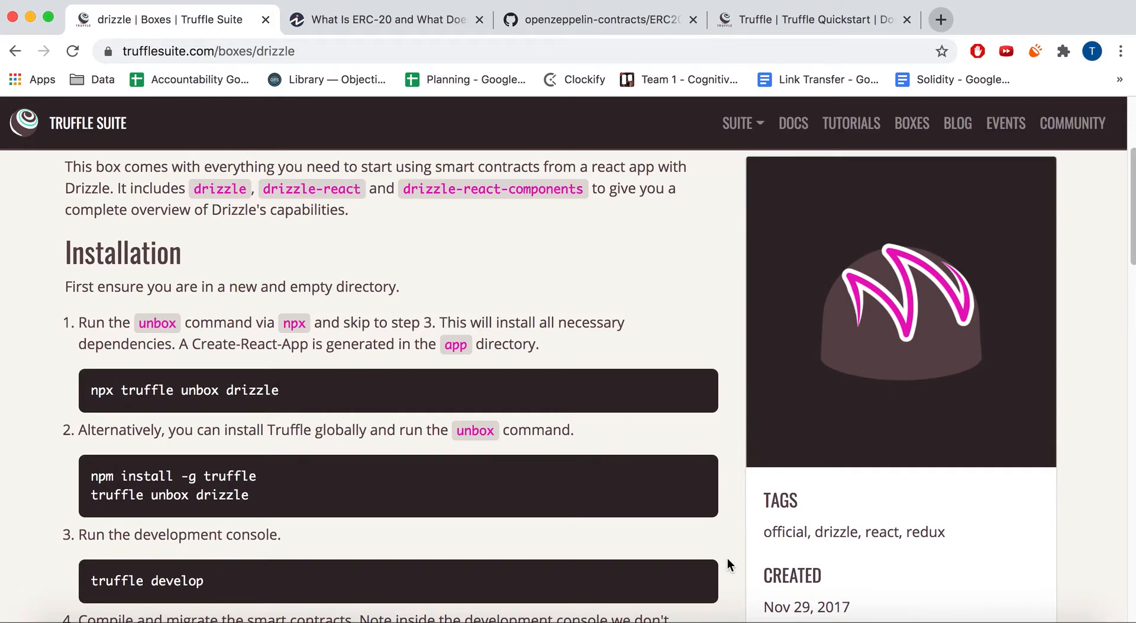
pyautogui.moveTo(412, 471)
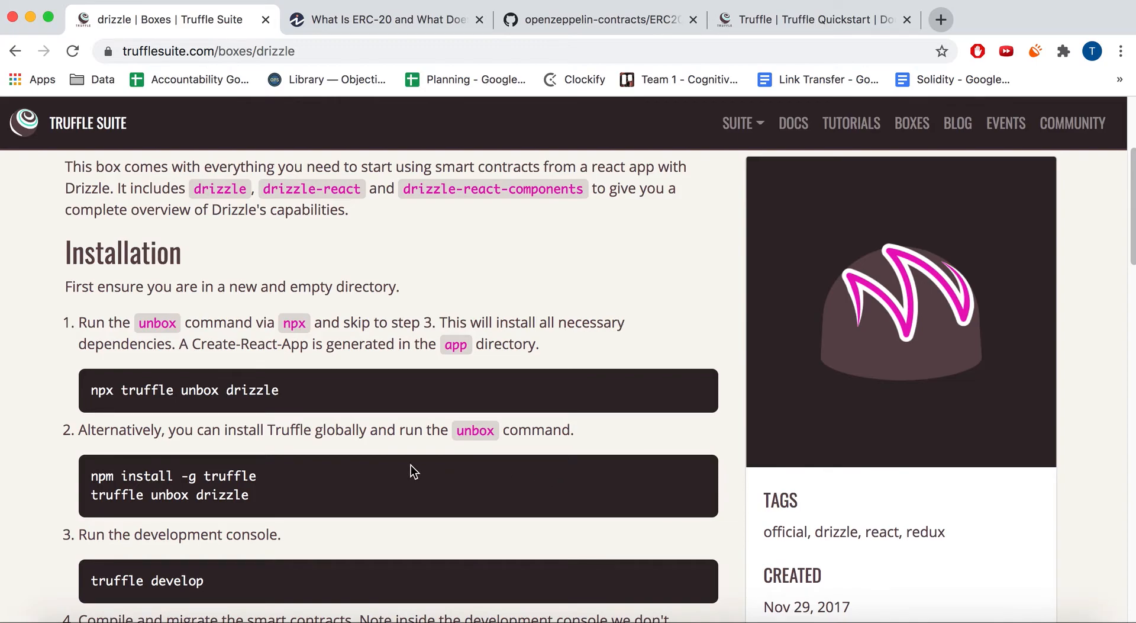
pyautogui.scroll(-3)
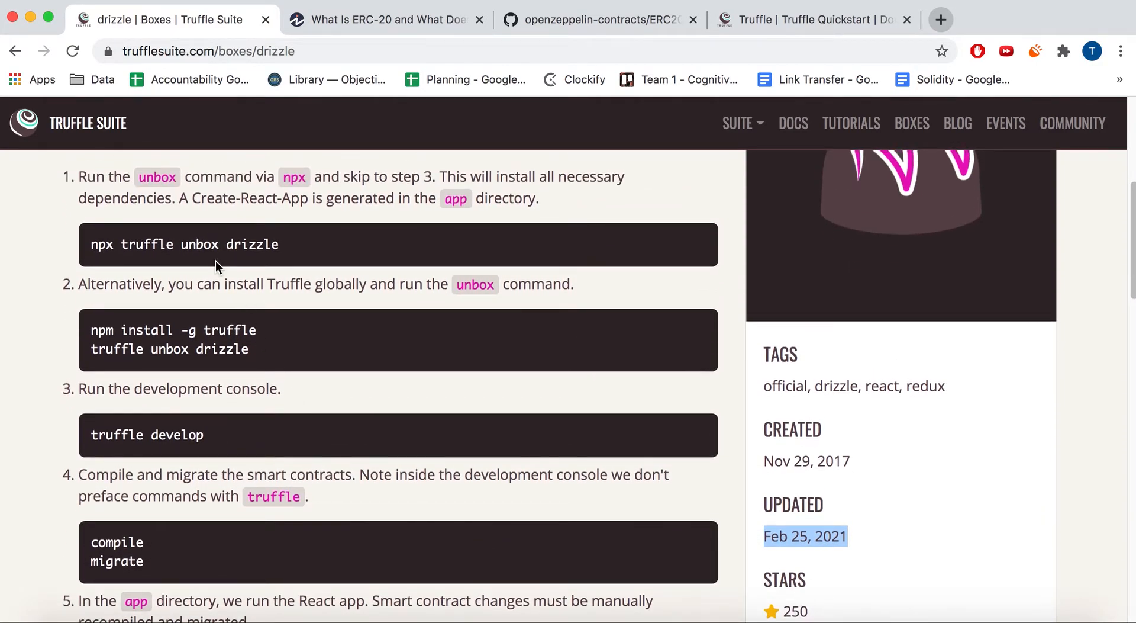
pyautogui.scroll(-3)
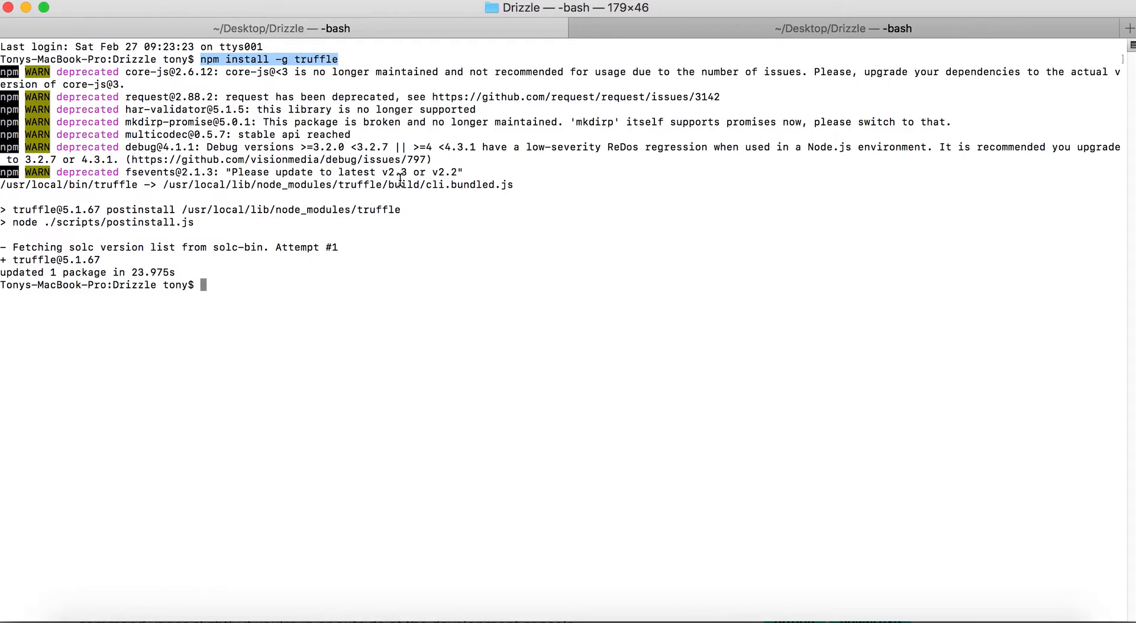
pyautogui.moveTo(214, 64)
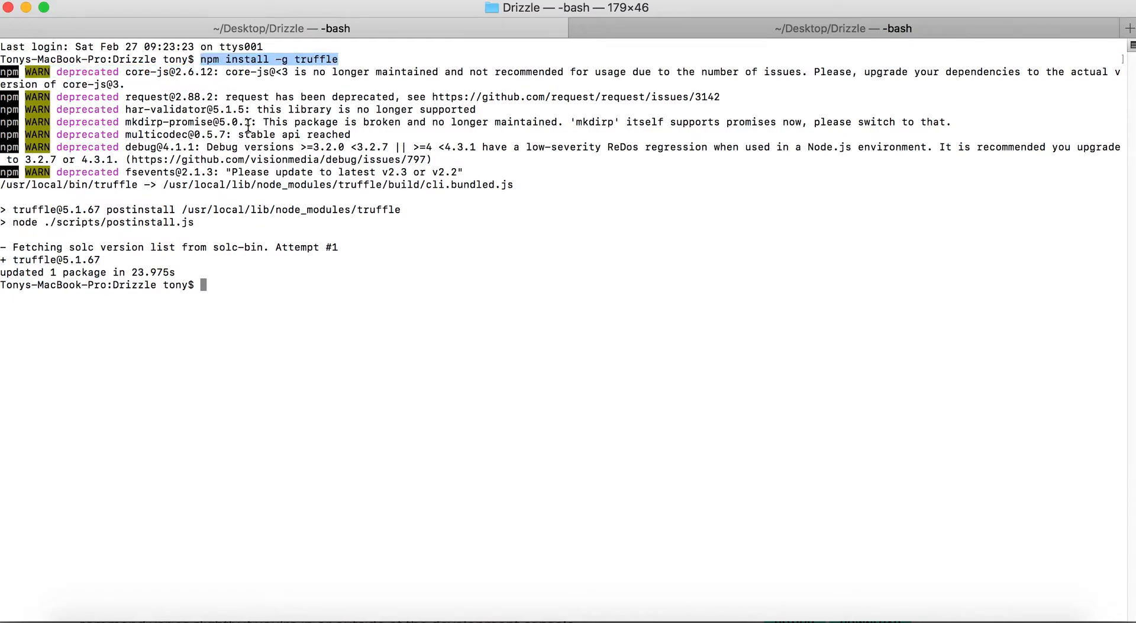
pyautogui.moveTo(174, 267)
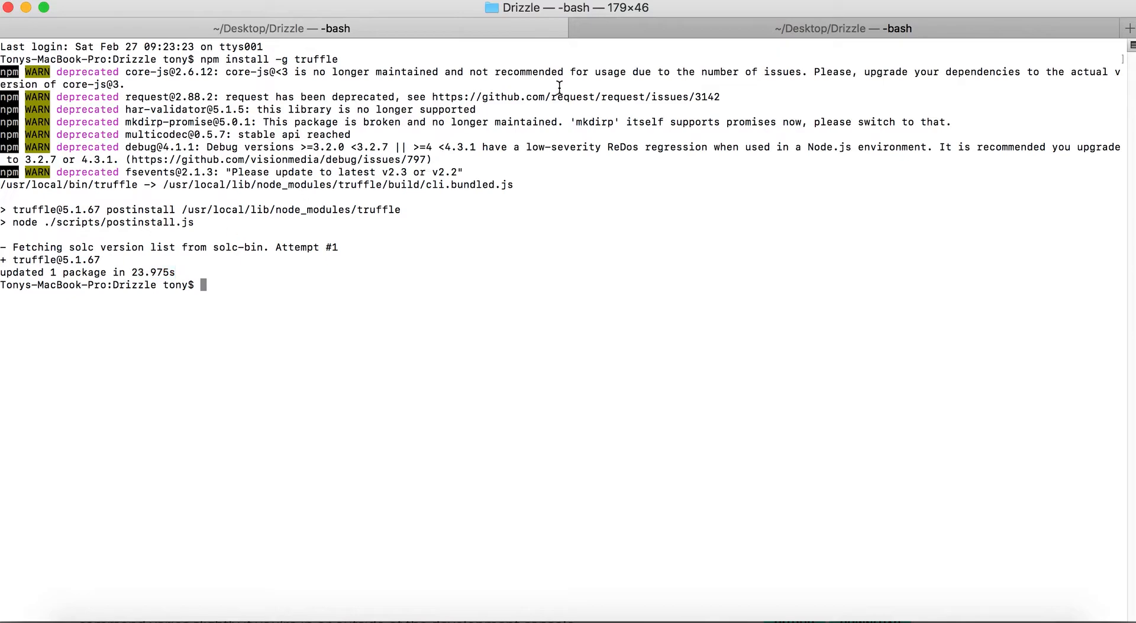
pyautogui.moveTo(874, 32)
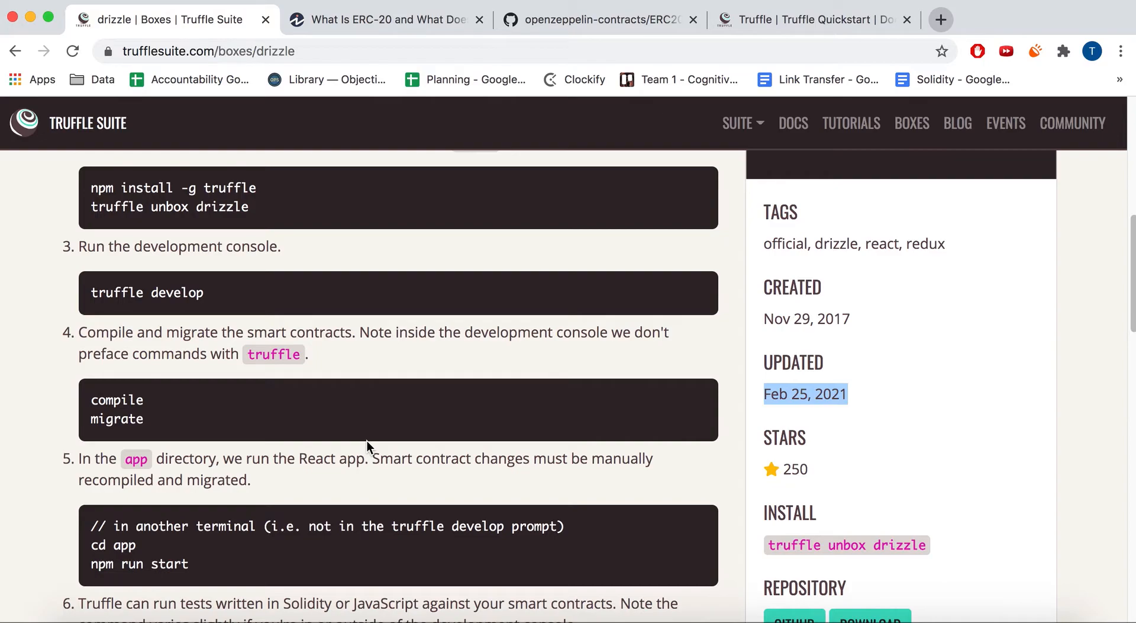
pyautogui.moveTo(603, 429)
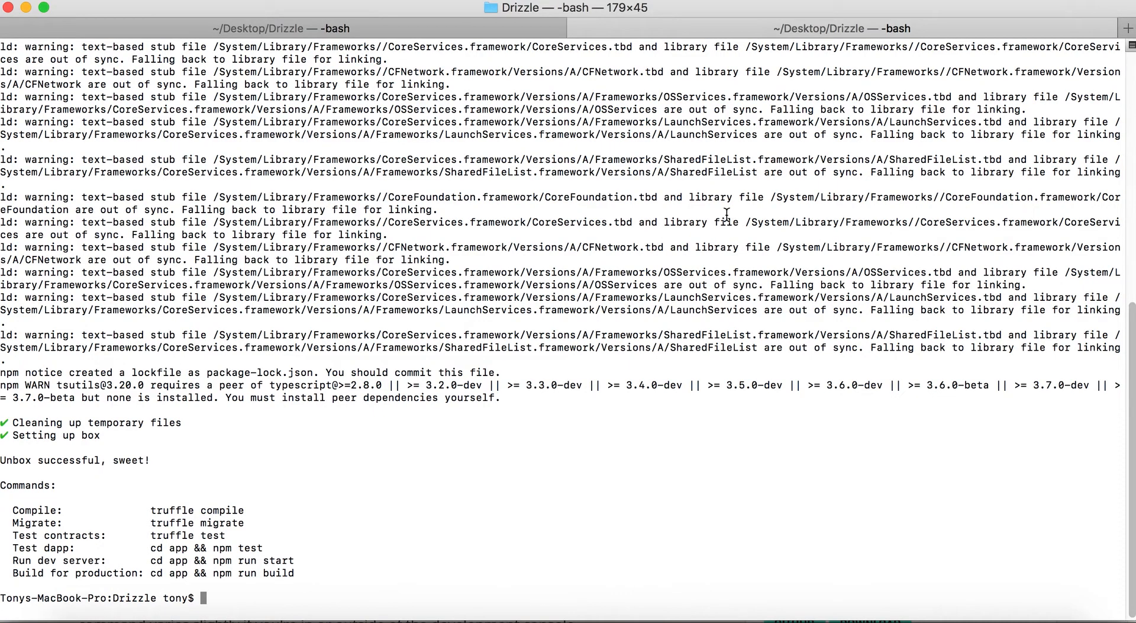
# Step: Start truffle develop in a new Terminal tab, select the test account addresses, and enter compile
pyautogui.click(1129, 26)
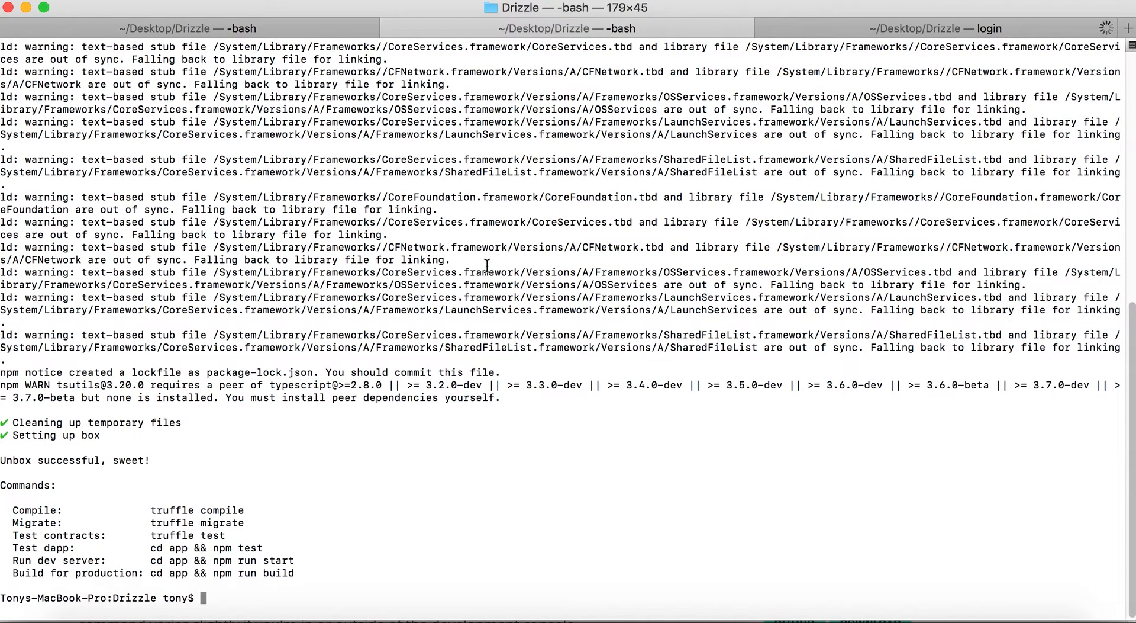
pyautogui.write('trf')
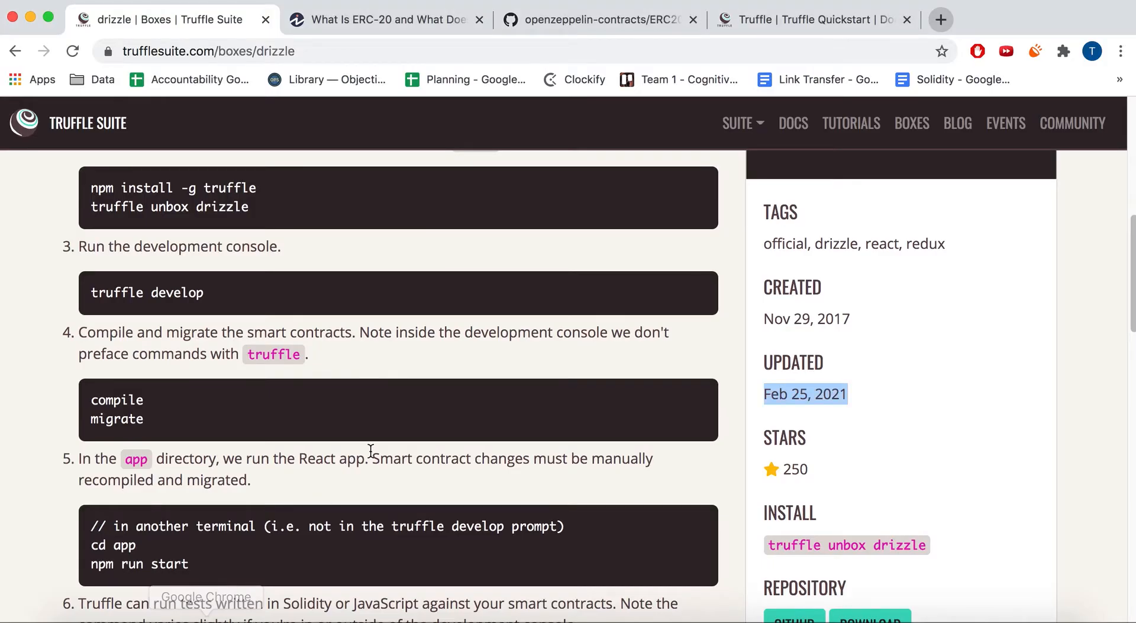
pyautogui.moveTo(157, 406)
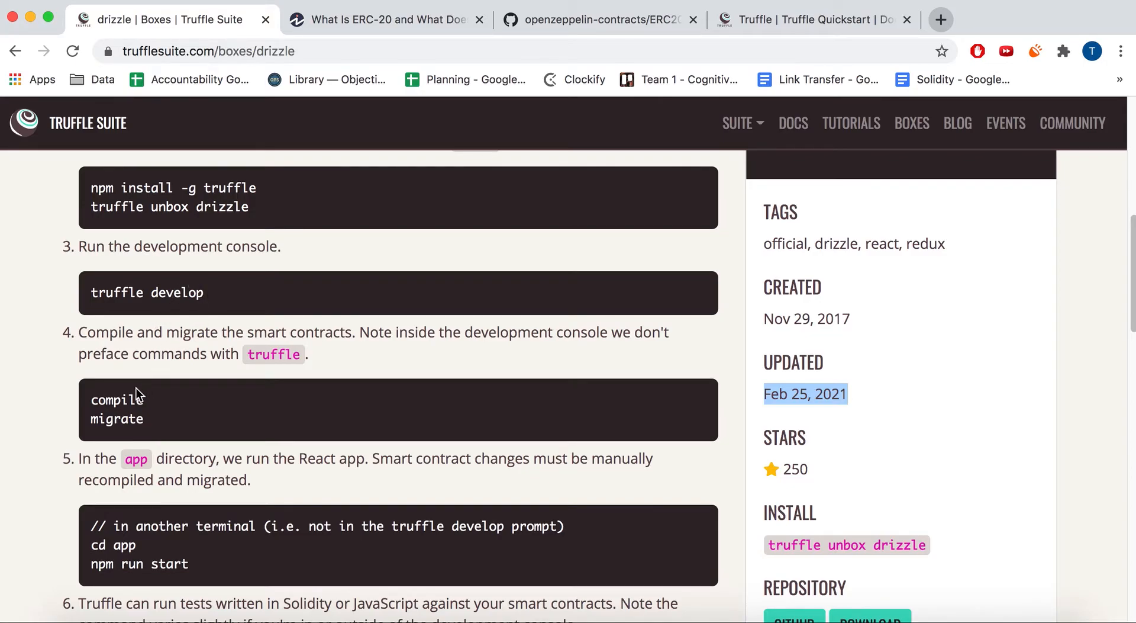
pyautogui.moveTo(478, 531)
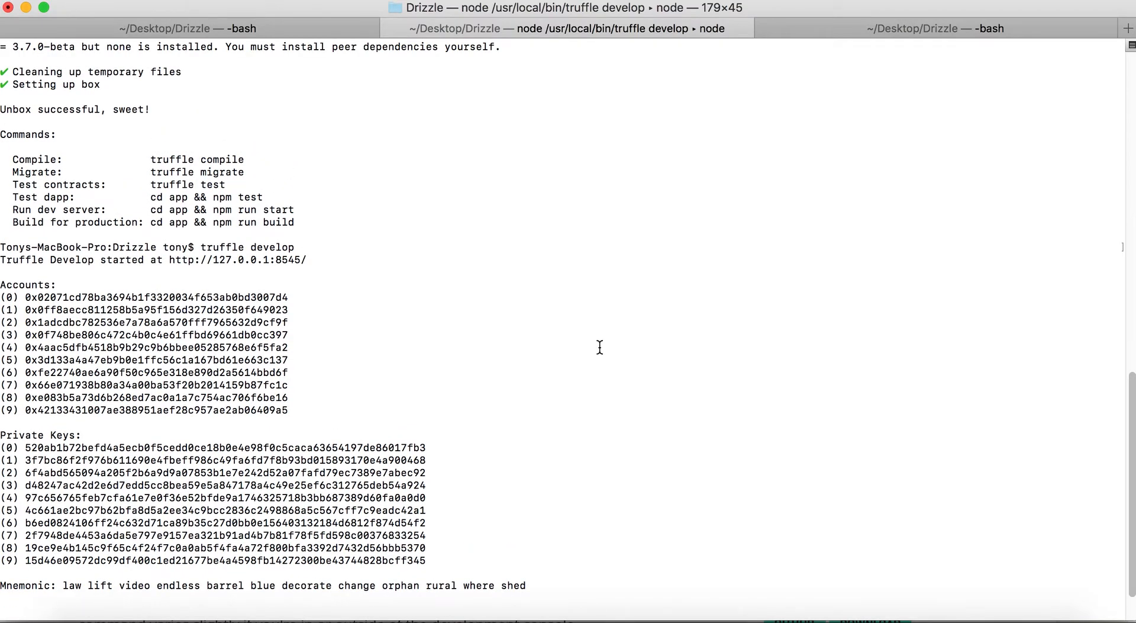
pyautogui.scroll(-3)
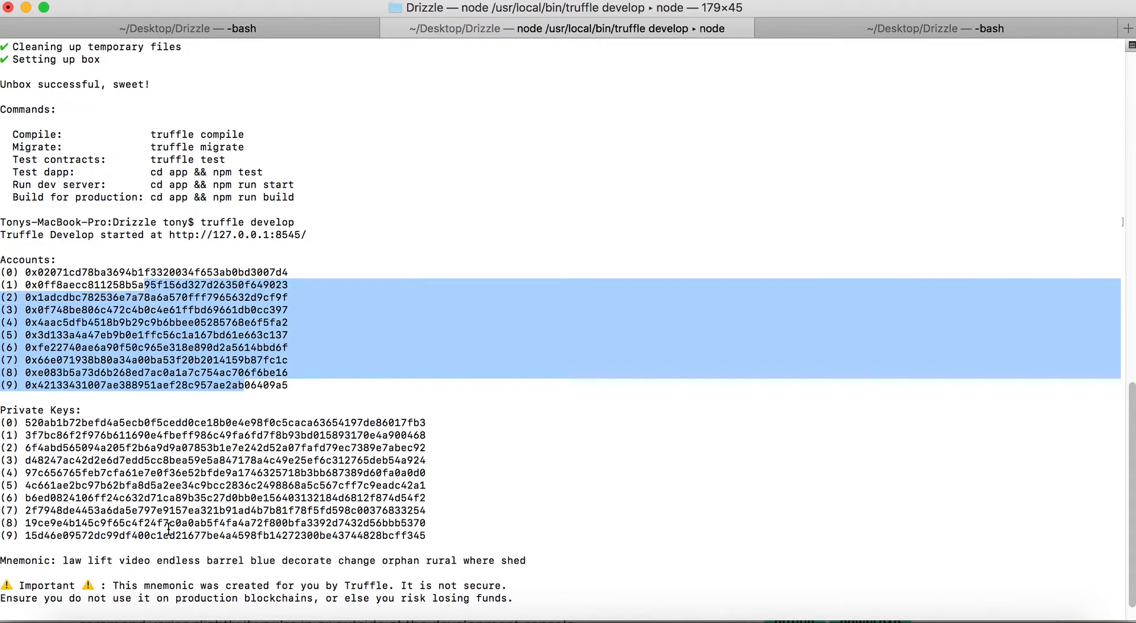
pyautogui.moveTo(172, 423); pyautogui.dragTo(172, 535)
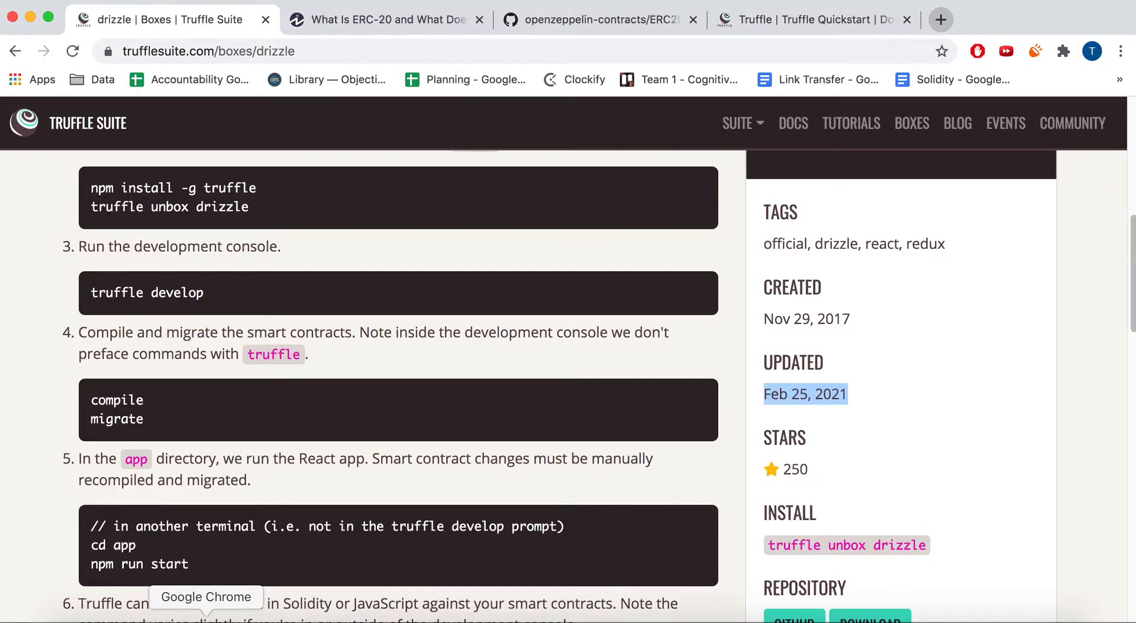
pyautogui.scroll(-3)
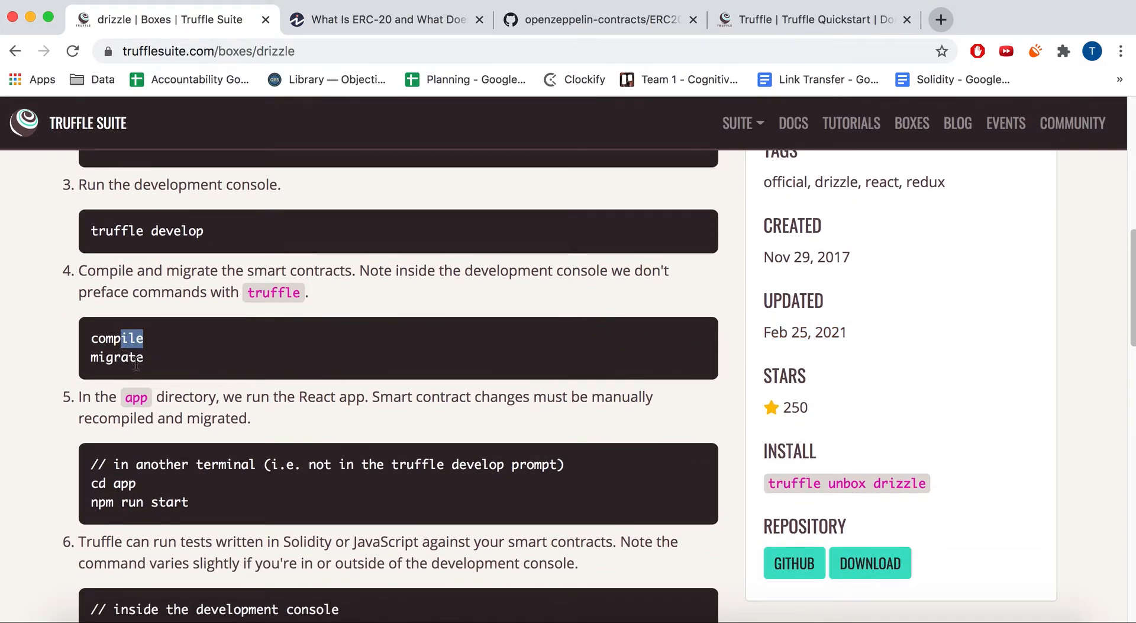
pyautogui.moveTo(661, 619)
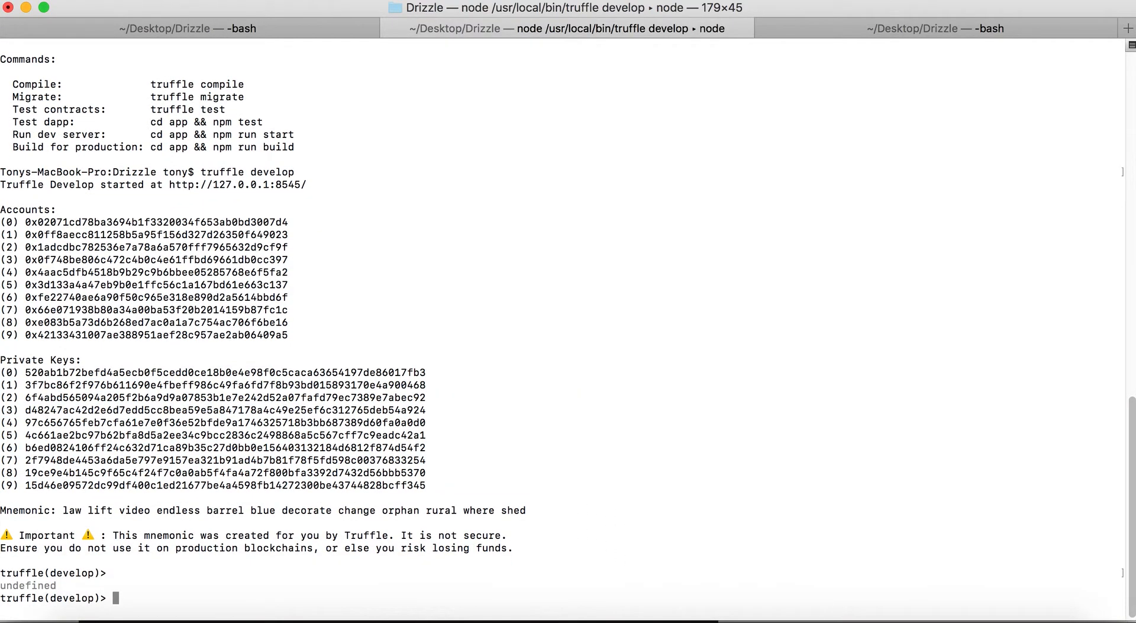
pyautogui.write('compil')
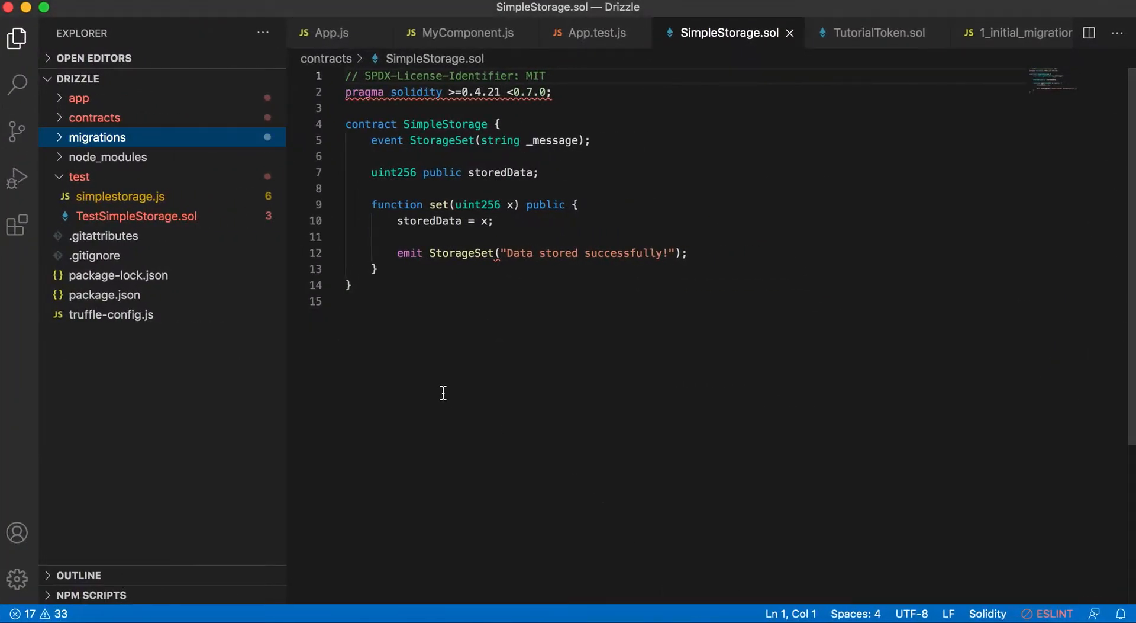
pyautogui.moveTo(179, 200)
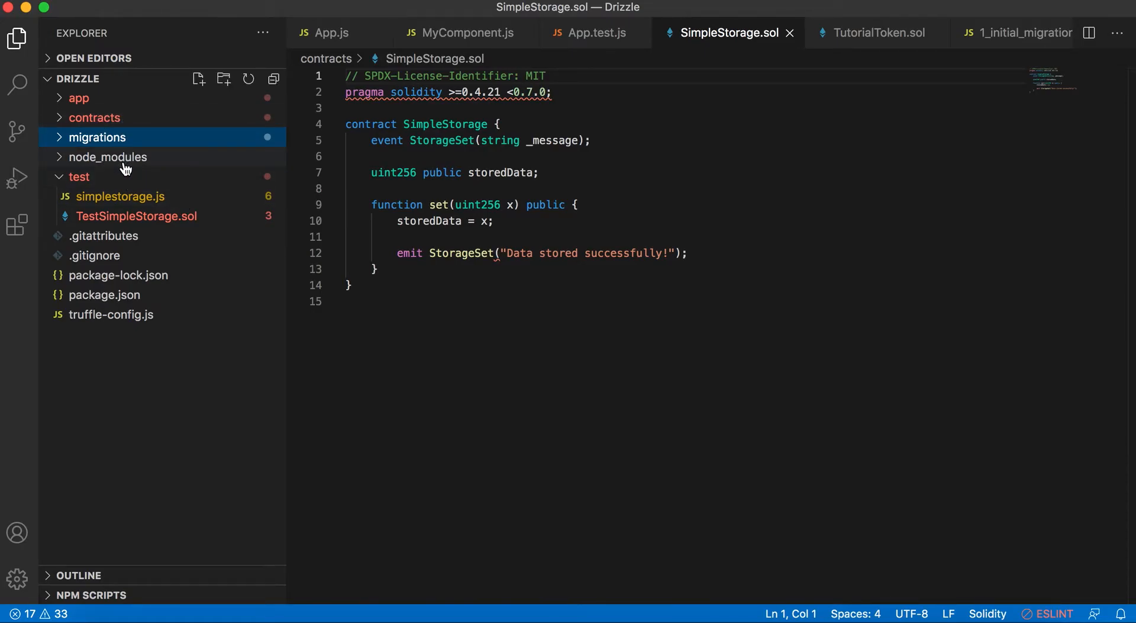
pyautogui.moveTo(129, 127)
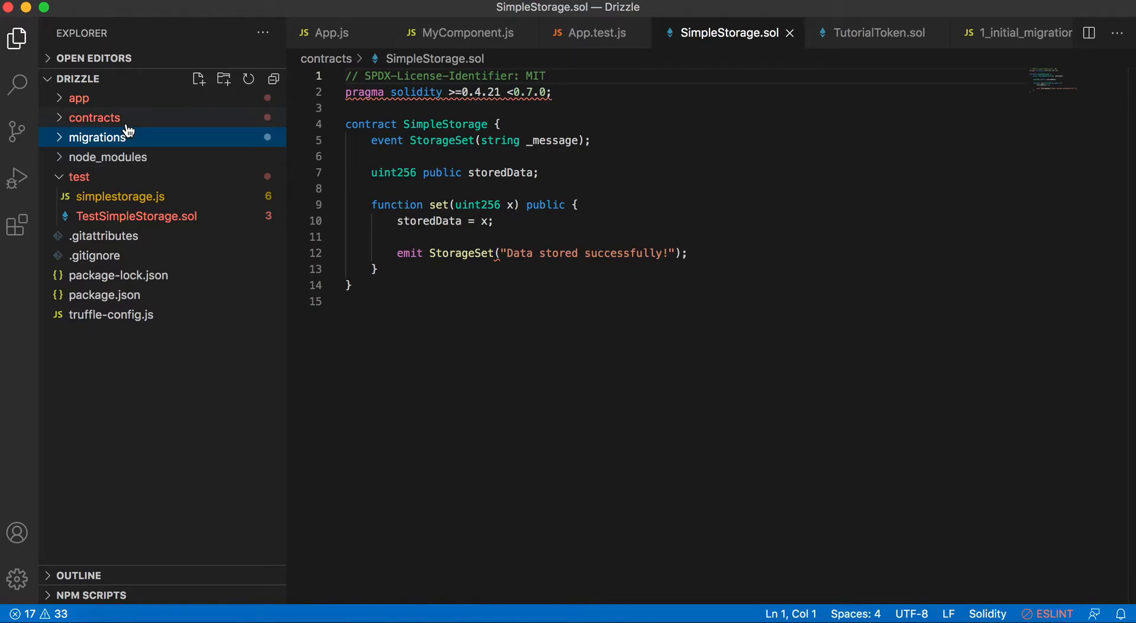
# Step: Expand the contracts folder in the Explorer and bring up TutorialToken.sol
pyautogui.click(95, 117)
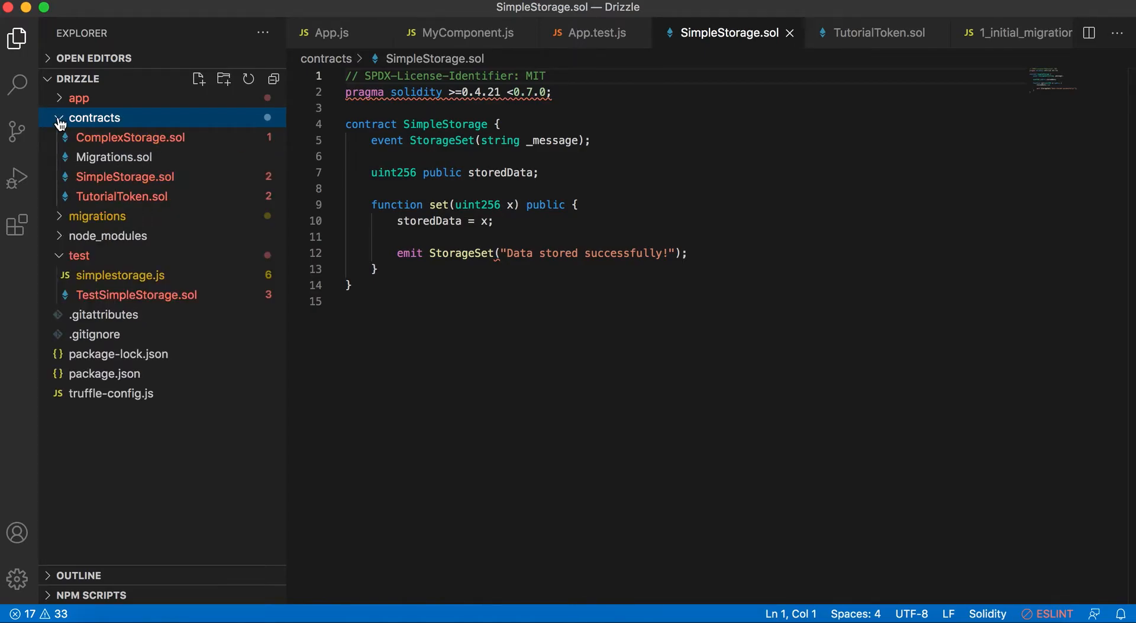
pyautogui.moveTo(112, 159)
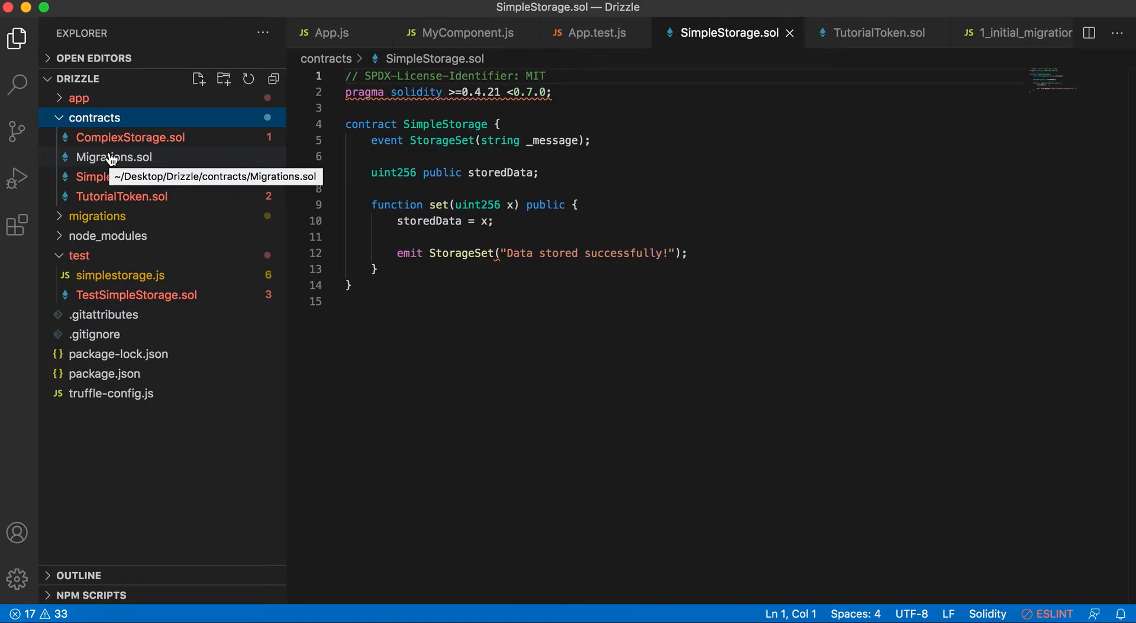
pyautogui.moveTo(155, 180)
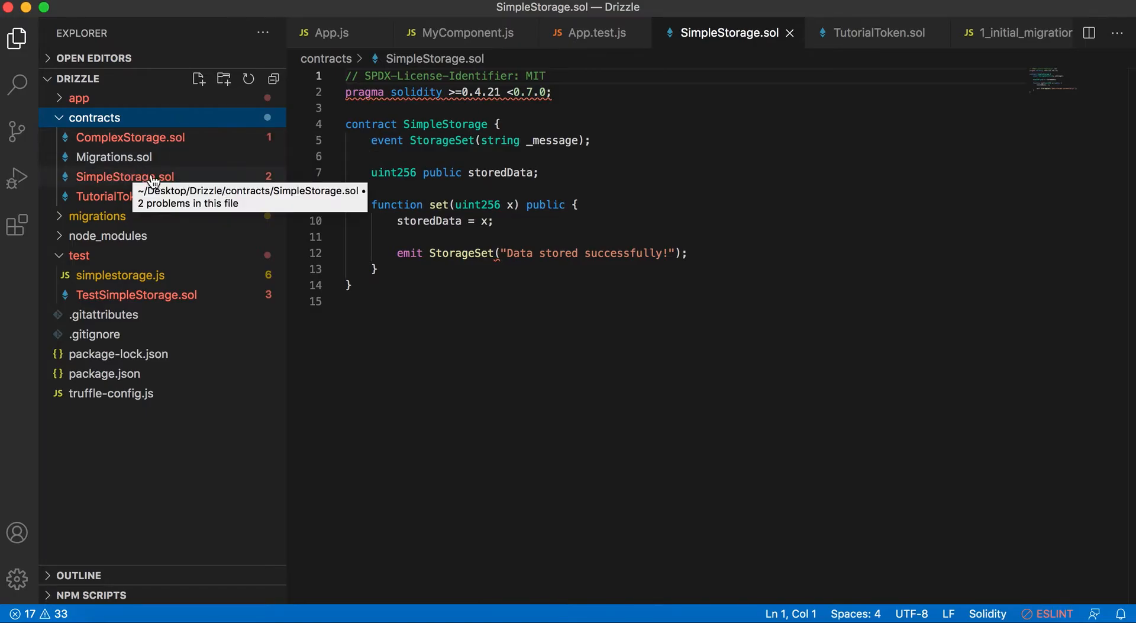
pyautogui.moveTo(180, 156)
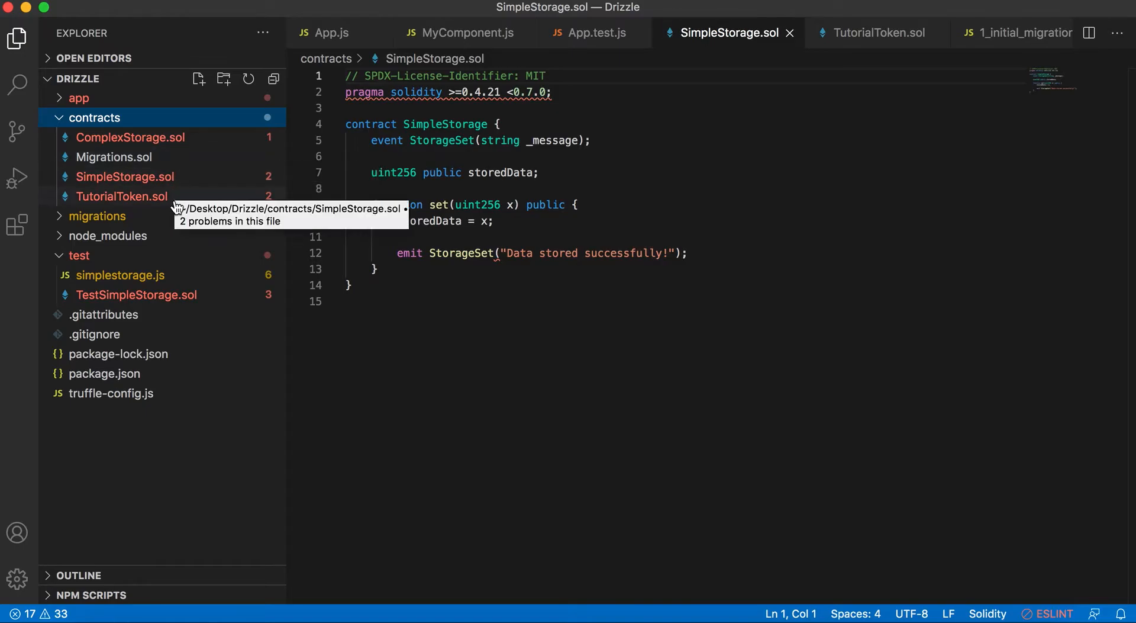
pyautogui.moveTo(292, 133)
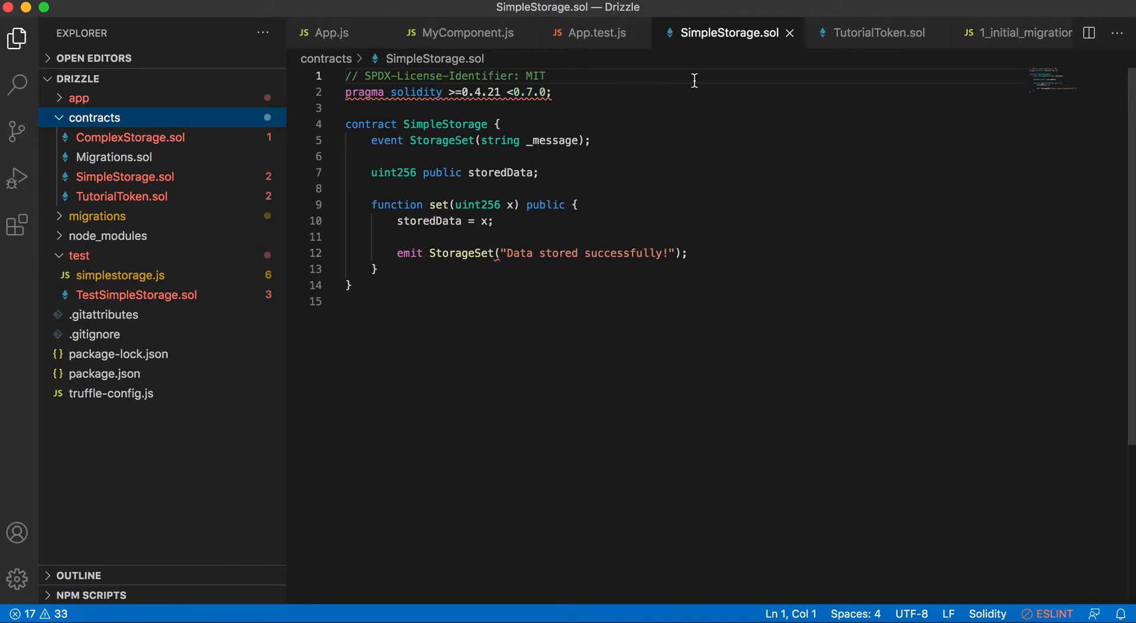
pyautogui.moveTo(558, 163)
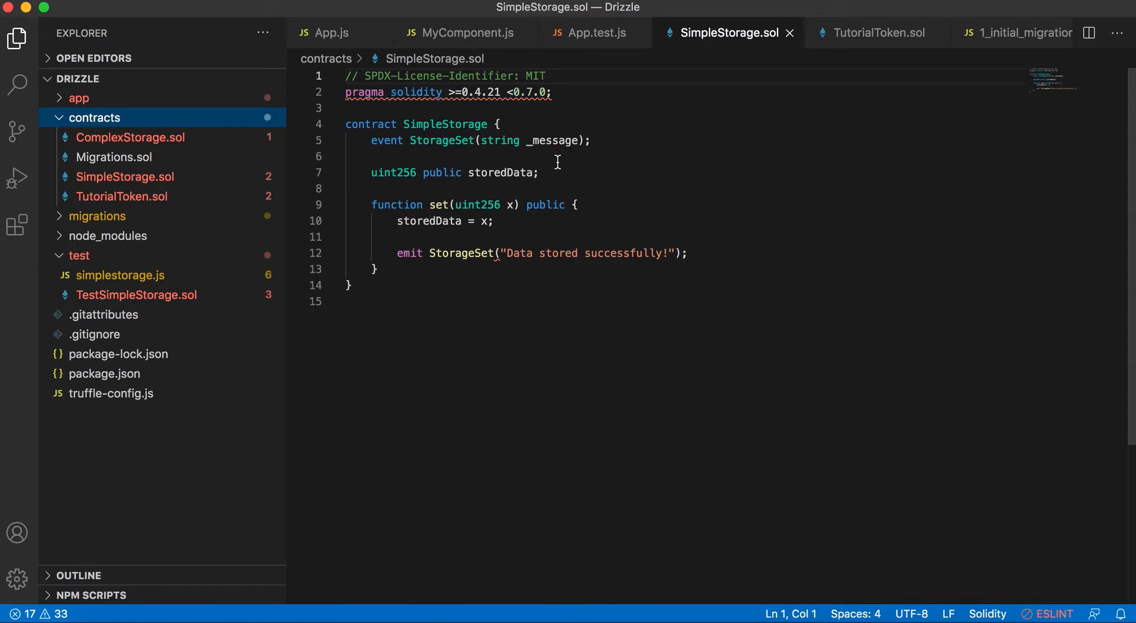
pyautogui.moveTo(555, 164)
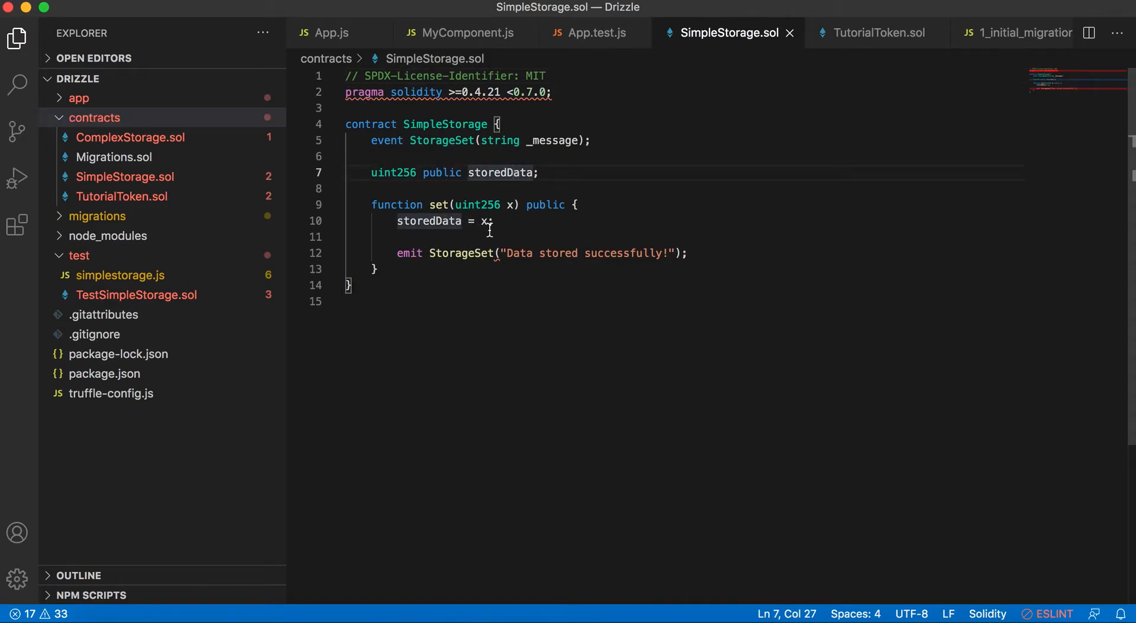
pyautogui.click(878, 32)
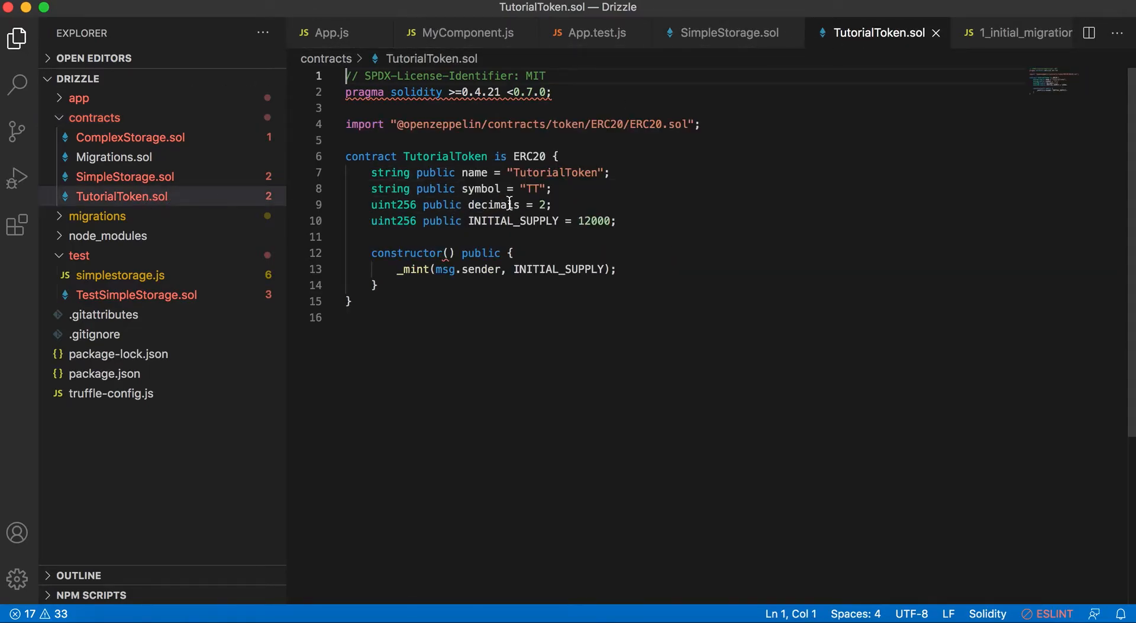
pyautogui.moveTo(594, 228)
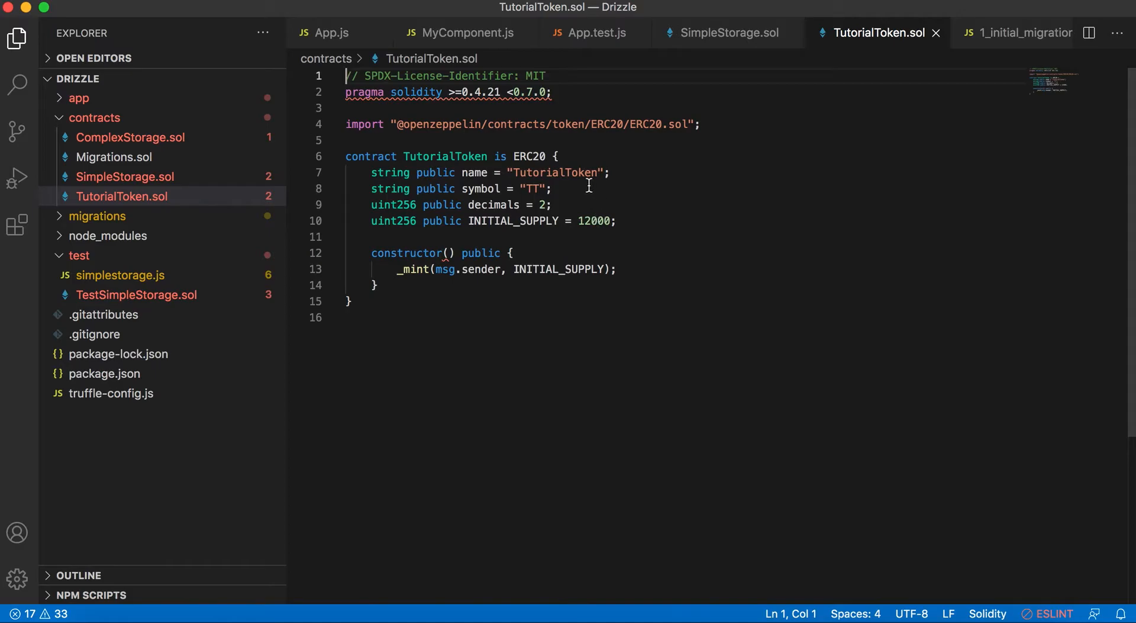
# Step: Highlight the ERC20 parent contract and the OpenZeppelin import path in TutorialToken.sol
pyautogui.click(513, 156)
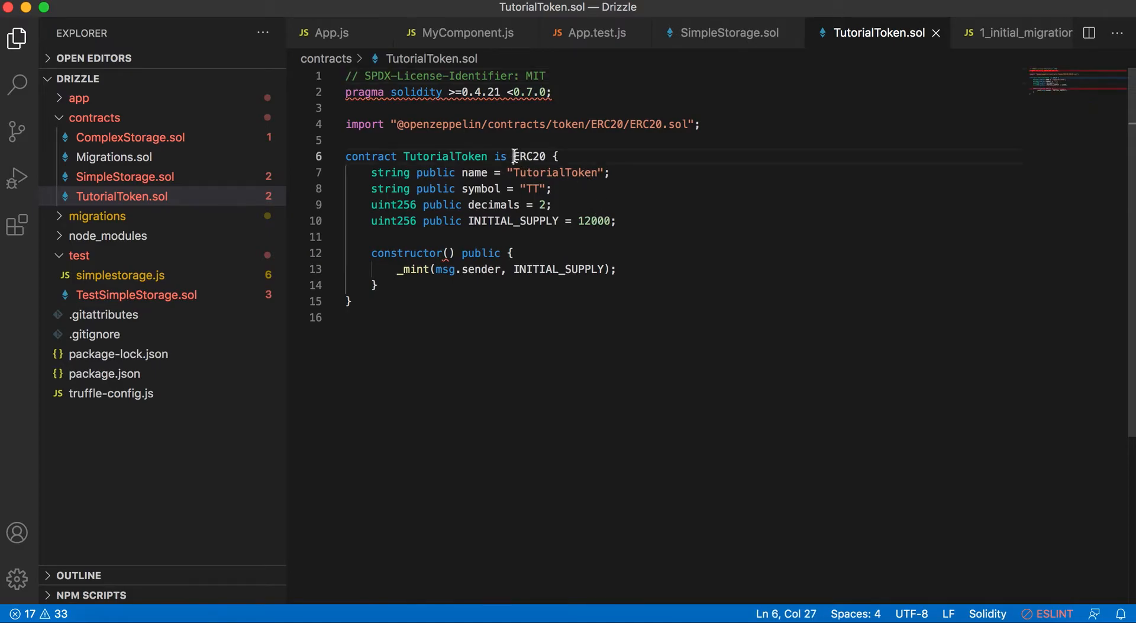
pyautogui.doubleClick(532, 156)
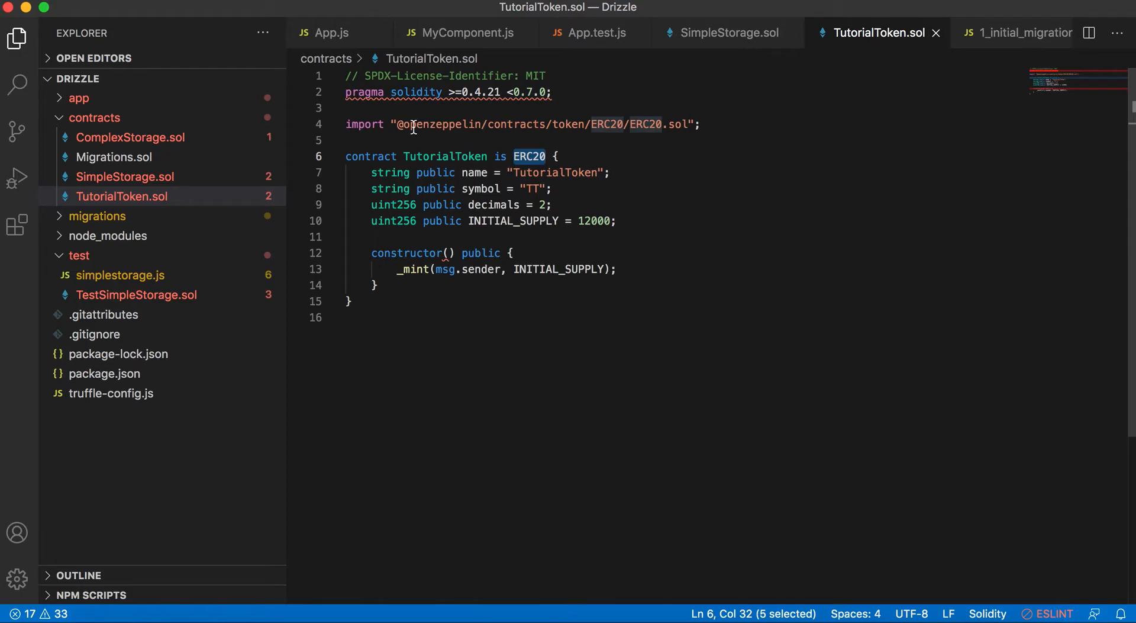
pyautogui.moveTo(401, 123); pyautogui.dragTo(572, 123)
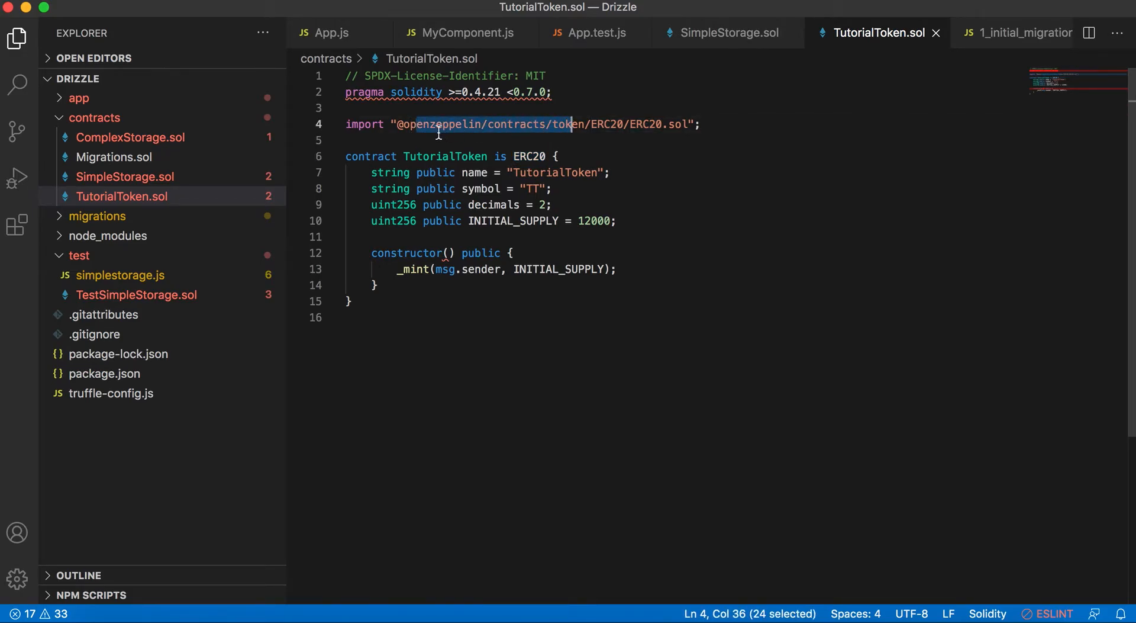
pyautogui.moveTo(621, 134)
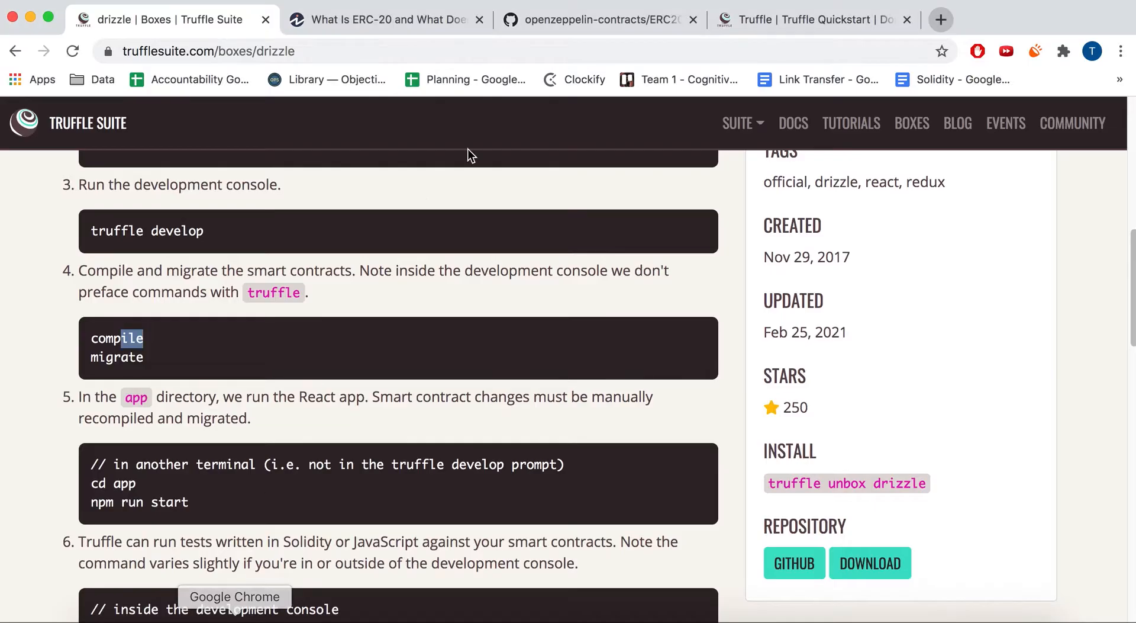
# Step: Highlight phrases about all Ethereum tokens and approving transactions in Investopedia's ERC-20 article
pyautogui.click(392, 20)
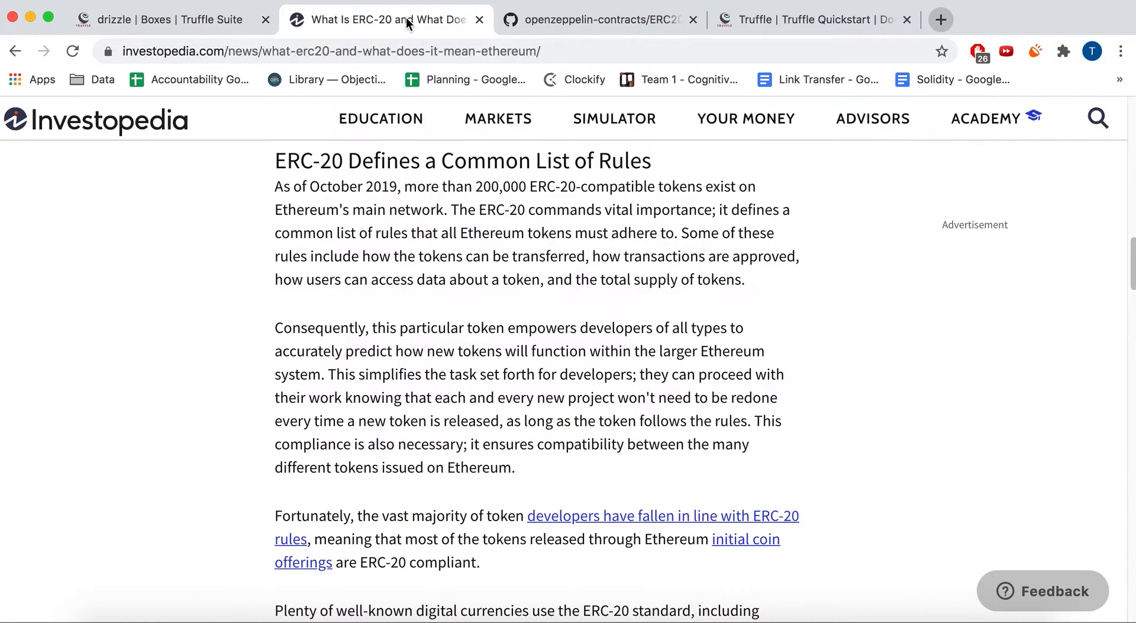
pyautogui.moveTo(764, 463)
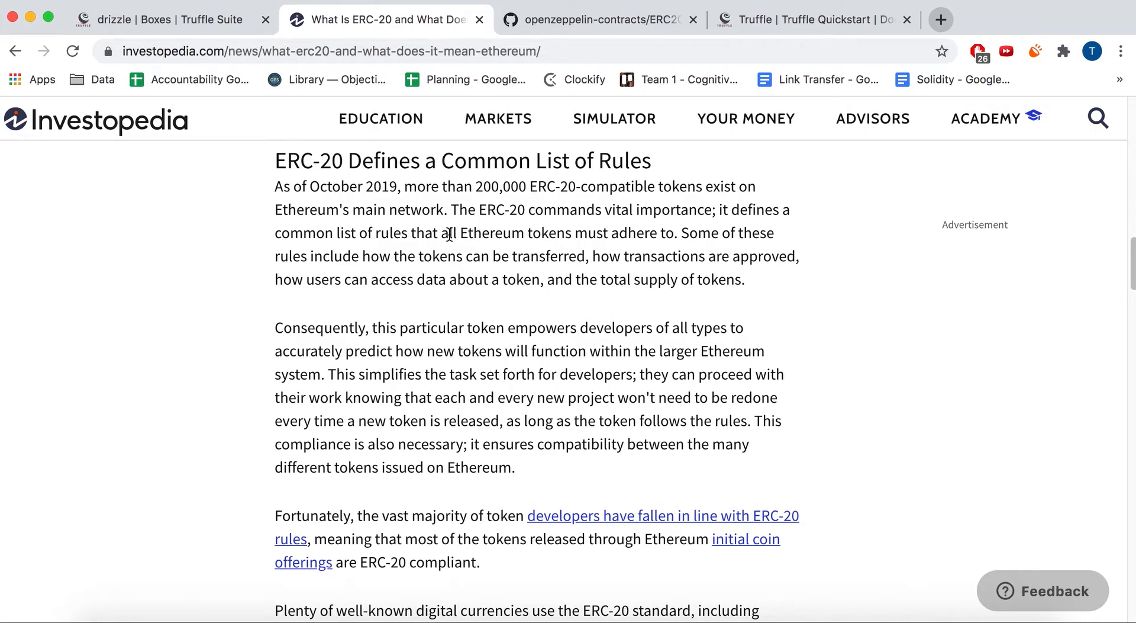
pyautogui.moveTo(440, 233); pyautogui.dragTo(540, 233)
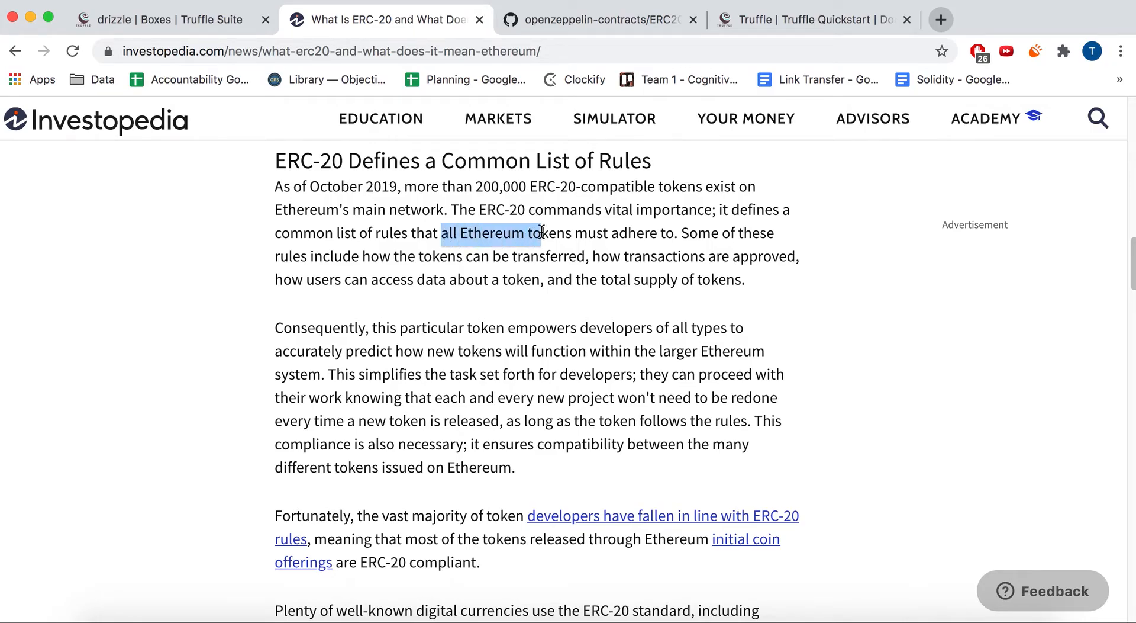
pyautogui.click(487, 252)
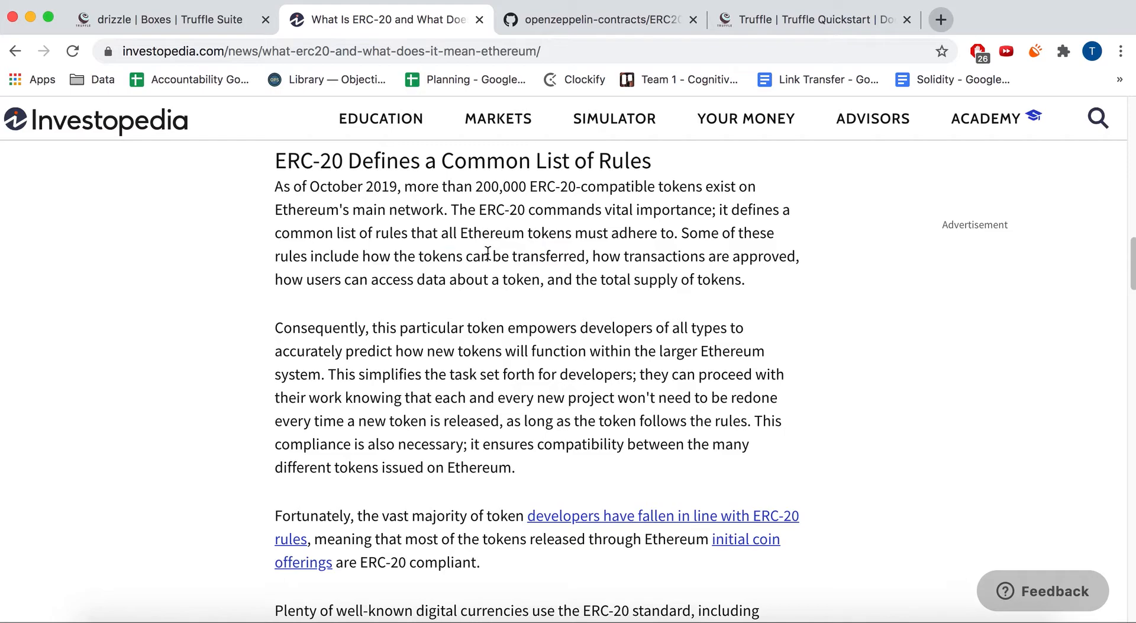
pyautogui.doubleClick(673, 257)
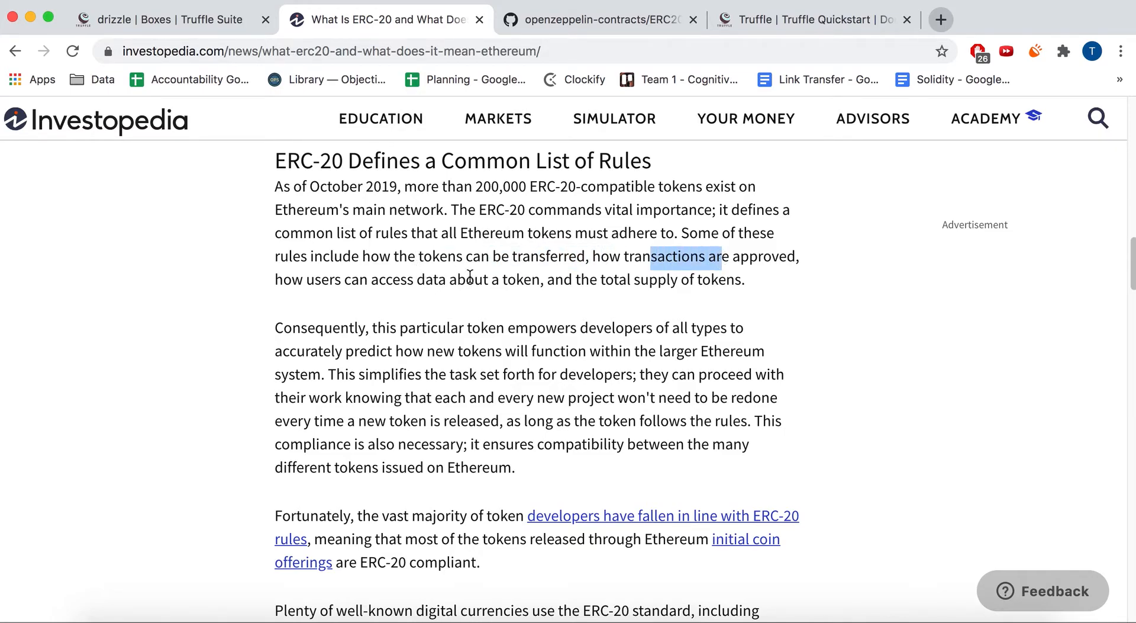
pyautogui.moveTo(614, 294)
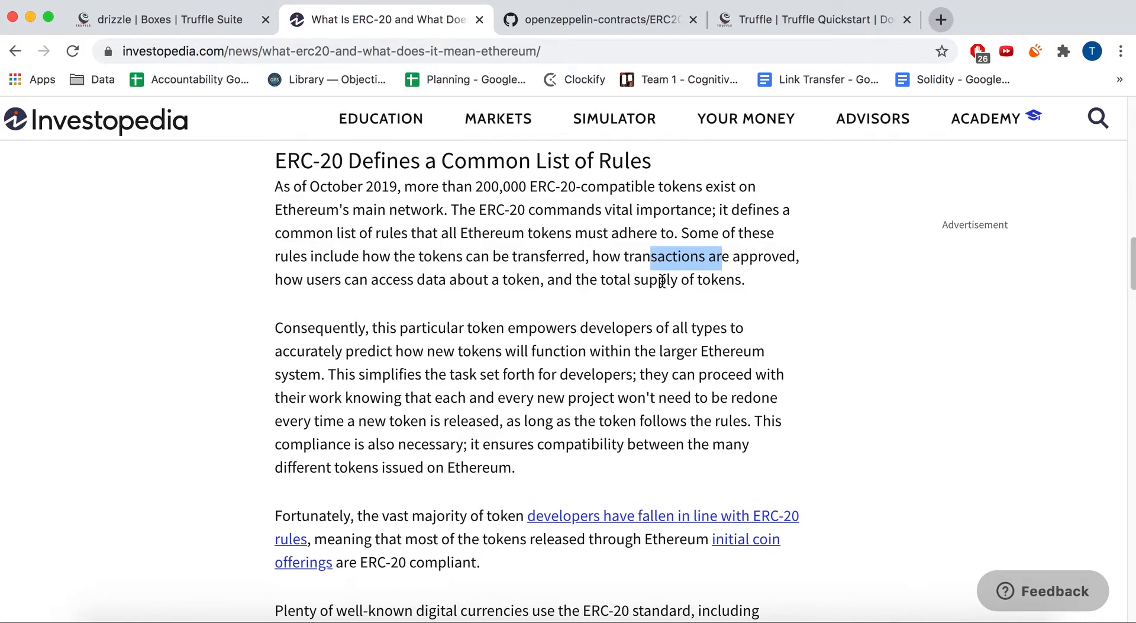
# Step: Scroll through OpenZeppelin's ERC20.sol source on GitHub down to the transfer function
pyautogui.click(595, 20)
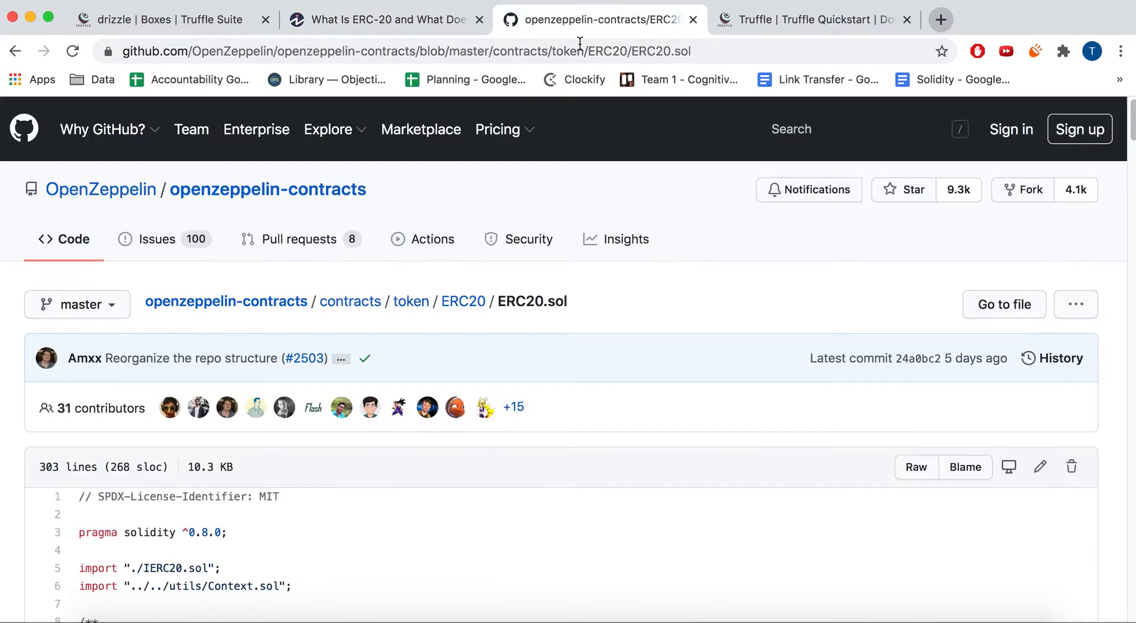
pyautogui.scroll(-3)
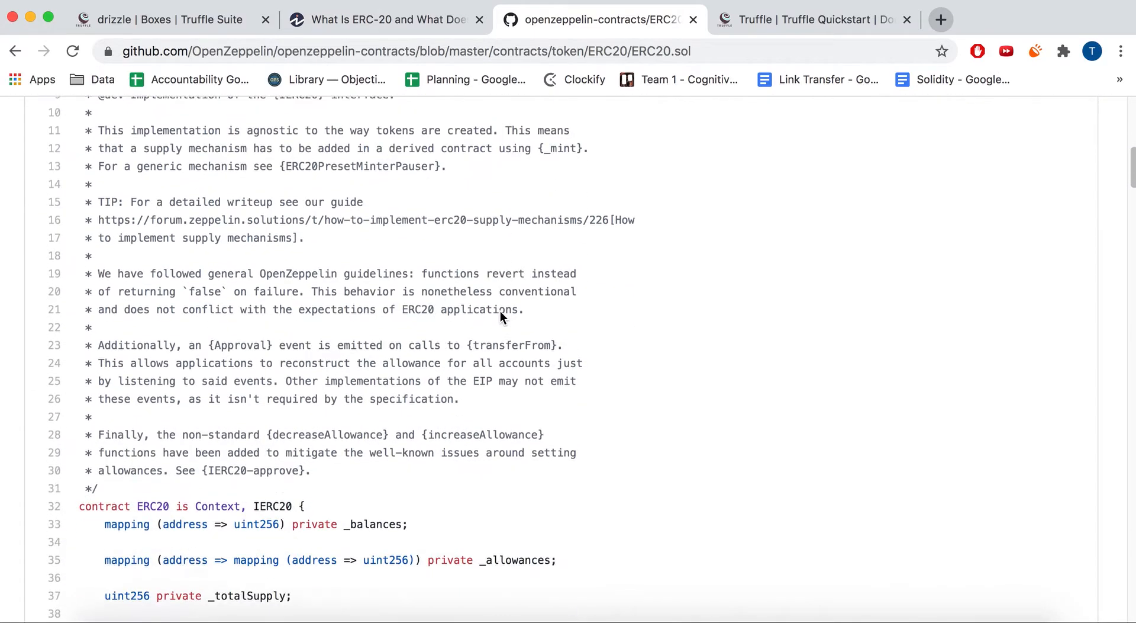
pyautogui.scroll(-3)
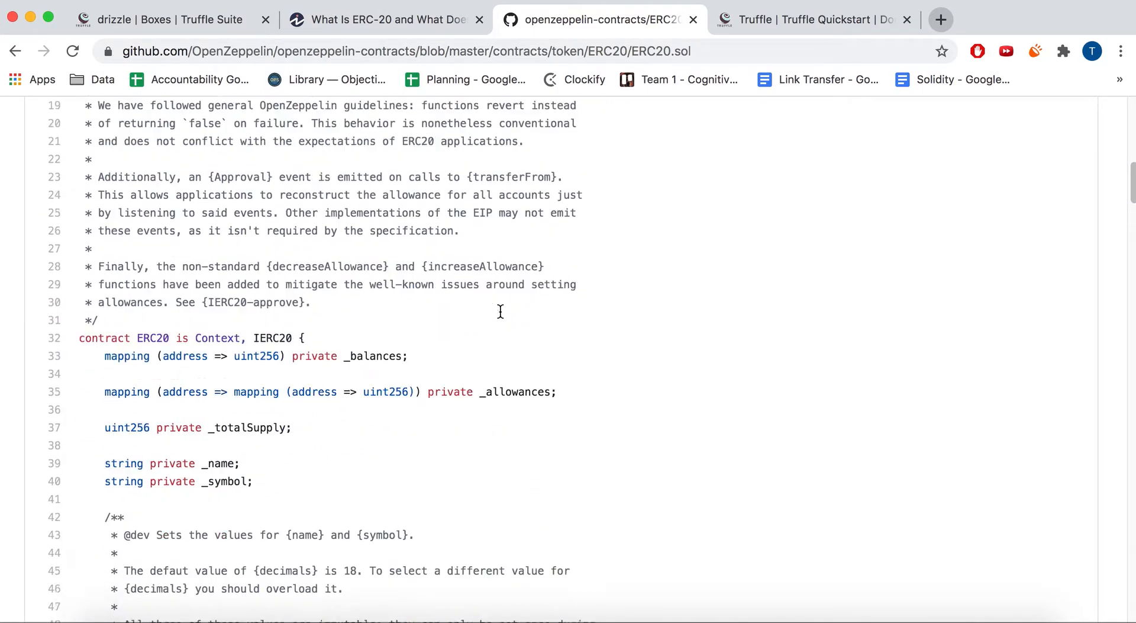
pyautogui.scroll(-3)
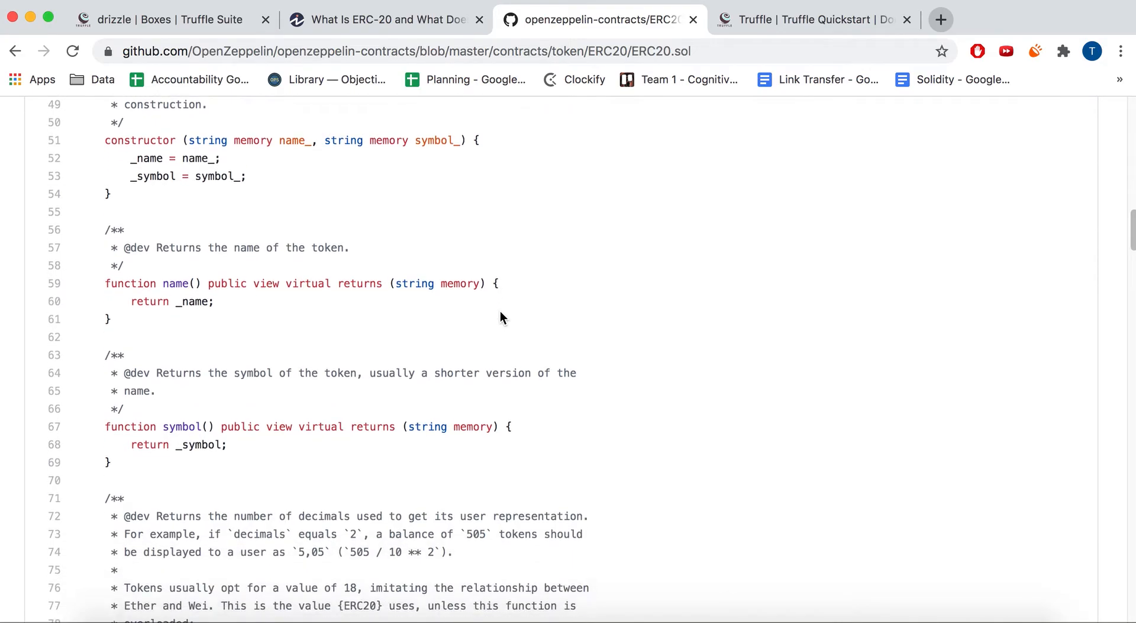
pyautogui.scroll(-3)
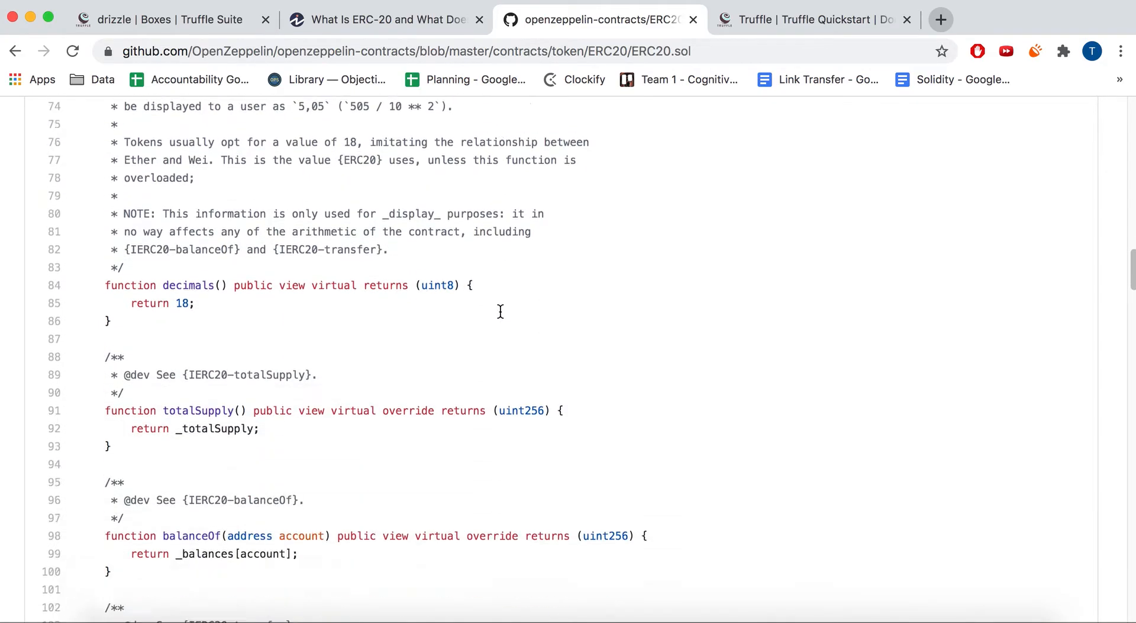
pyautogui.scroll(-3)
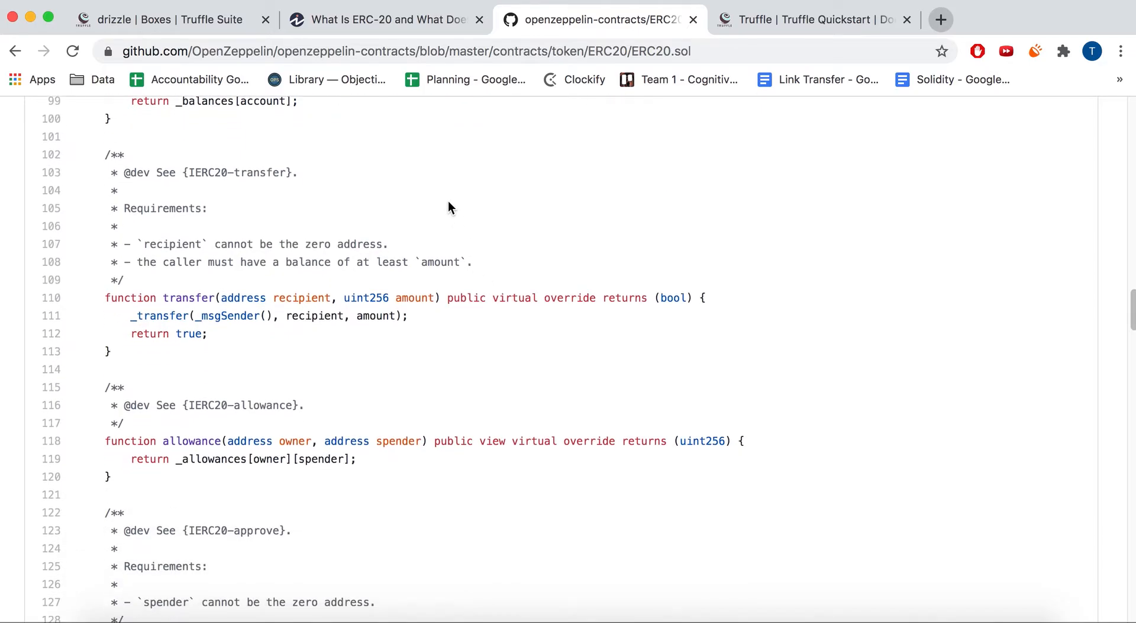
pyautogui.moveTo(268, 65)
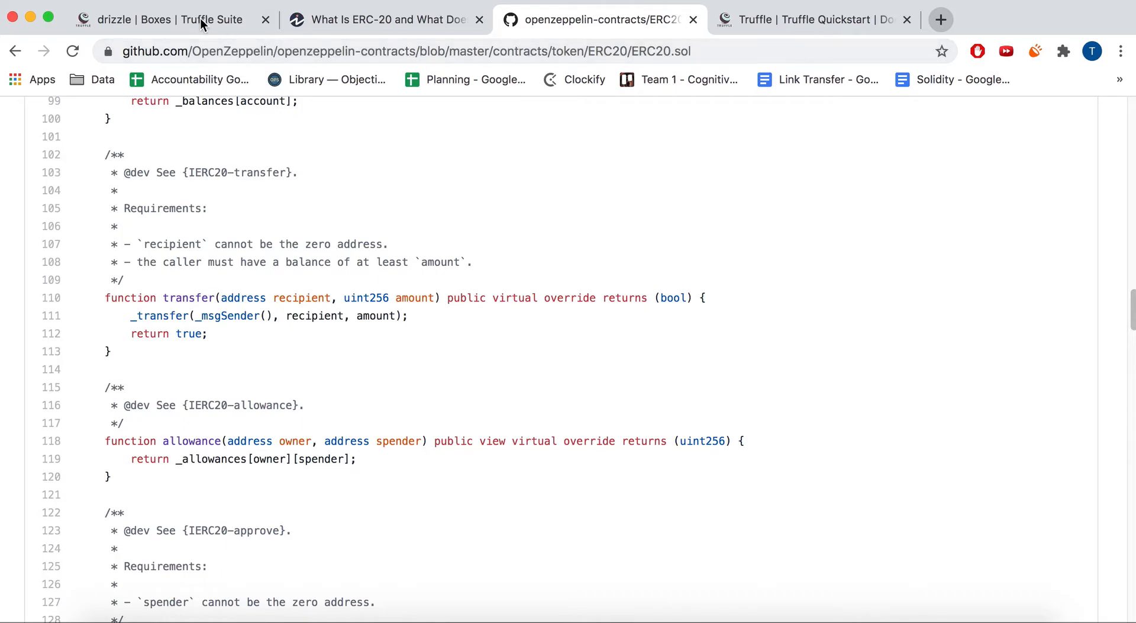
pyautogui.click(178, 20)
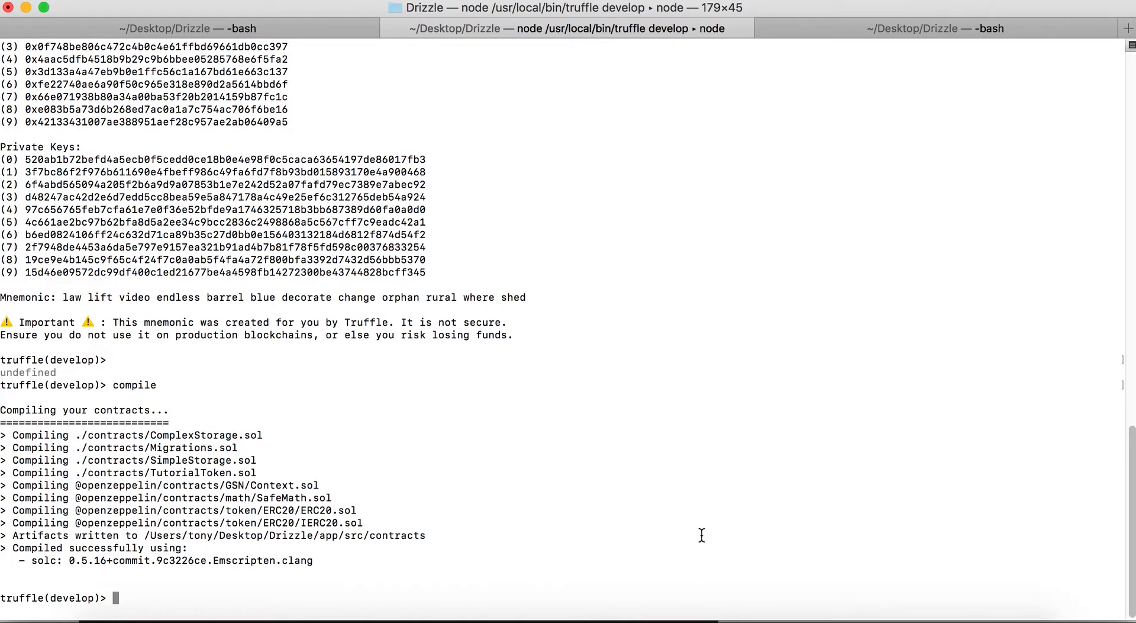
pyautogui.moveTo(68, 425)
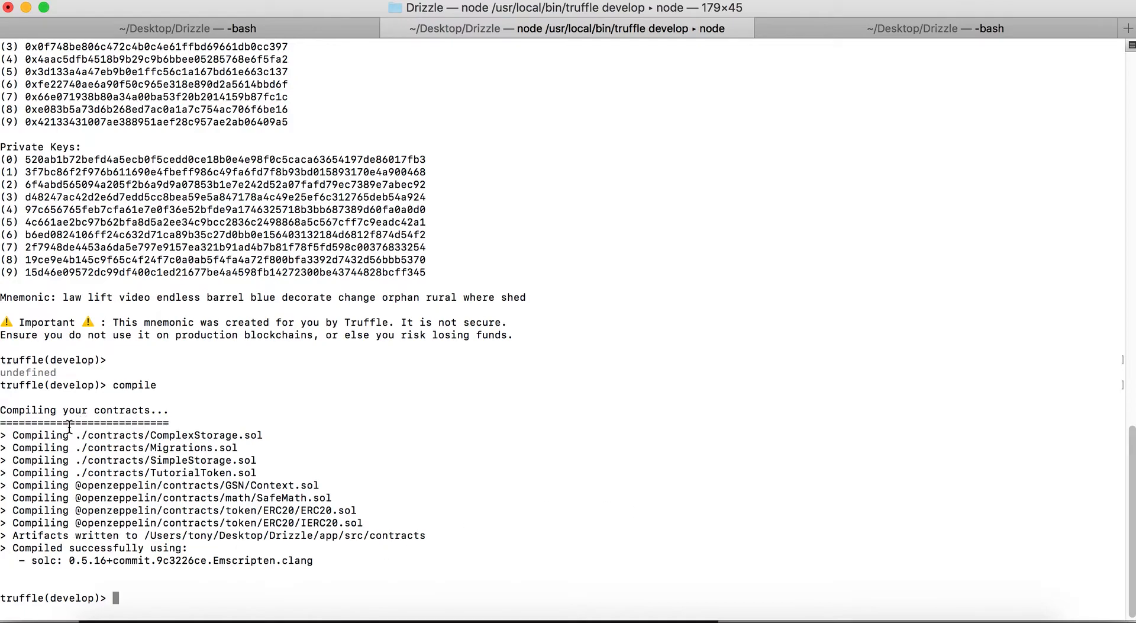
# Step: Select the OpenZeppelin compile lines in the Truffle console output and enter migrate
pyautogui.moveTo(68, 424); pyautogui.dragTo(178, 498)
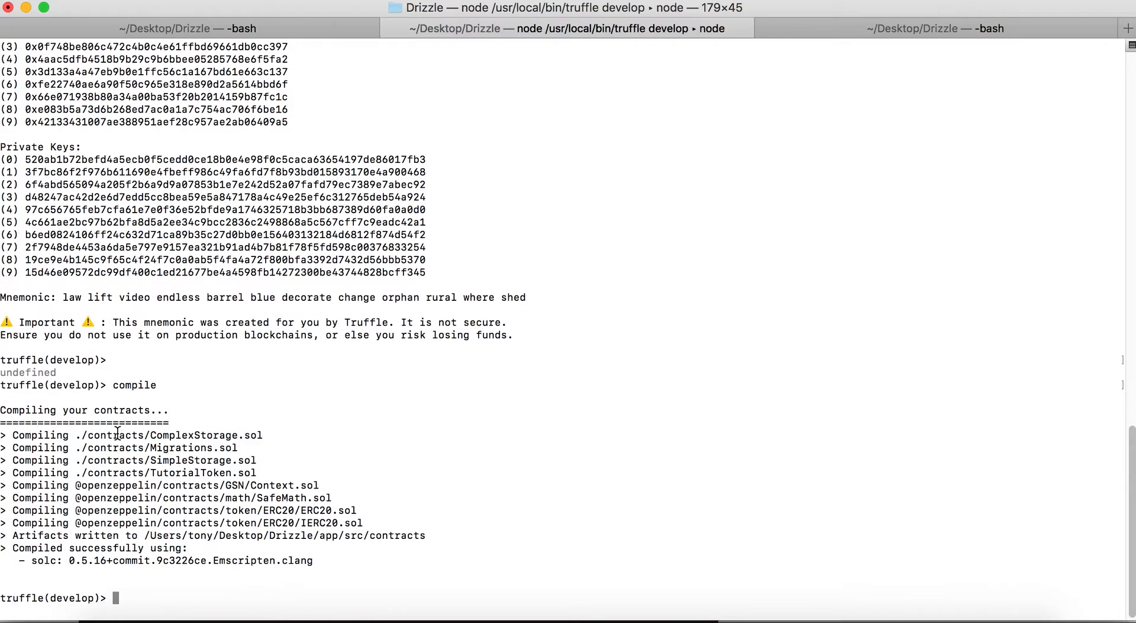
pyautogui.moveTo(107, 435); pyautogui.dragTo(241, 472)
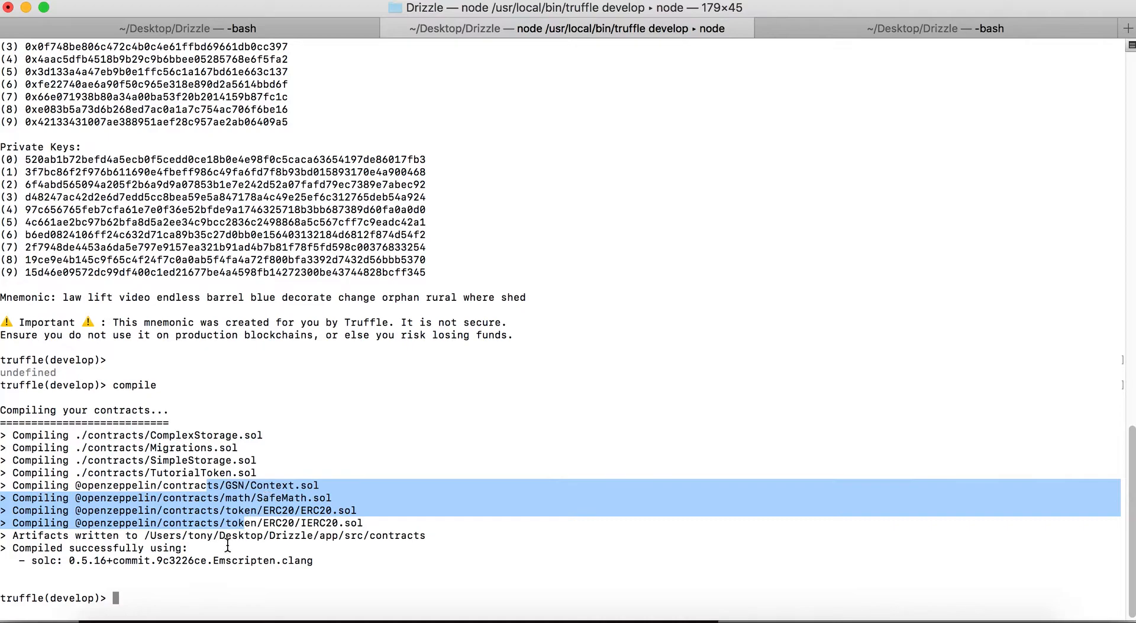
pyautogui.moveTo(220, 553)
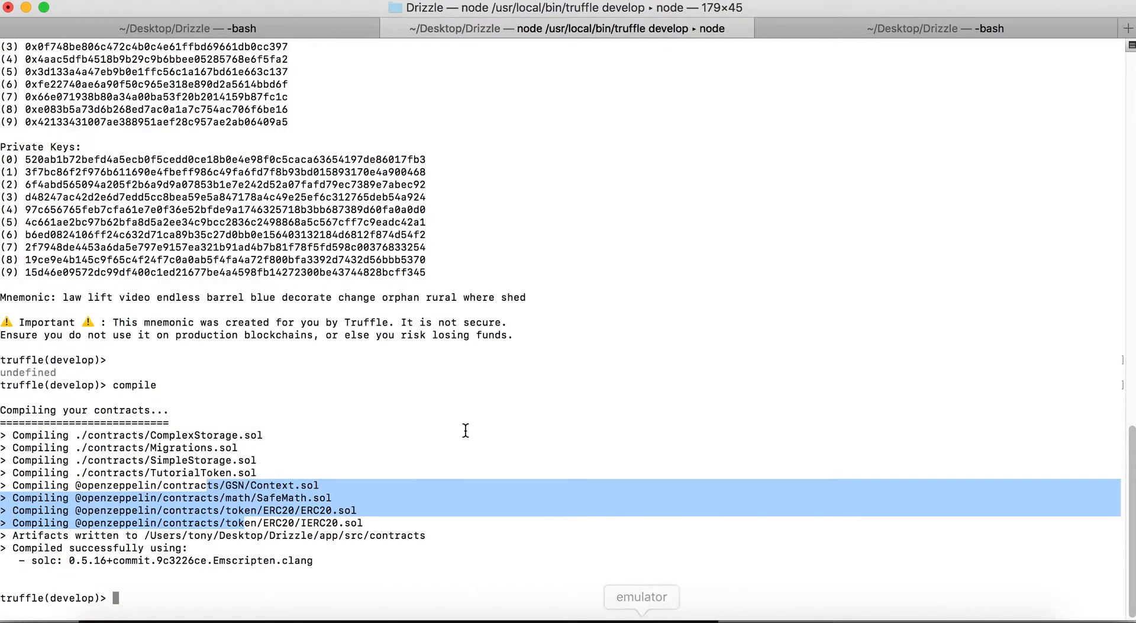
pyautogui.write('migrate')
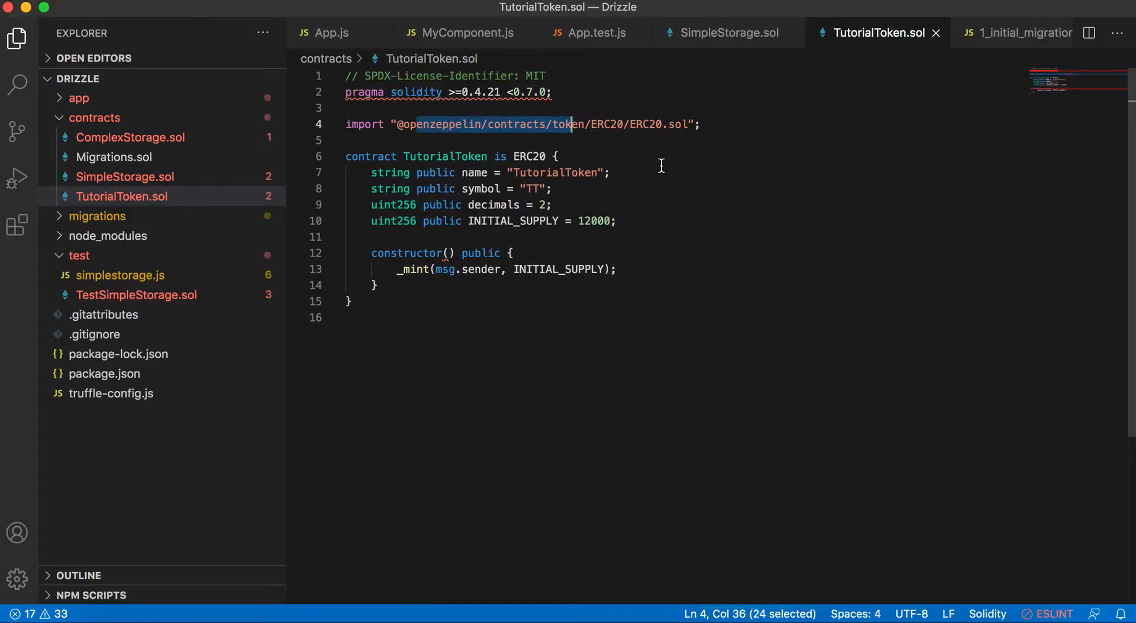
# Step: Close SimpleStorage.sol and TutorialToken.sol, collapse app and contracts, expand migrations, open 1_initial_migration.js
pyautogui.click(728, 33)
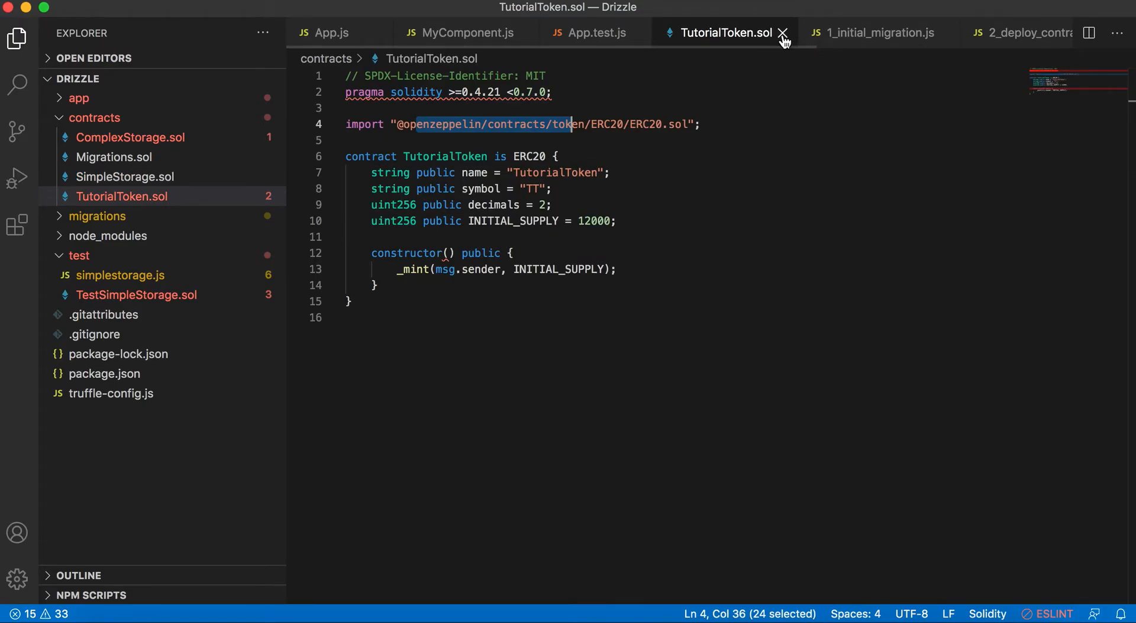
pyautogui.click(783, 32)
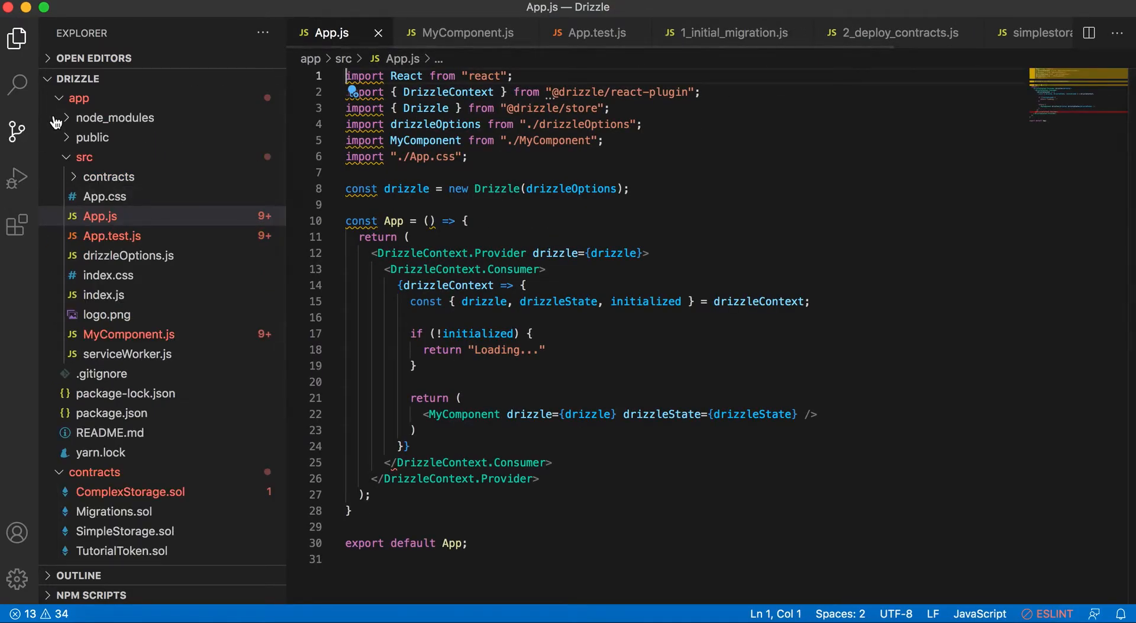
pyautogui.click(64, 98)
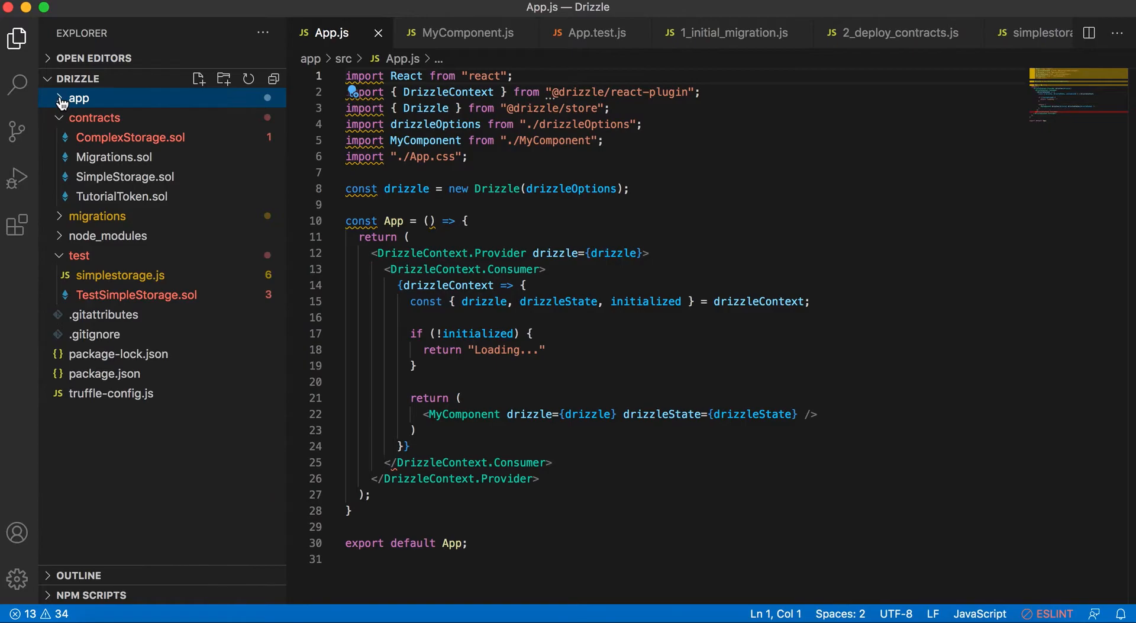
pyautogui.click(80, 99)
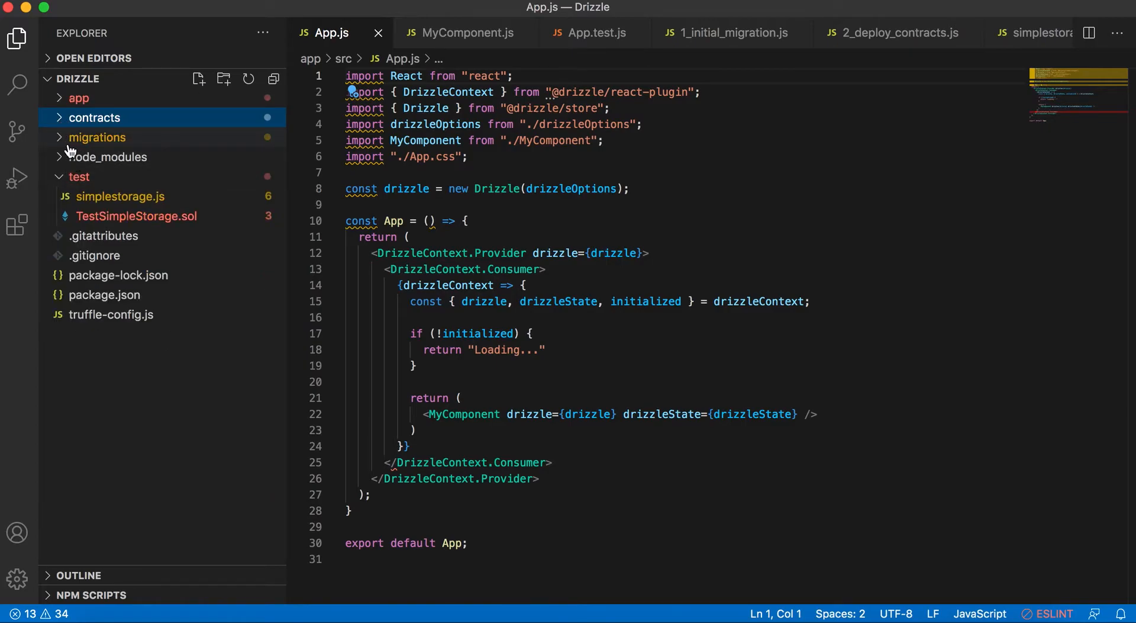
pyautogui.click(96, 136)
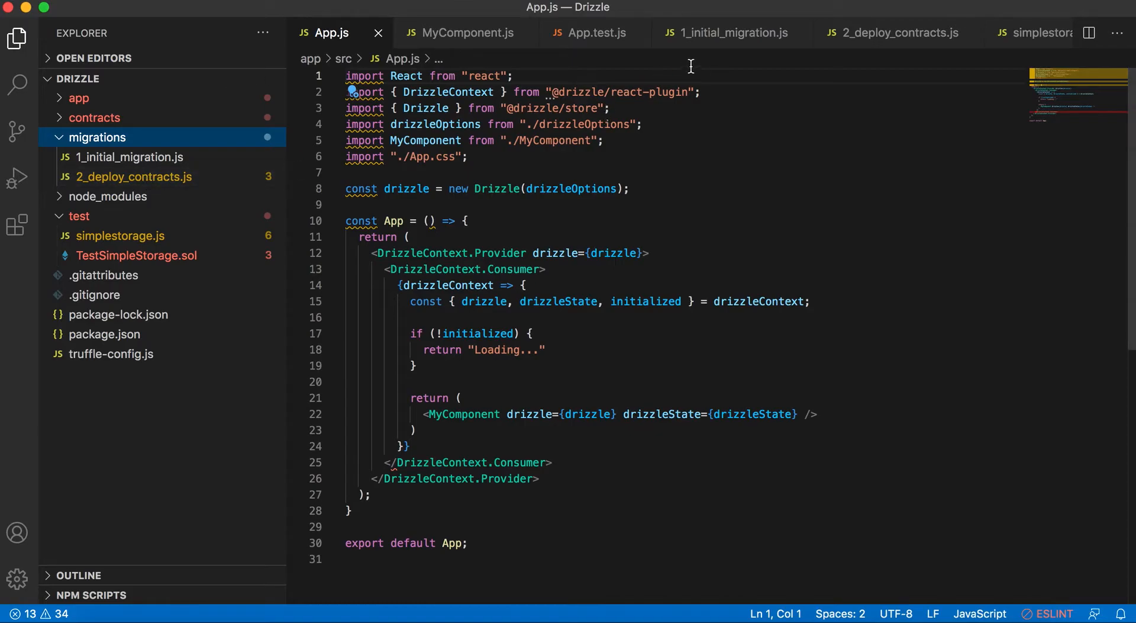
pyautogui.click(730, 33)
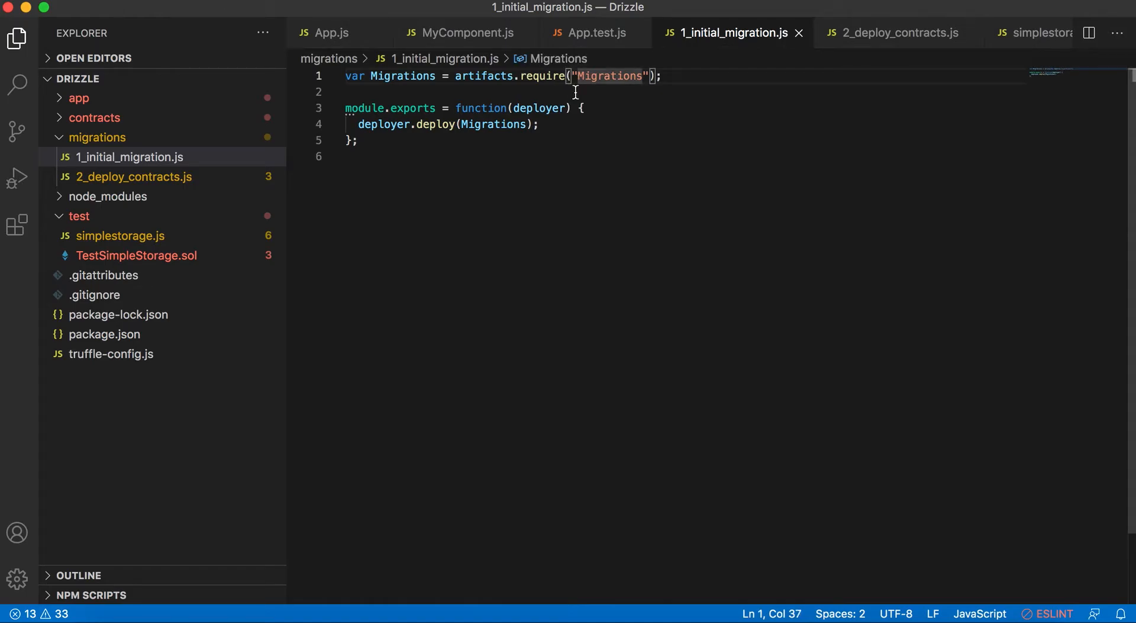
# Step: Highlight Migrations in 1_initial_migration.js and TutorialToken in 2_deploy_contracts.js
pyautogui.click(94, 117)
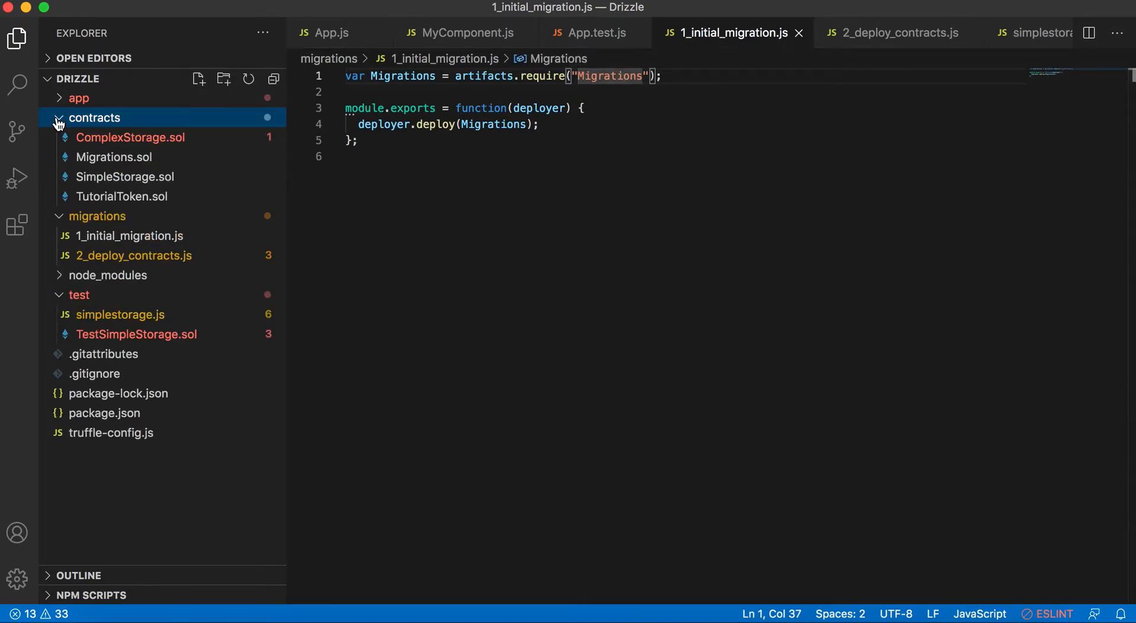
pyautogui.doubleClick(611, 76)
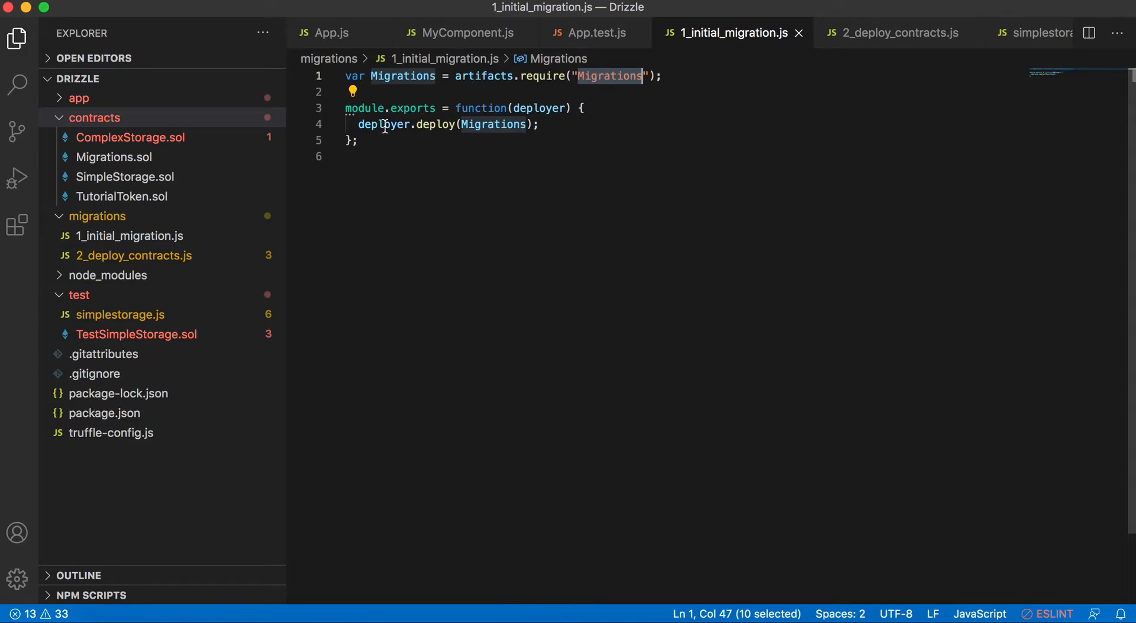
pyautogui.moveTo(384, 125)
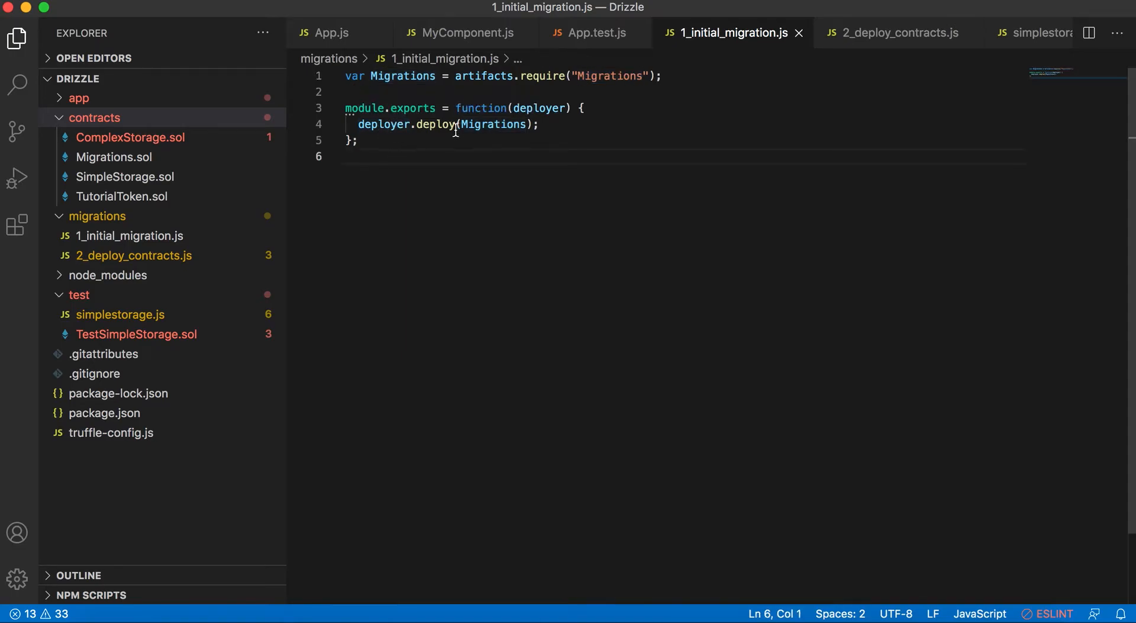
pyautogui.moveTo(460, 148)
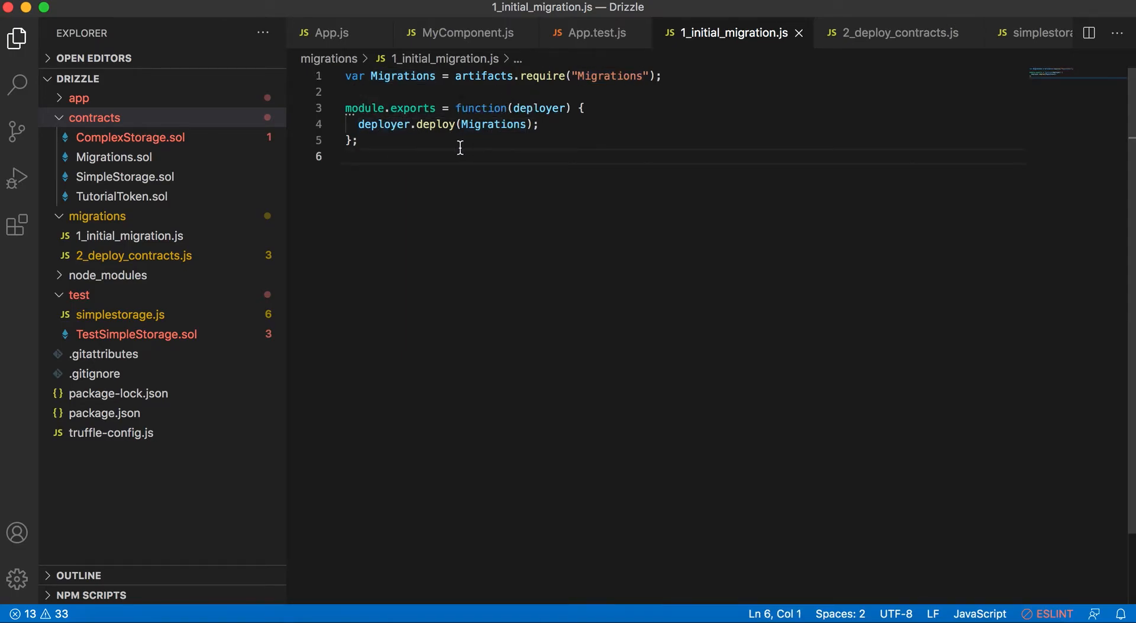
pyautogui.doubleClick(383, 124)
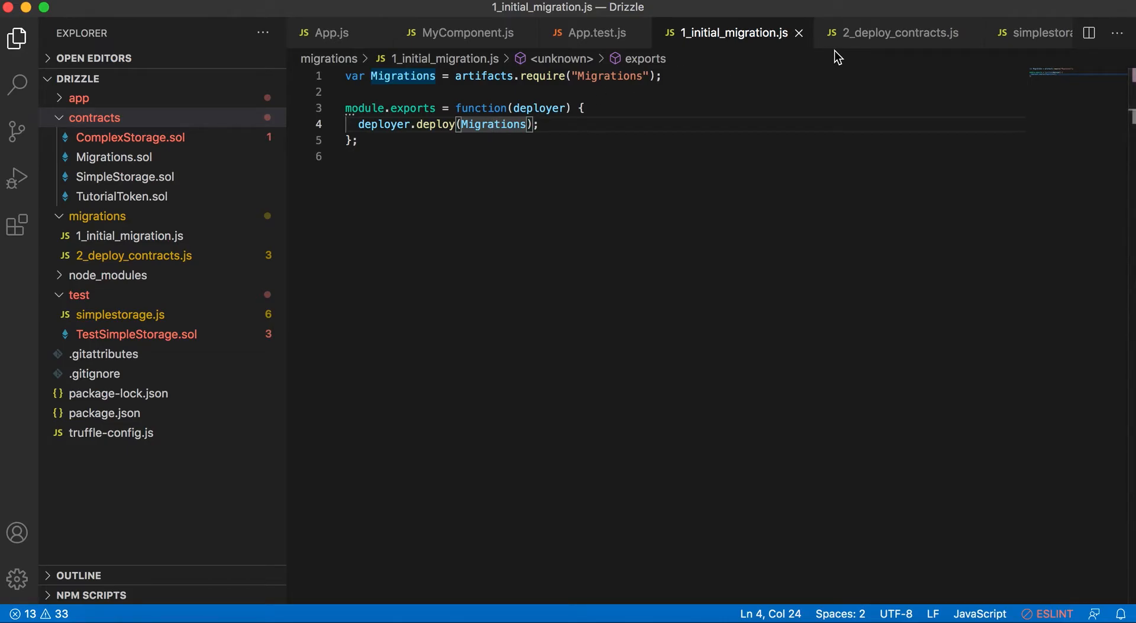
pyautogui.click(129, 235)
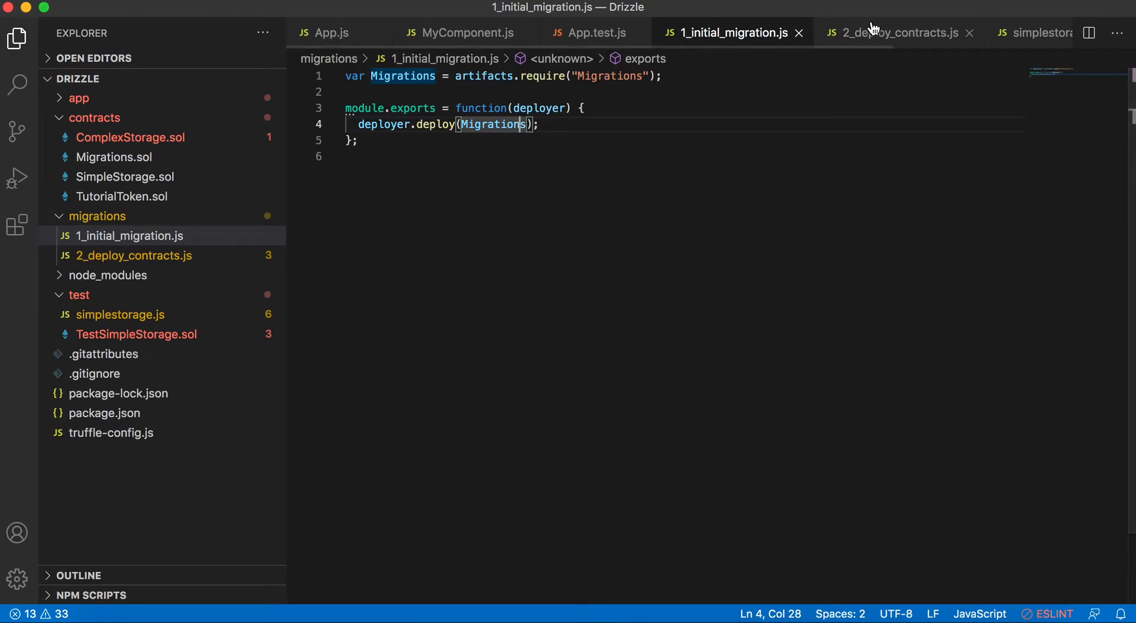
pyautogui.click(894, 33)
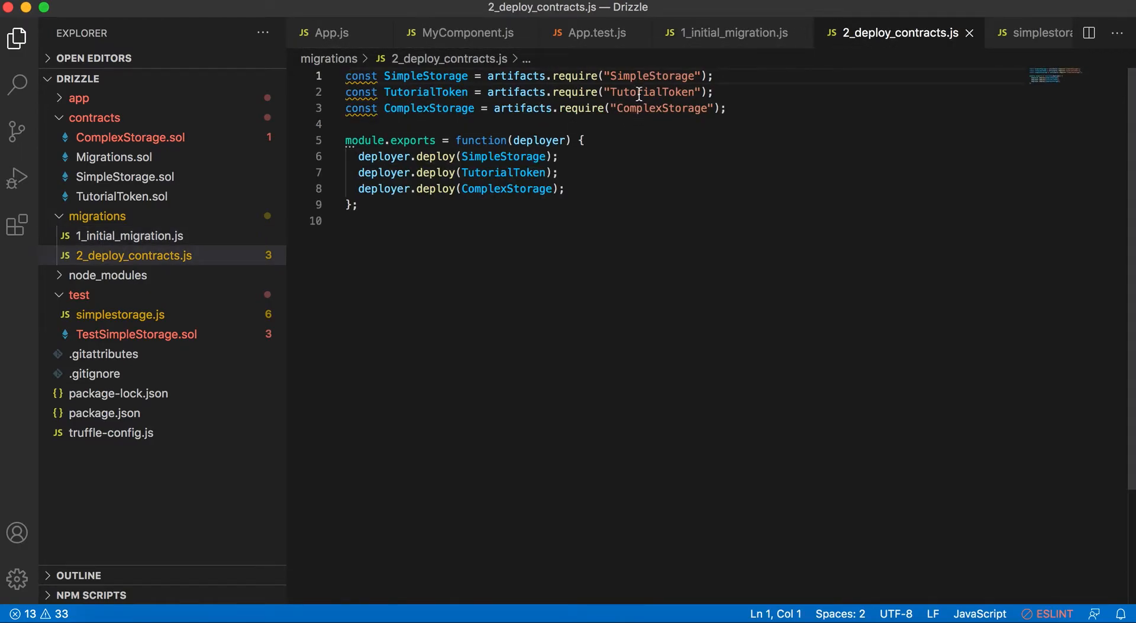
pyautogui.doubleClick(652, 92)
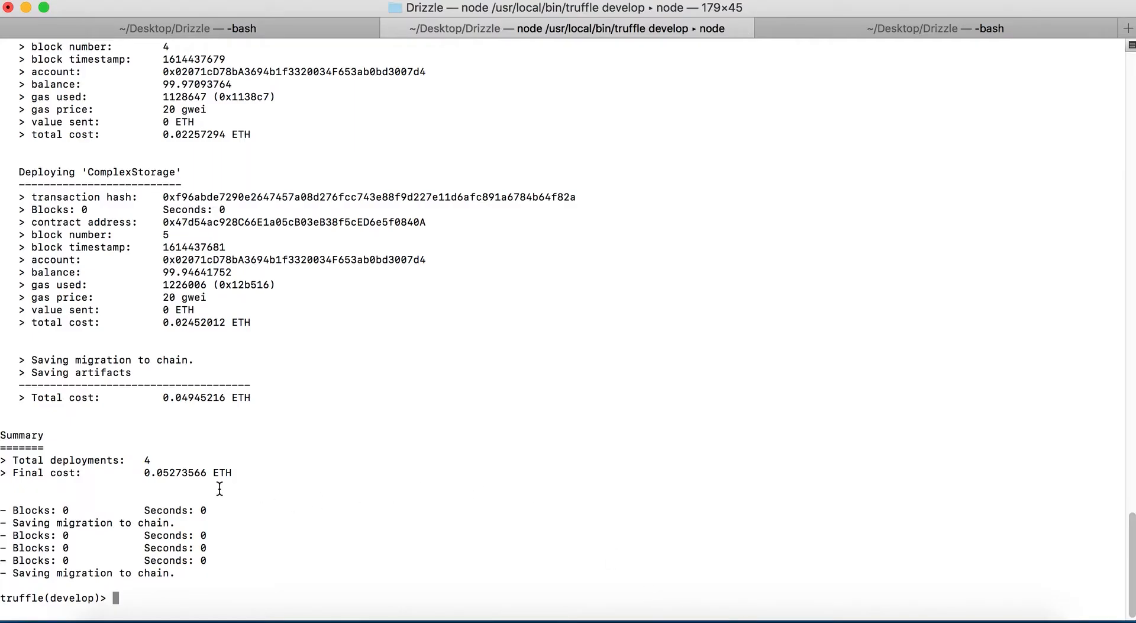
pyautogui.moveTo(180, 459)
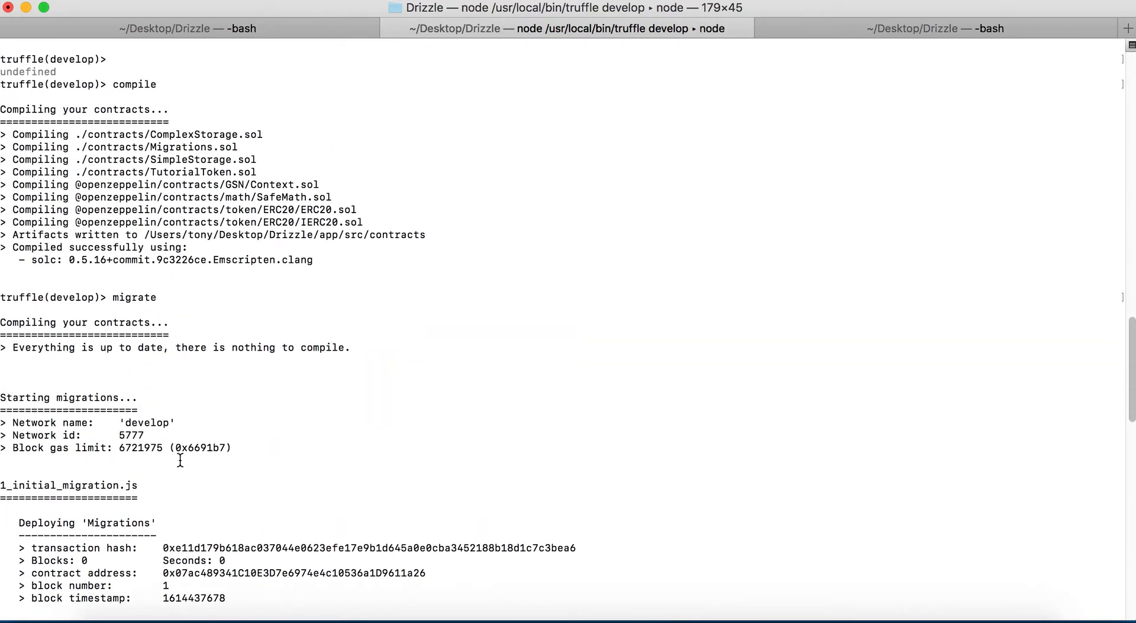
# Step: Scroll the migration output to the summary of 4 deployments costing 0.05273566 ETH
pyautogui.scroll(-3)
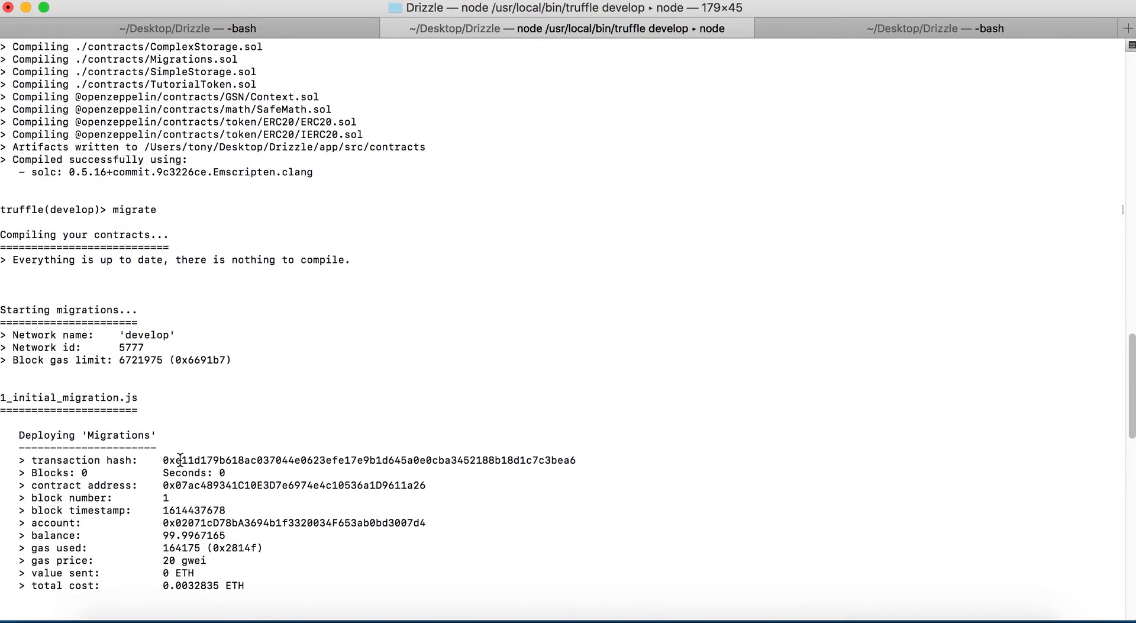
pyautogui.scroll(-3)
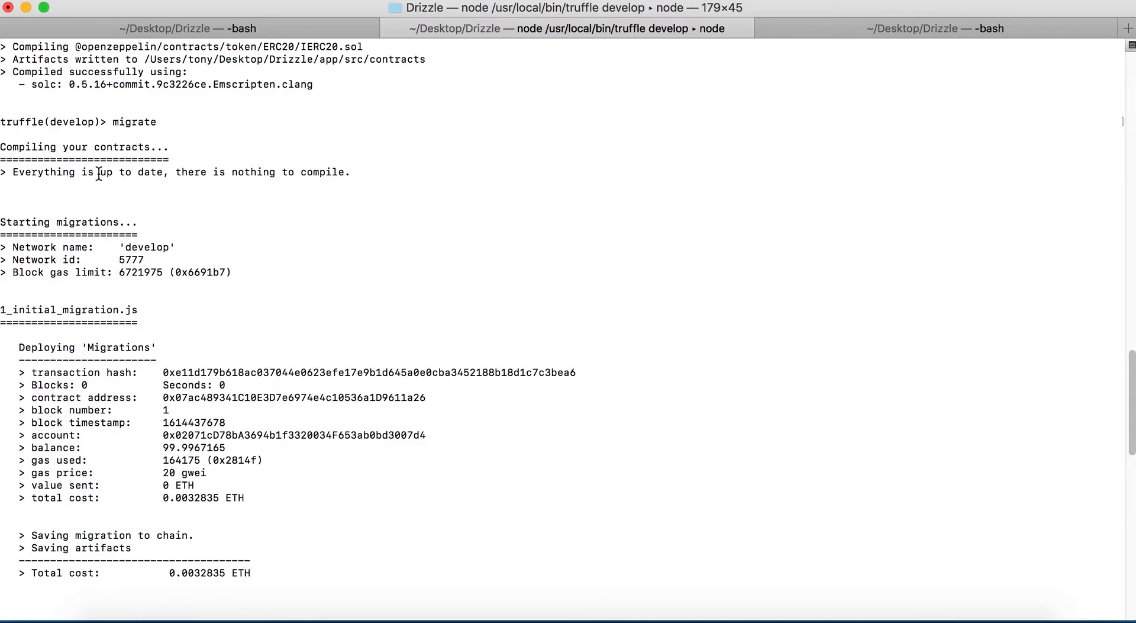
pyautogui.scroll(-3)
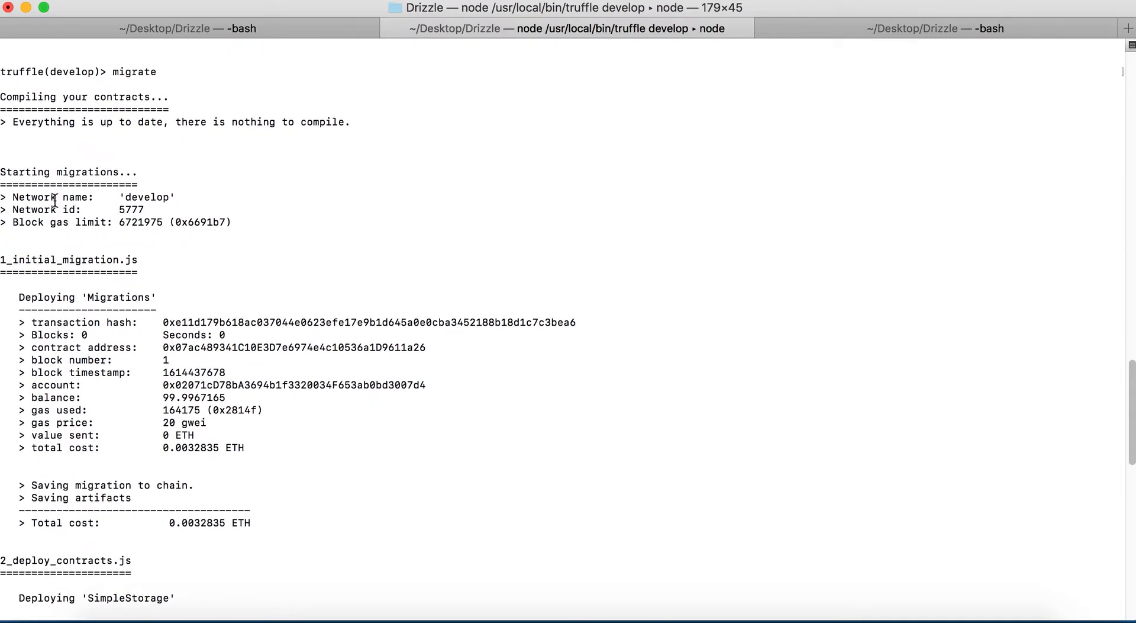
pyautogui.scroll(-3)
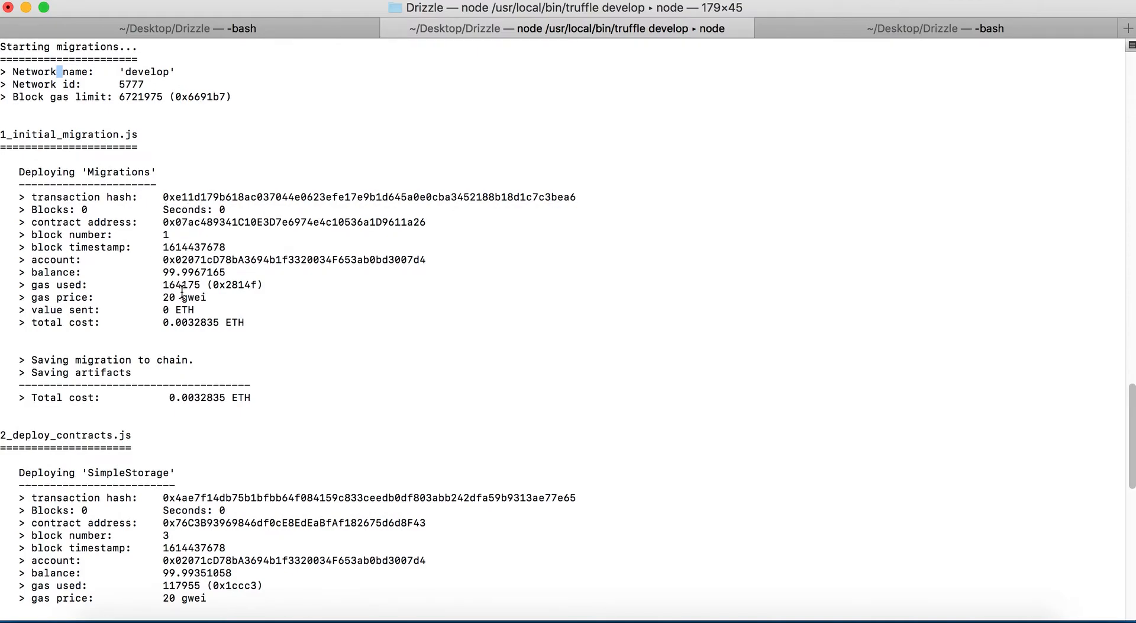
pyautogui.scroll(-3)
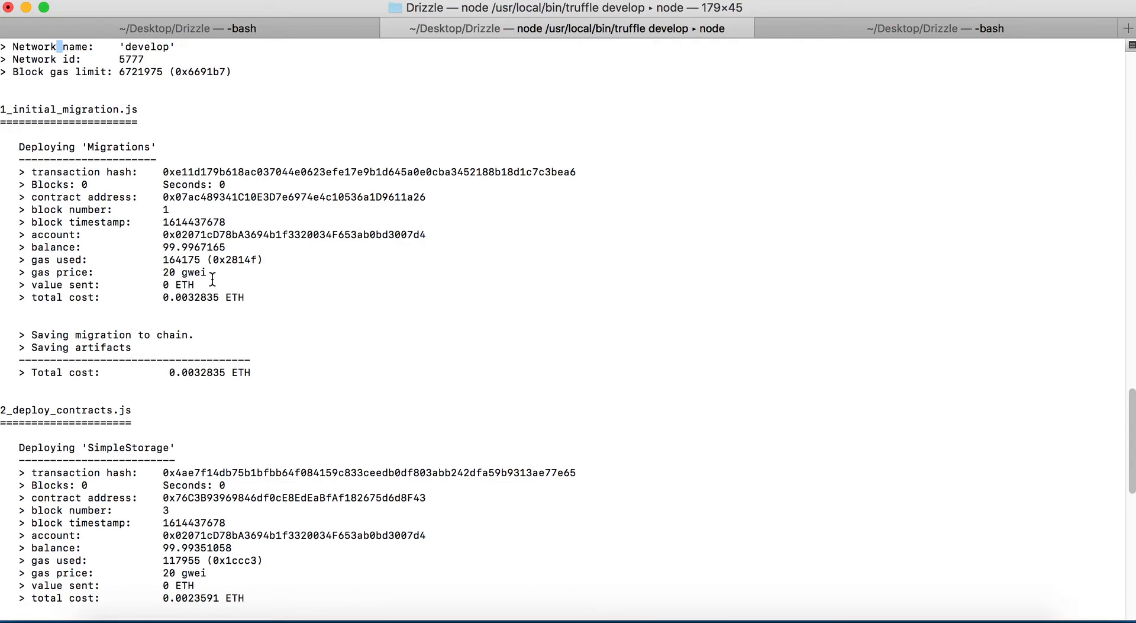
pyautogui.scroll(-3)
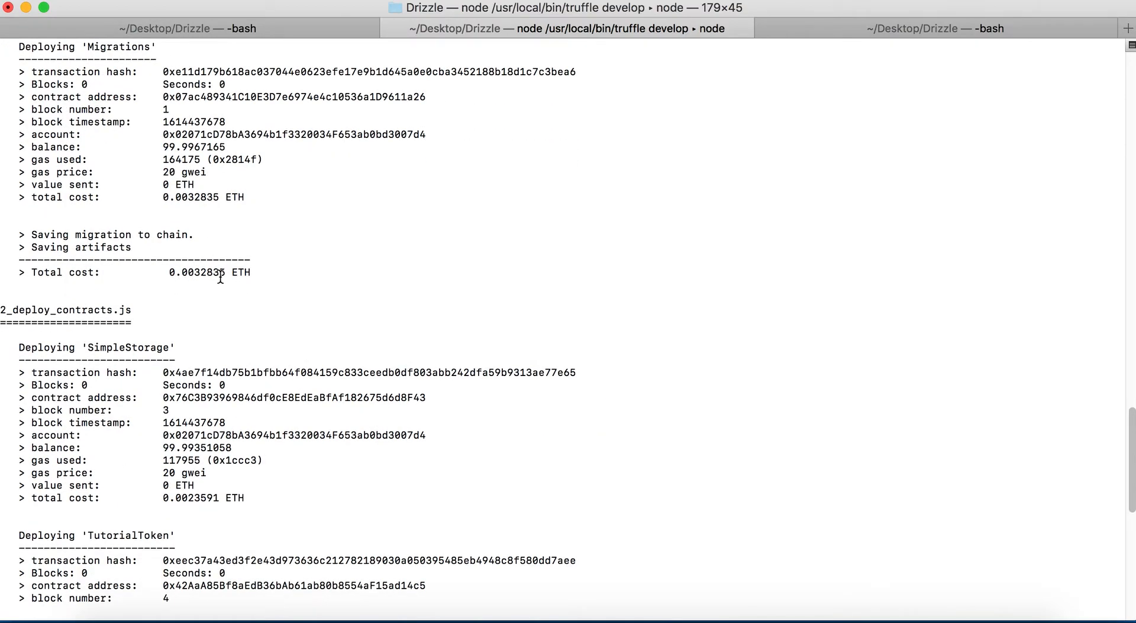
pyautogui.moveTo(237, 280)
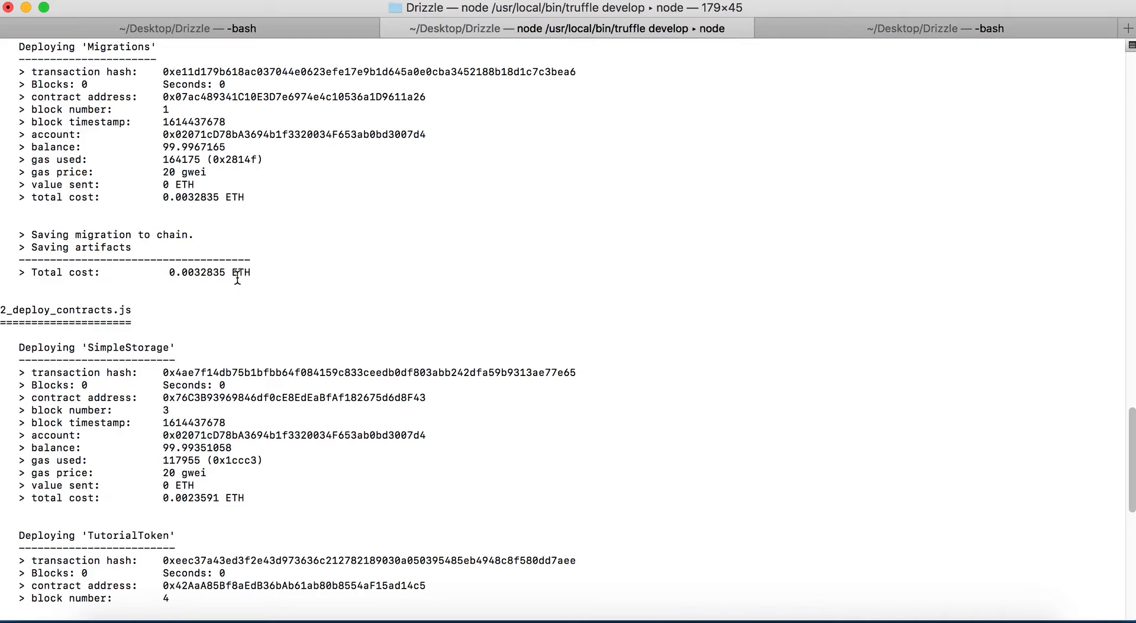
pyautogui.scroll(-3)
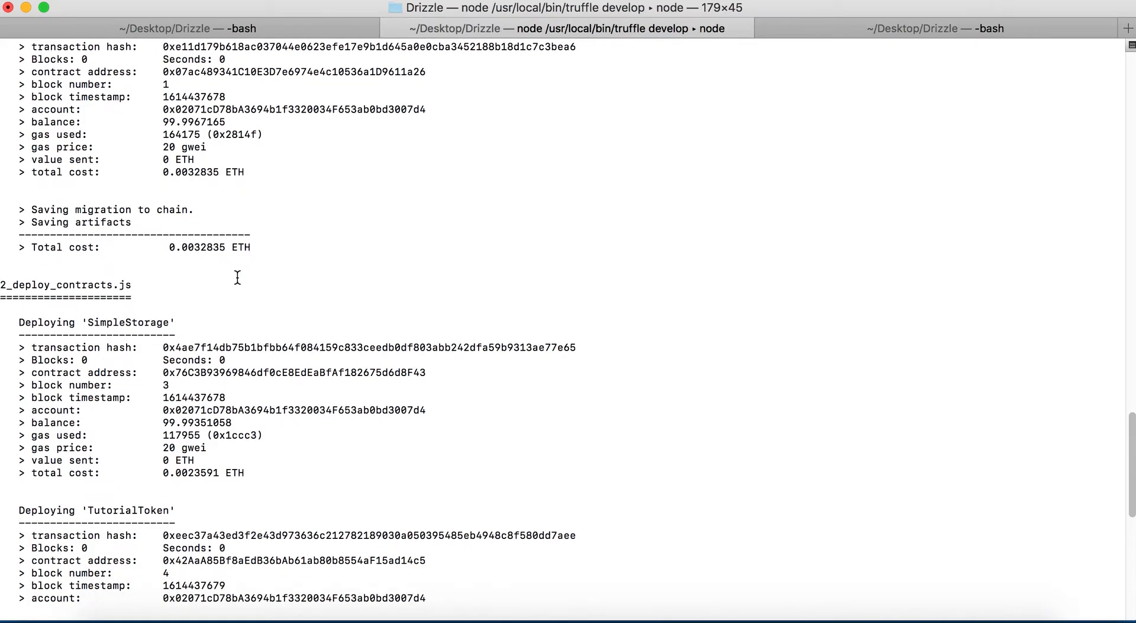
pyautogui.scroll(-3)
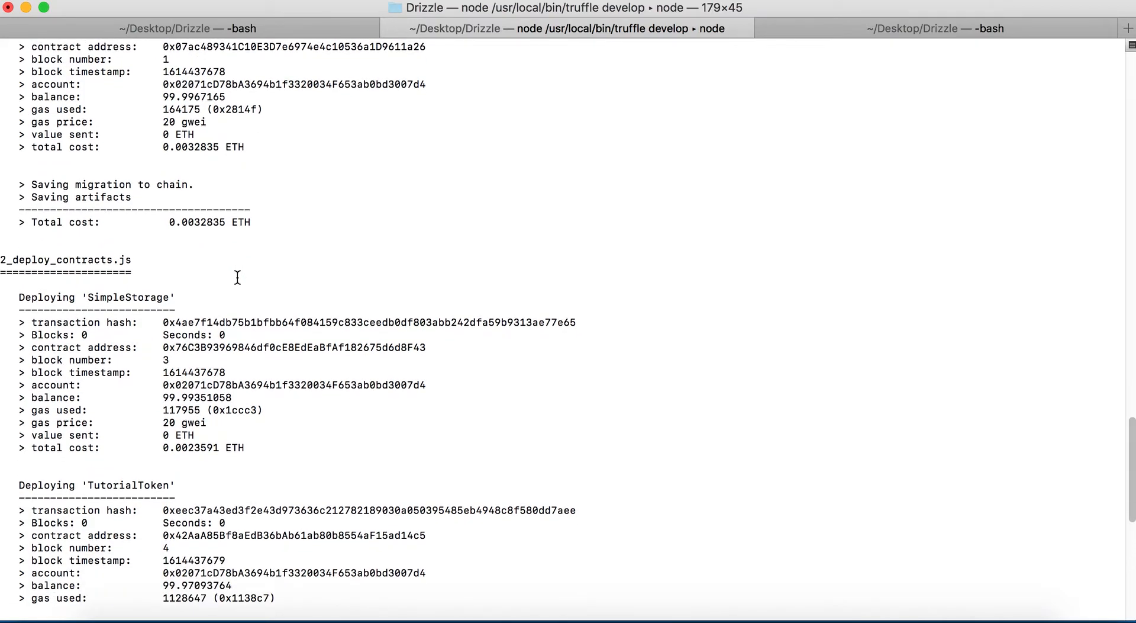
pyautogui.scroll(-3)
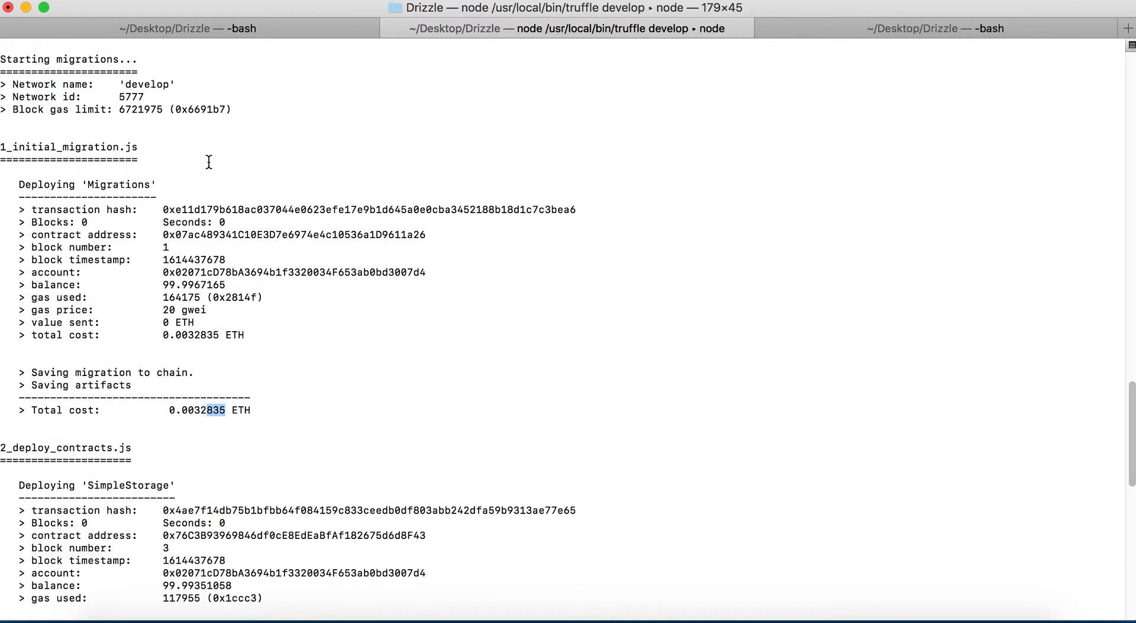
pyautogui.moveTo(224, 357)
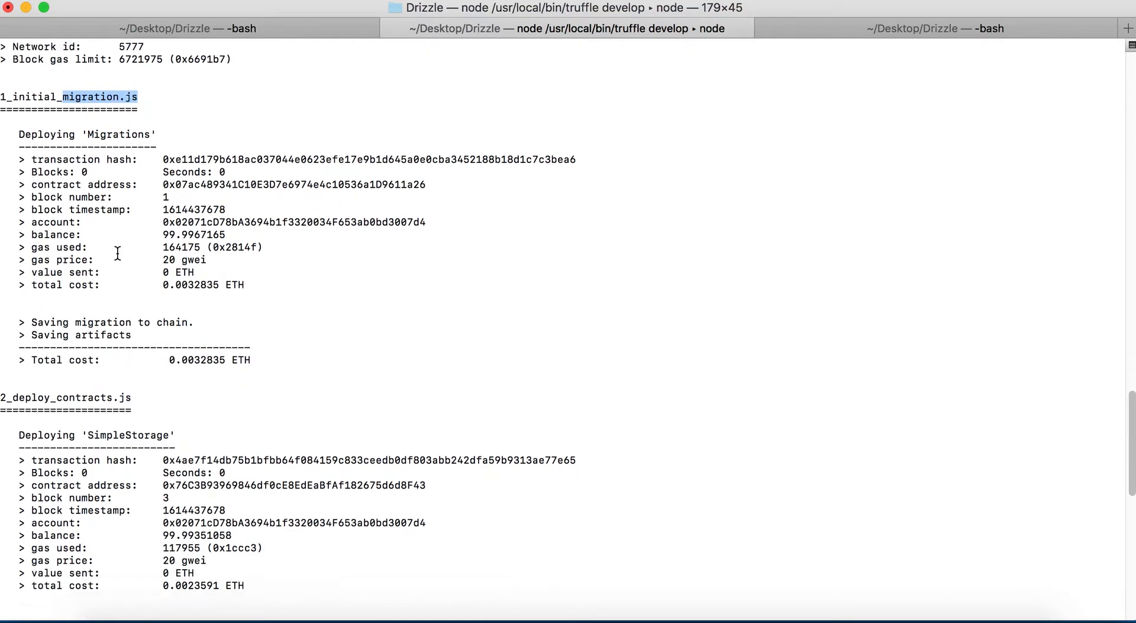
pyautogui.scroll(-3)
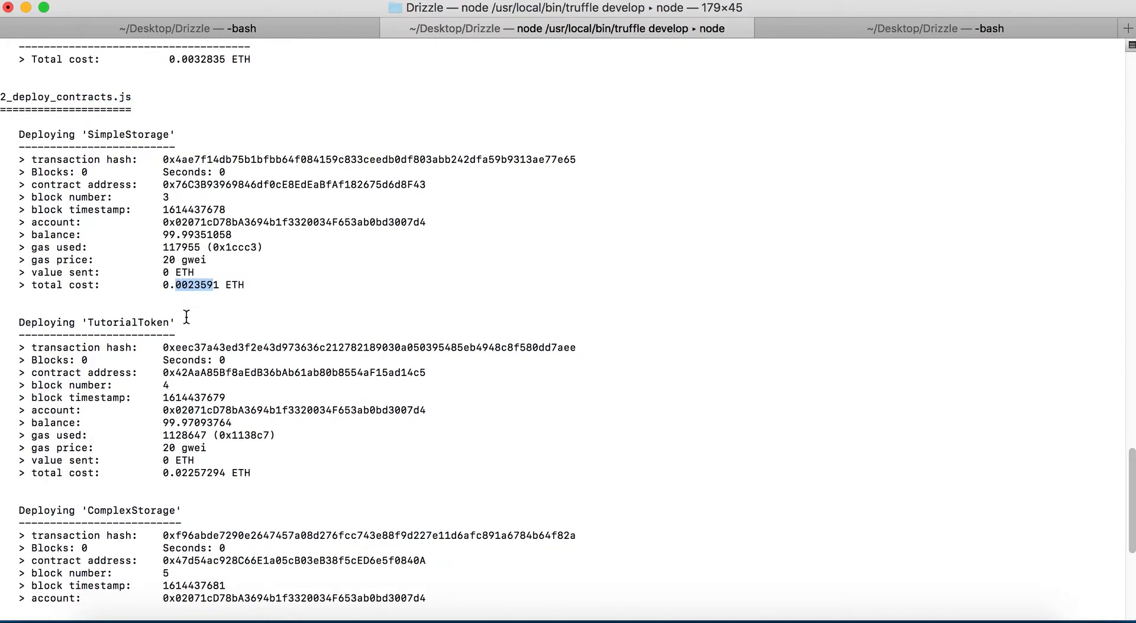
pyautogui.scroll(-3)
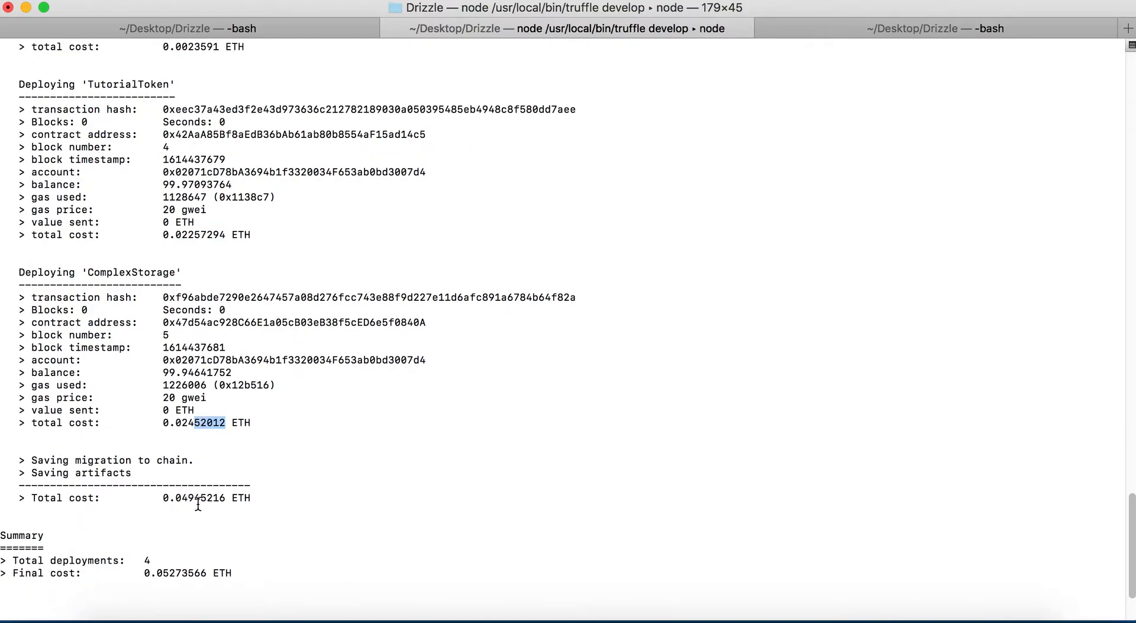
pyautogui.scroll(-3)
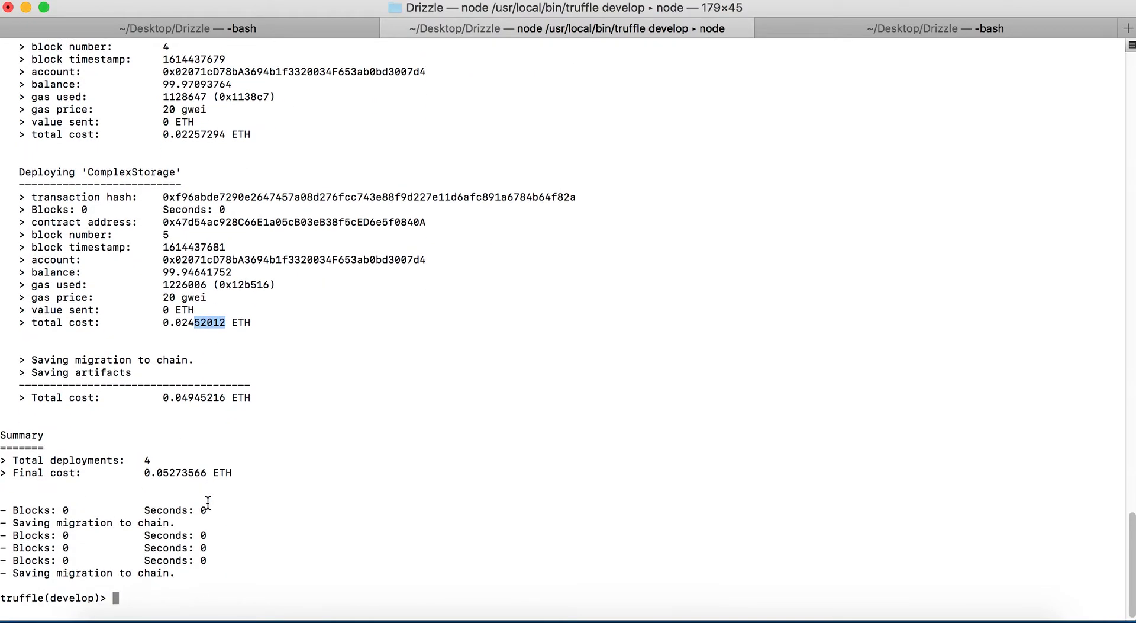
pyautogui.doubleClick(170, 473)
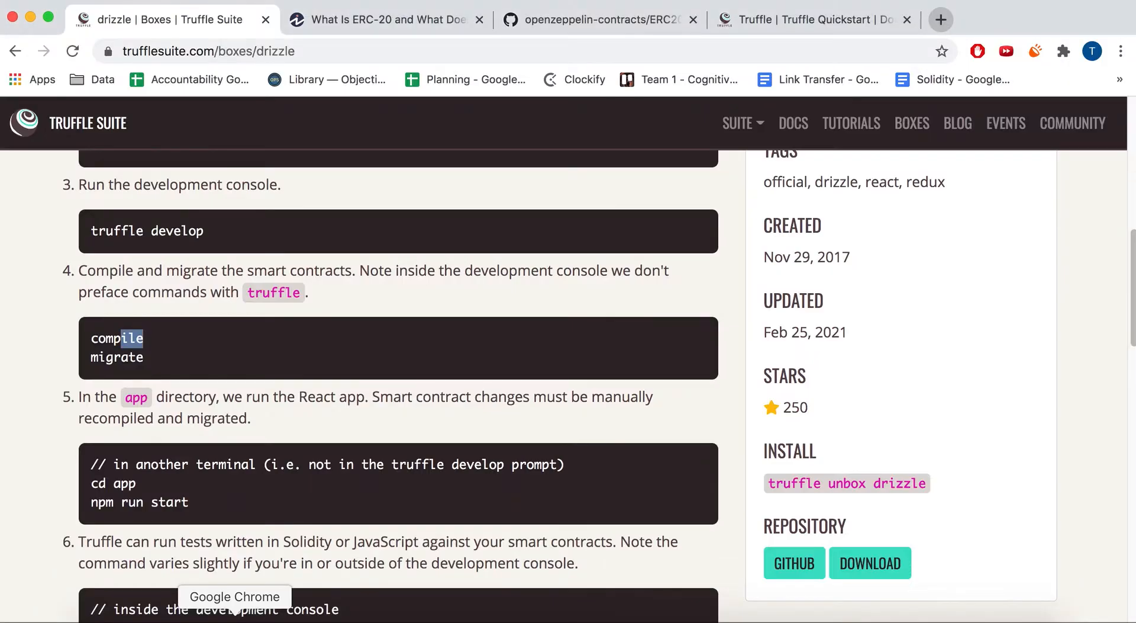
# Step: Scroll the drizzle box guide down to step 5, running the React app from the app directory
pyautogui.scroll(-3)
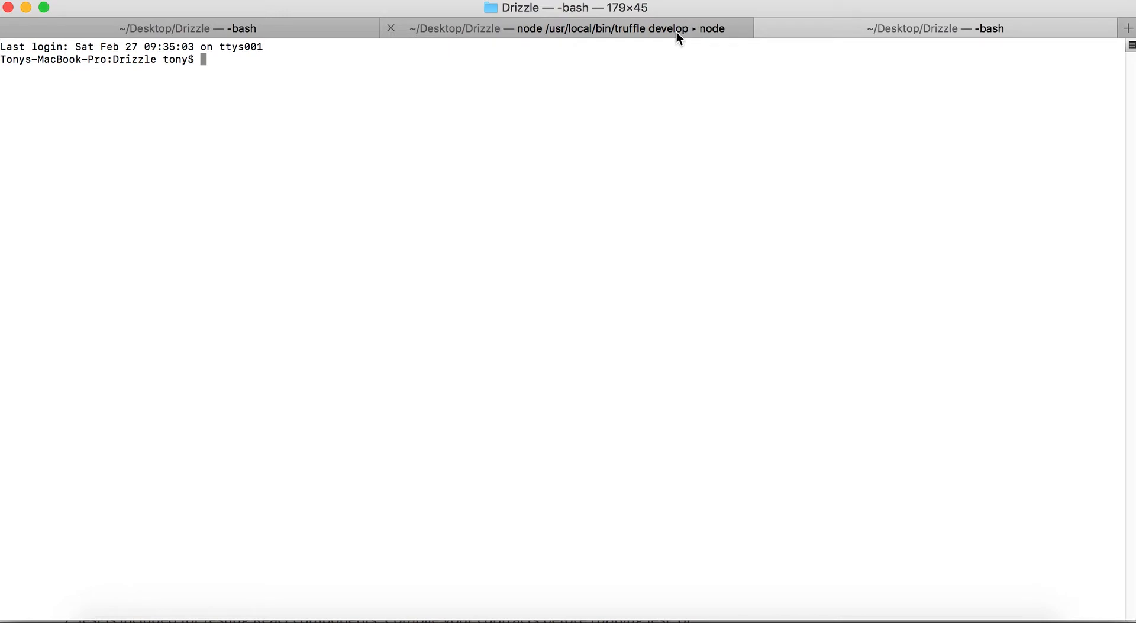
# Step: Change into app/ and launch the React development server with npm run start
pyautogui.write('cd')
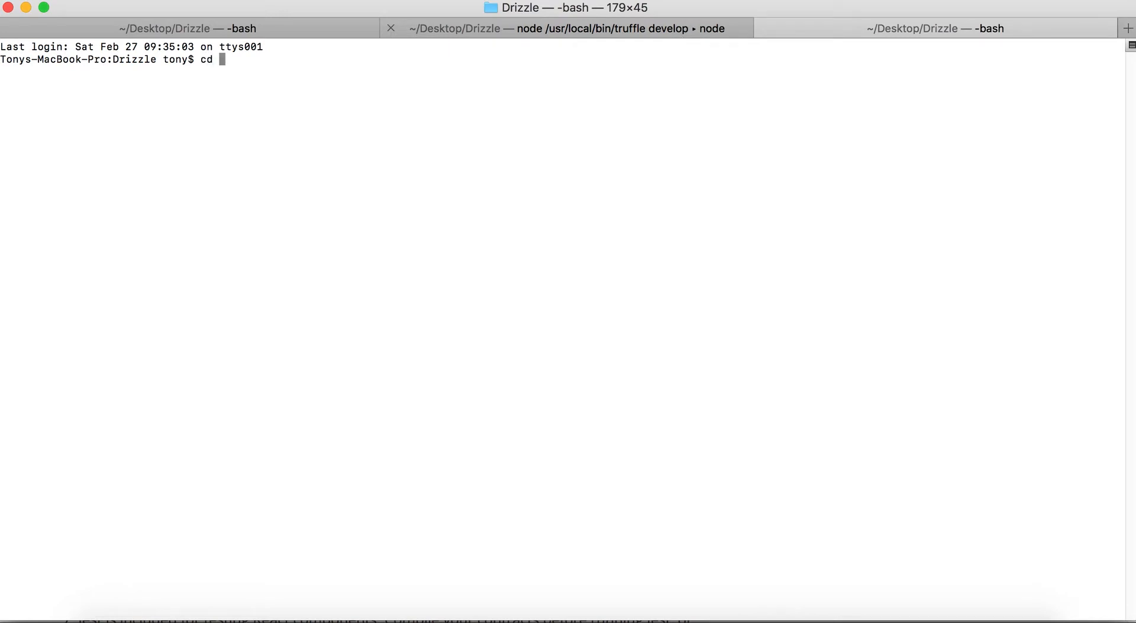
pyautogui.write('a')
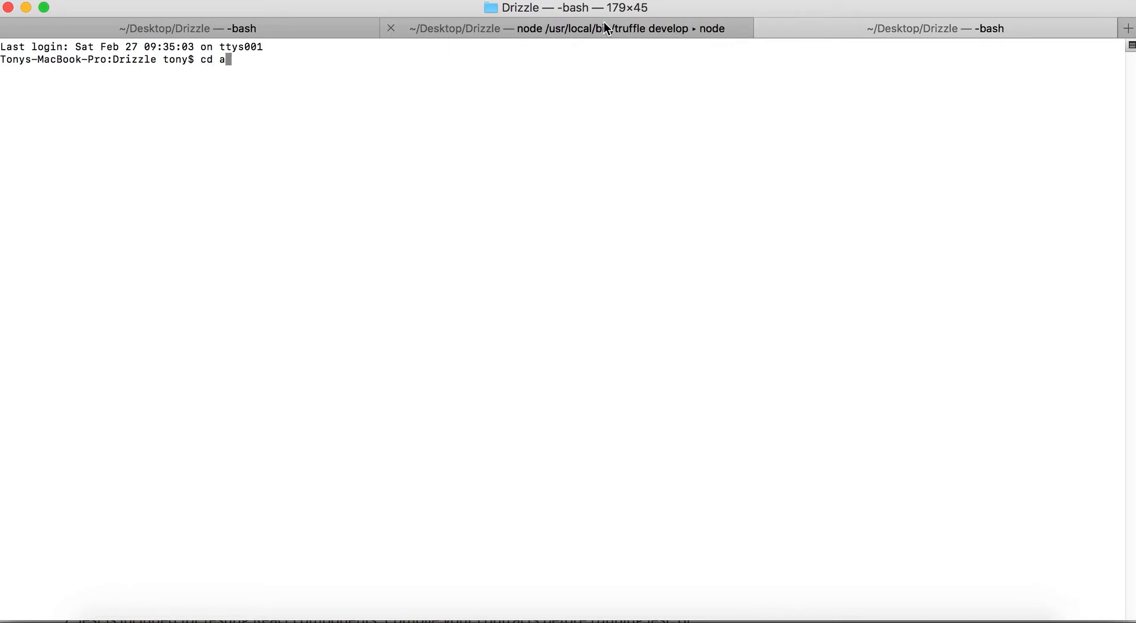
pyautogui.write('pp/')
pyautogui.write('npm')
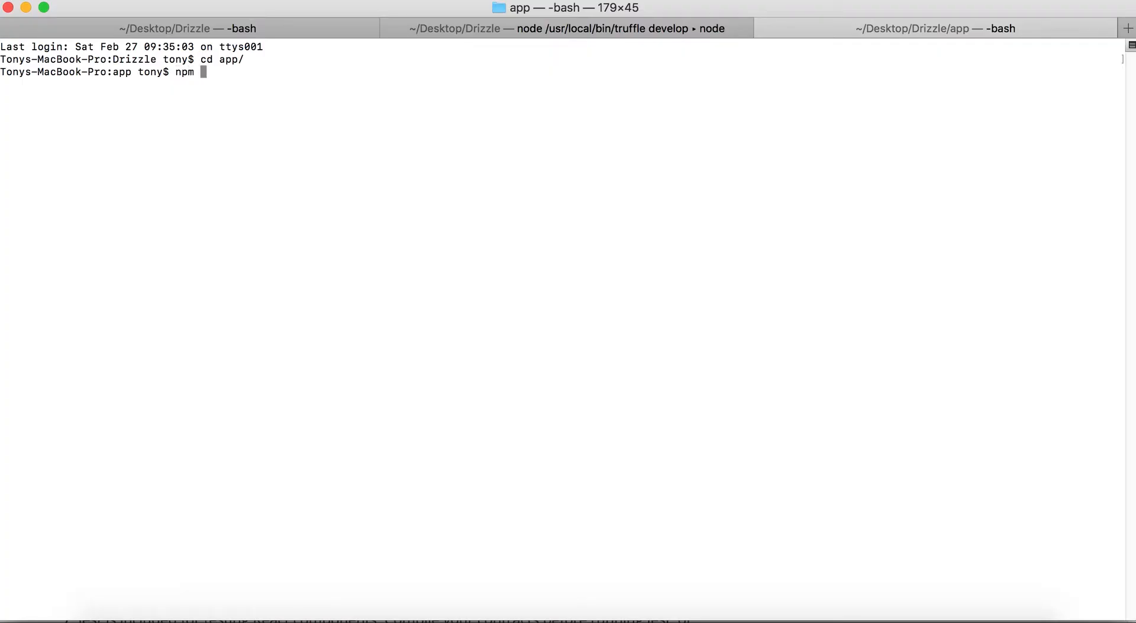
pyautogui.write('run start')
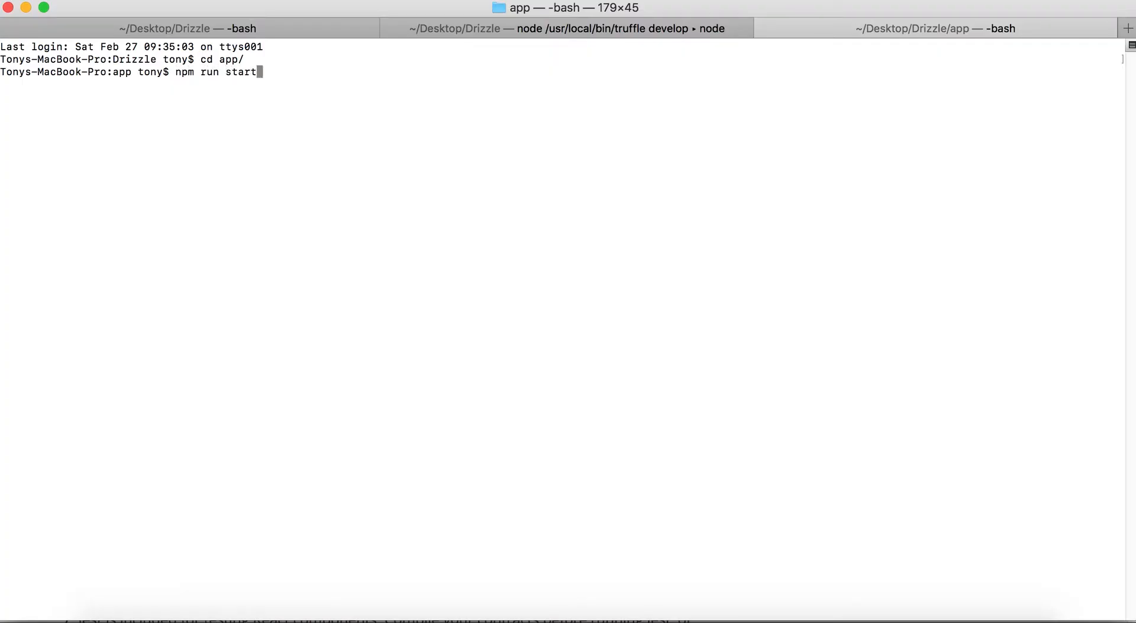
pyautogui.press('Return')
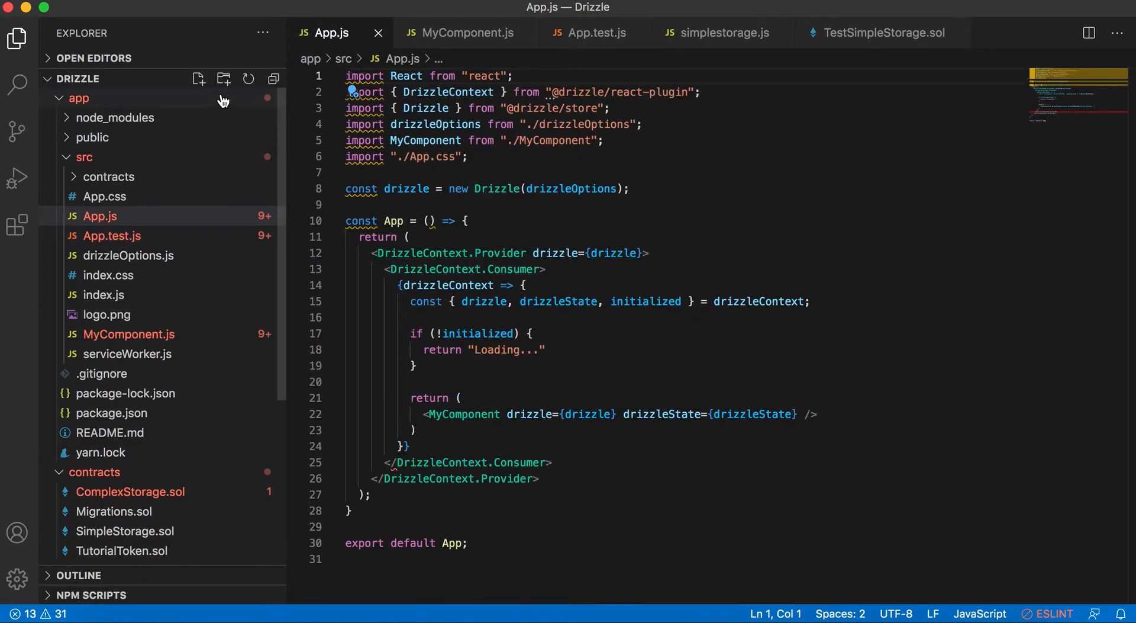
# Step: Collapse and re-expand the app and contracts folders and look over App.js
pyautogui.click(79, 98)
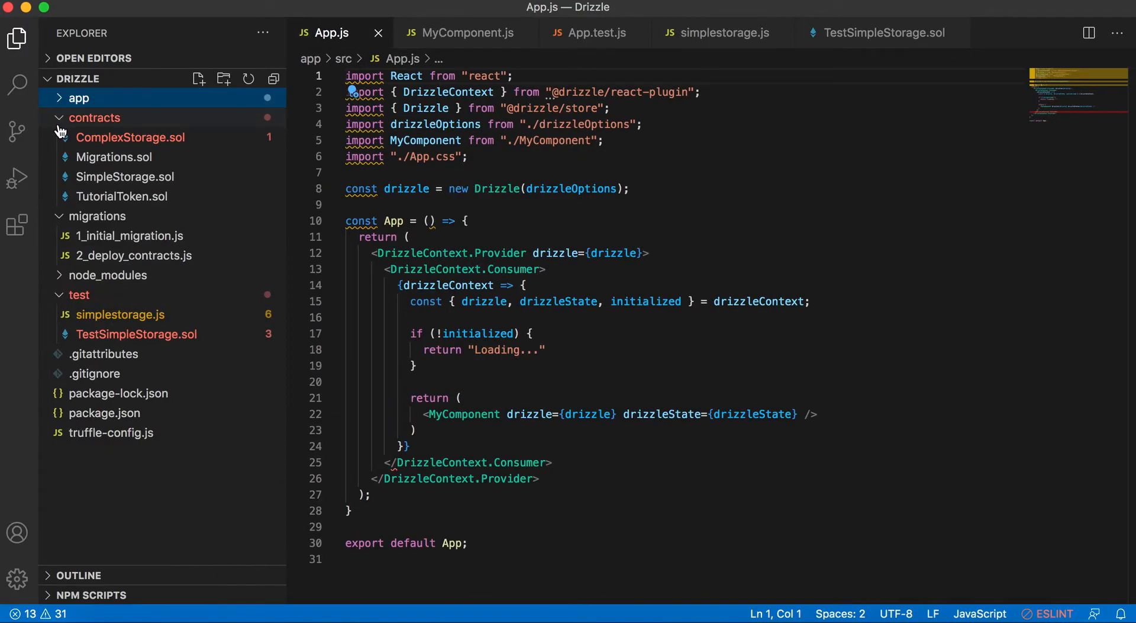
pyautogui.click(94, 117)
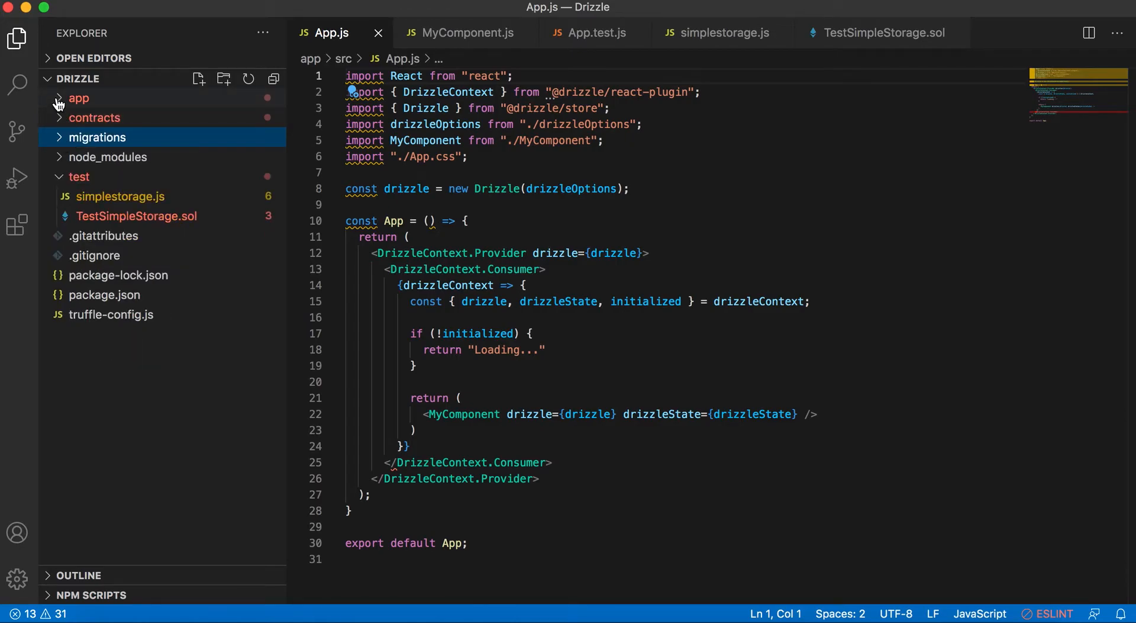
pyautogui.click(78, 98)
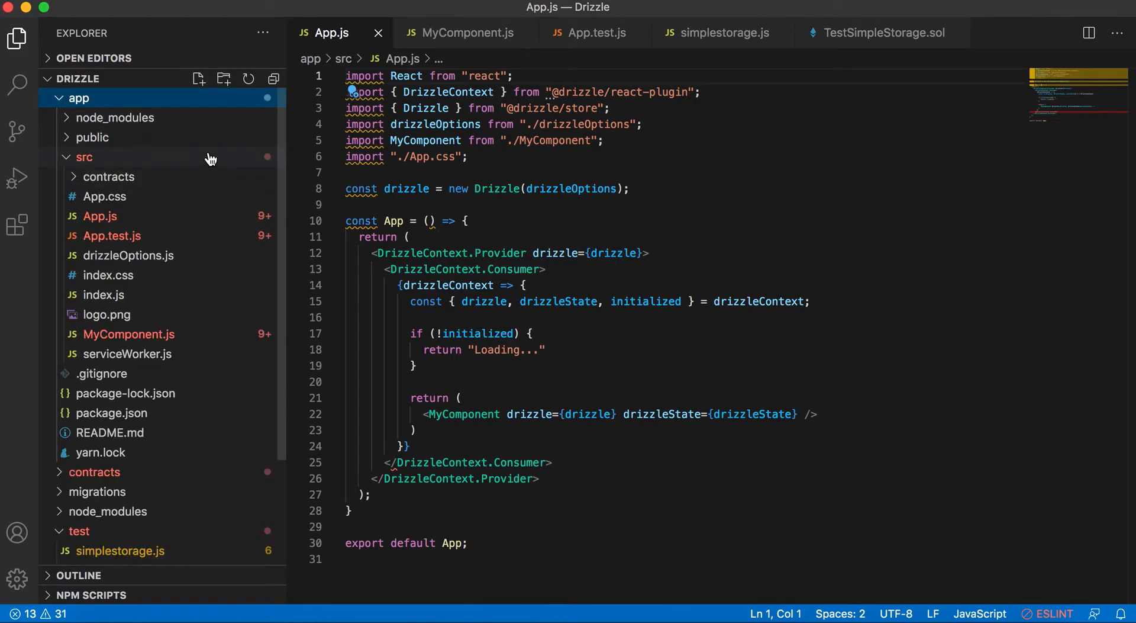
pyautogui.moveTo(80, 160)
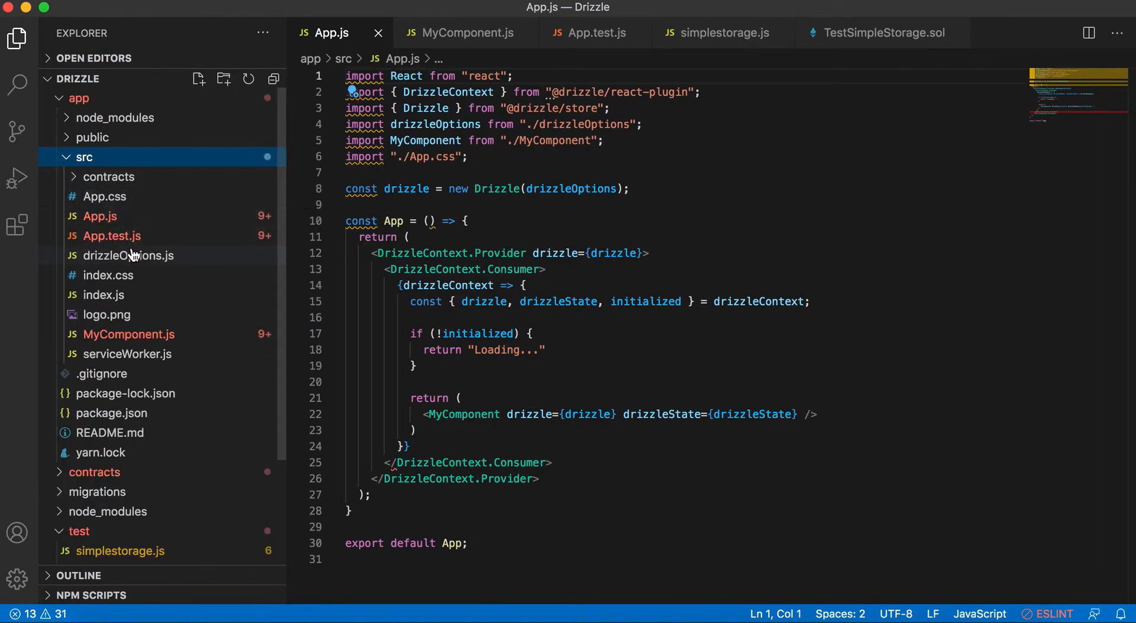
pyautogui.moveTo(150, 193)
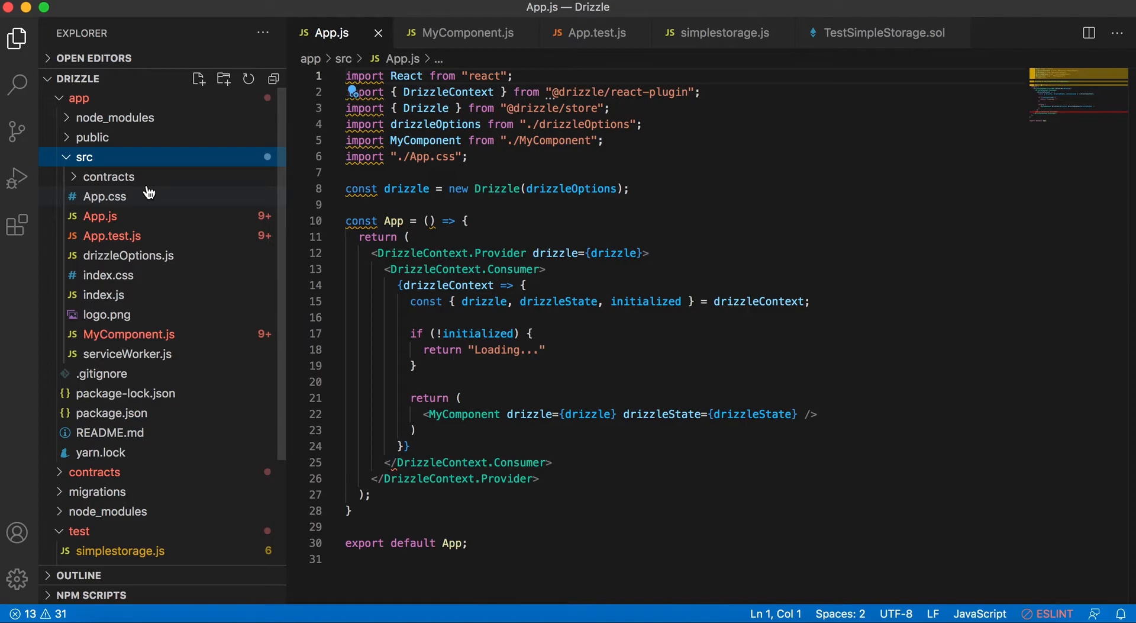
pyautogui.moveTo(150, 194)
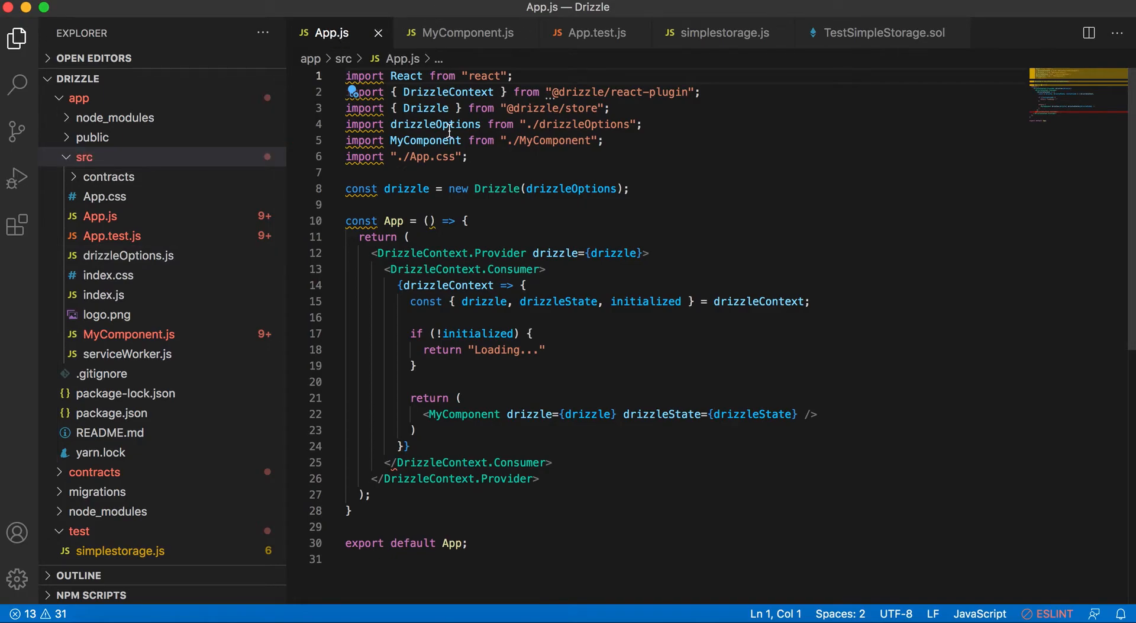
pyautogui.moveTo(471, 236)
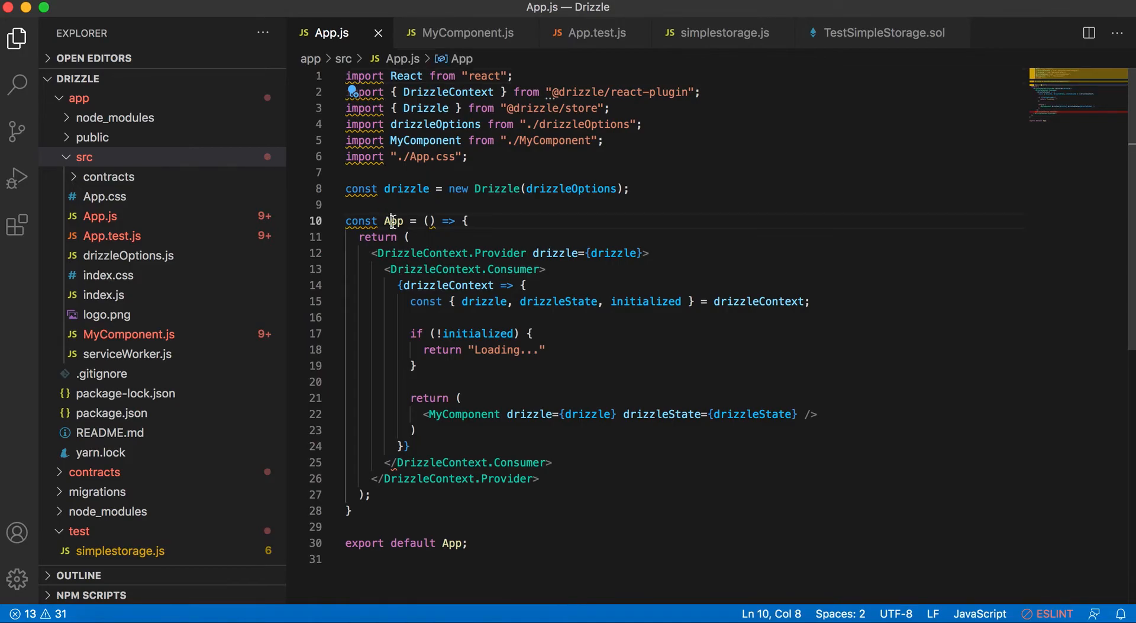
pyautogui.doubleClick(393, 220)
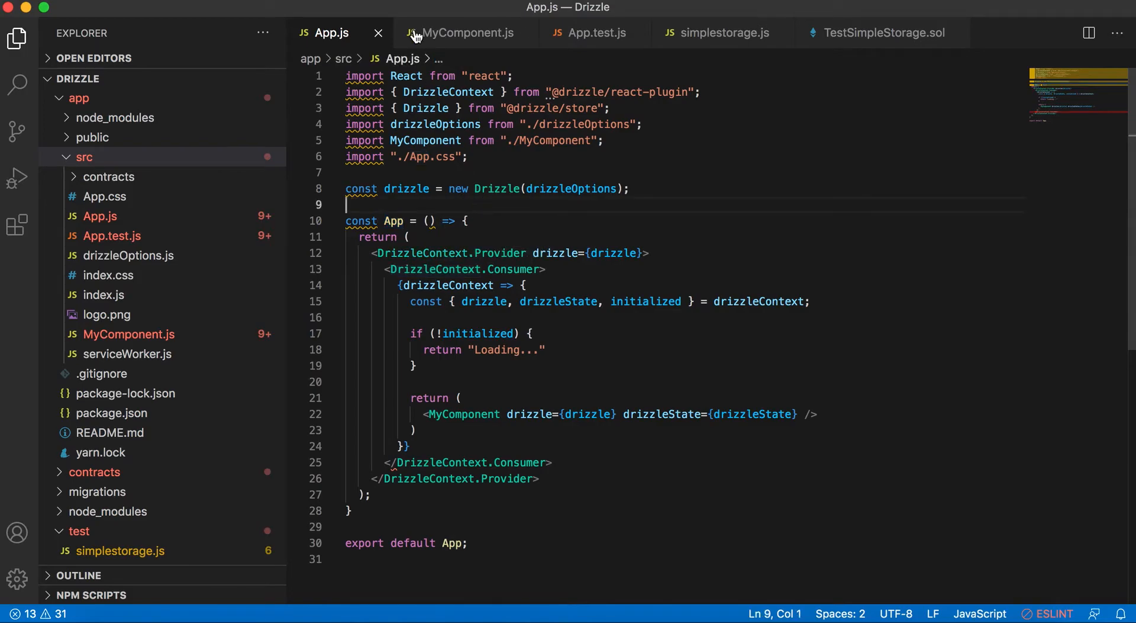
# Step: Switch to MyComponent.js and scroll through its contents
pyautogui.click(472, 32)
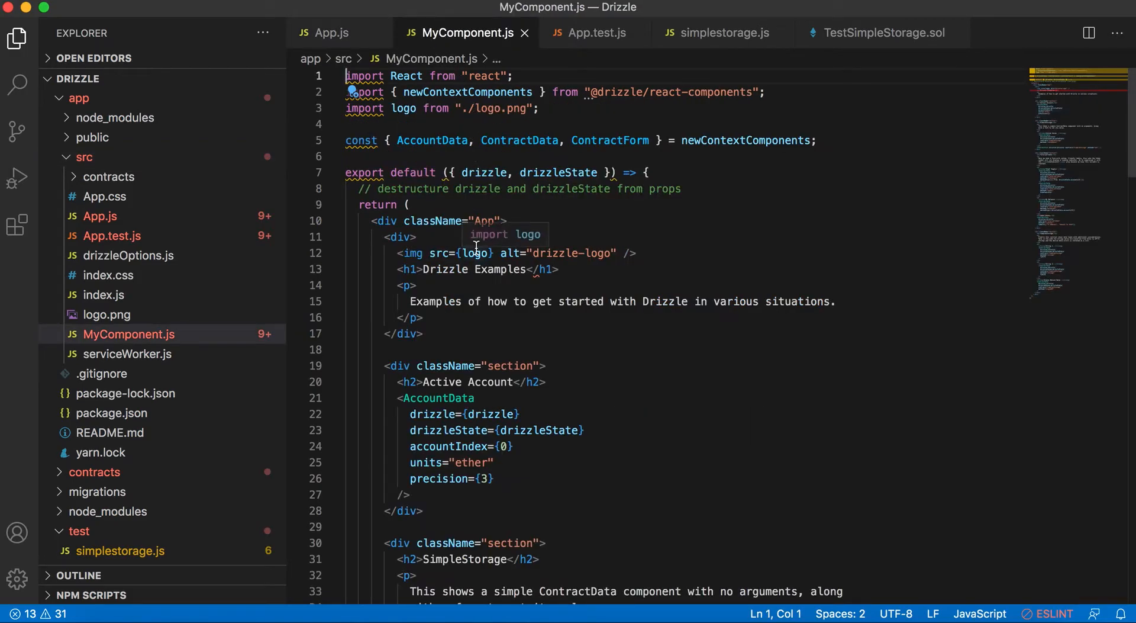
pyautogui.moveTo(455, 333)
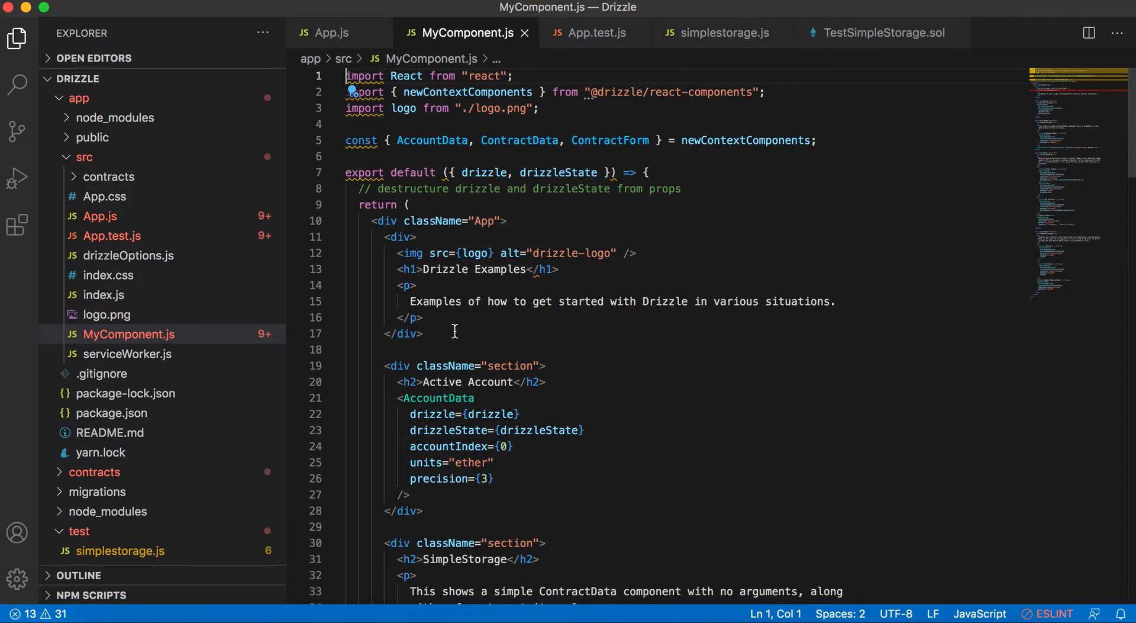
pyautogui.scroll(-3)
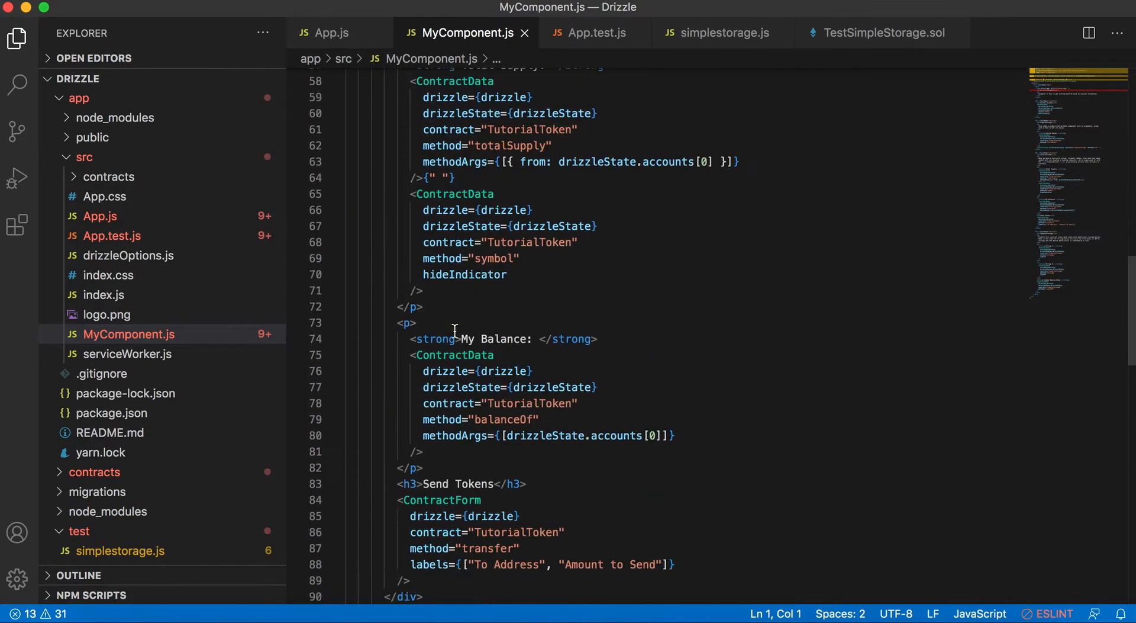
pyautogui.scroll(-3)
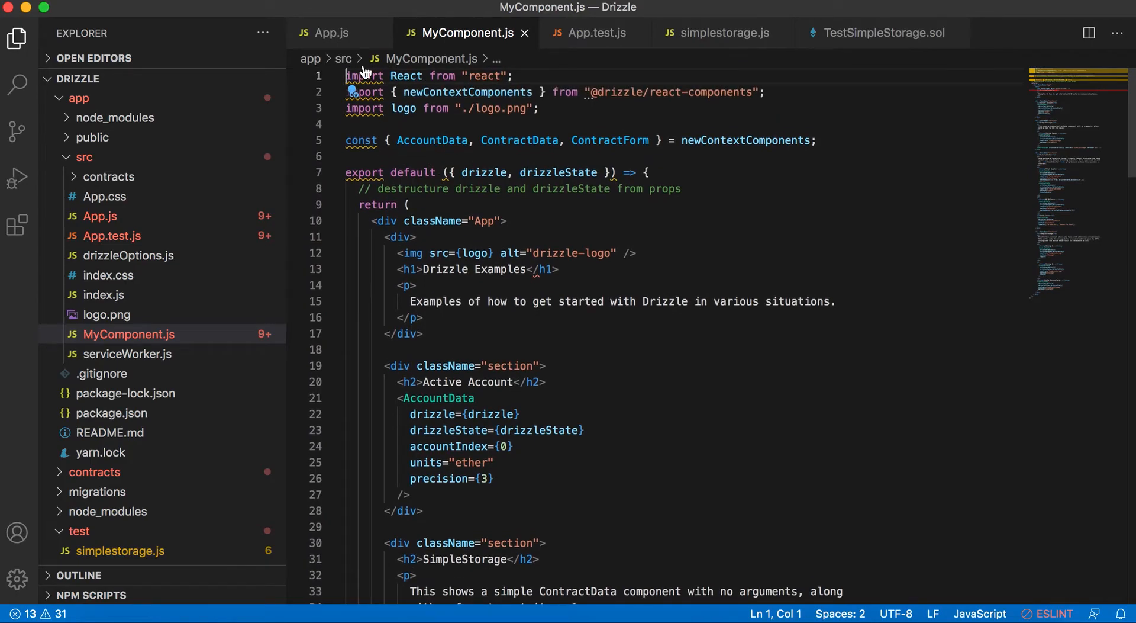
pyautogui.moveTo(338, 49)
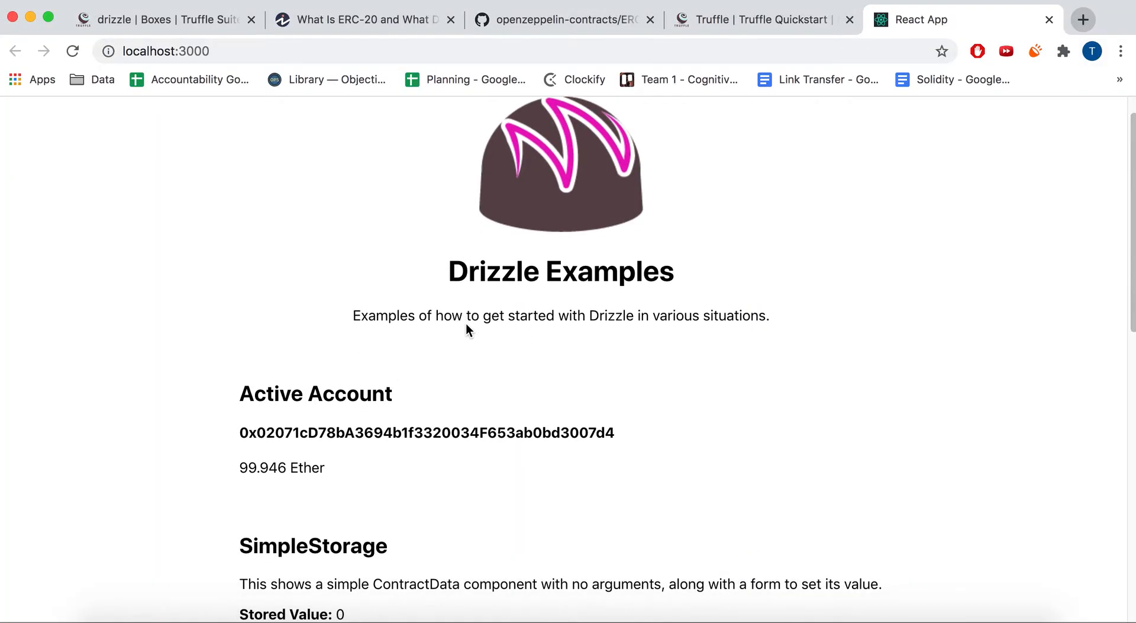
pyautogui.scroll(-3)
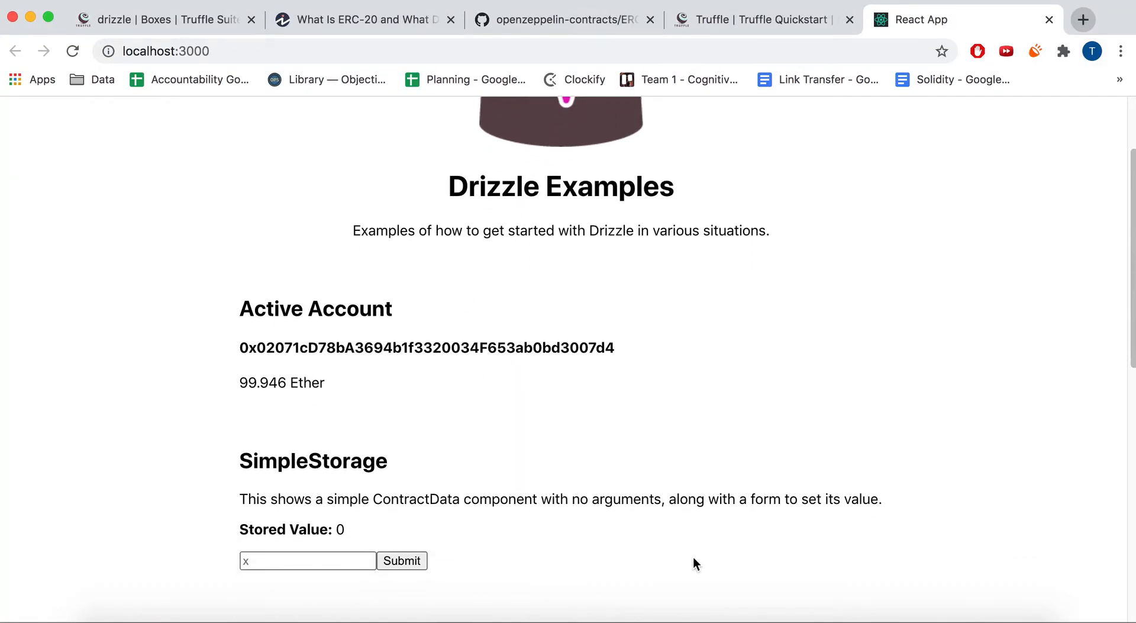
pyautogui.moveTo(699, 570)
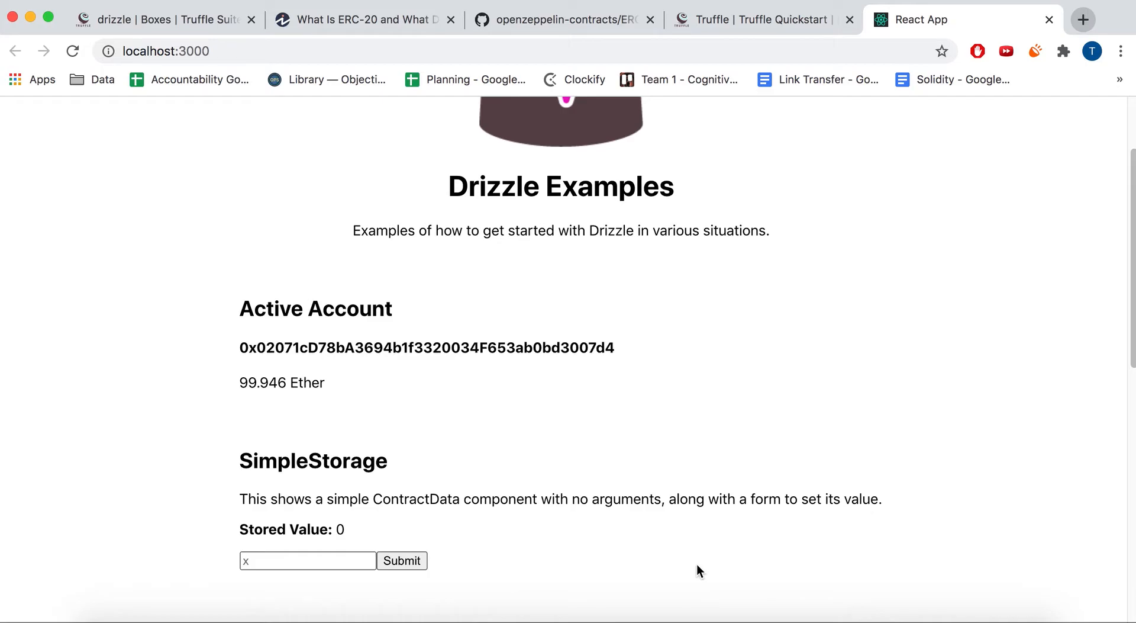
pyautogui.scroll(3)
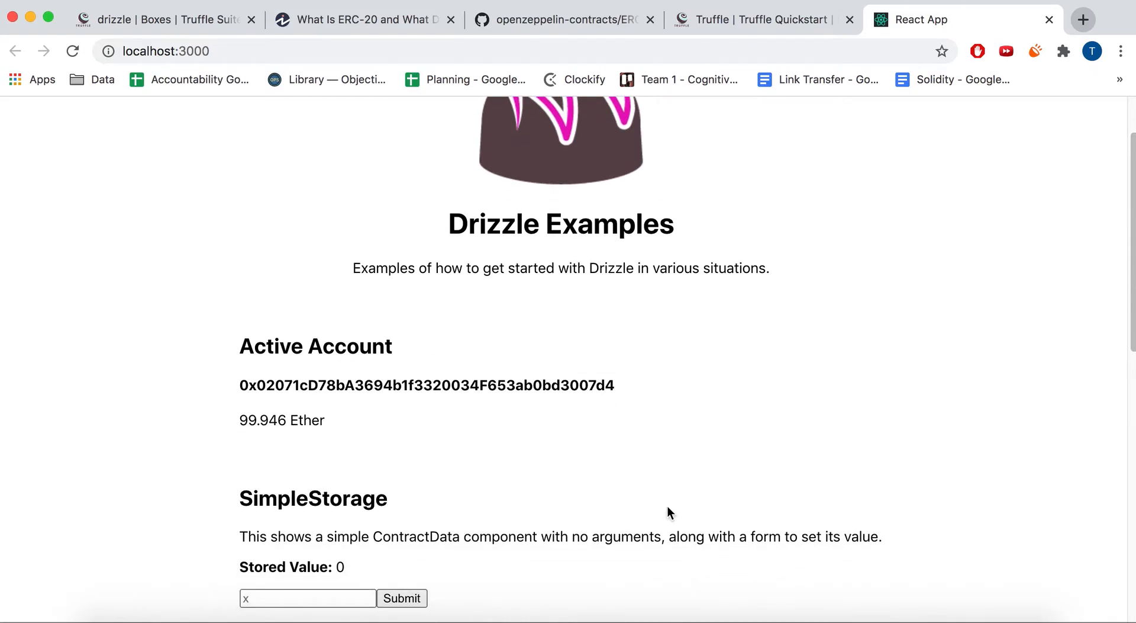
pyautogui.doubleClick(543, 385)
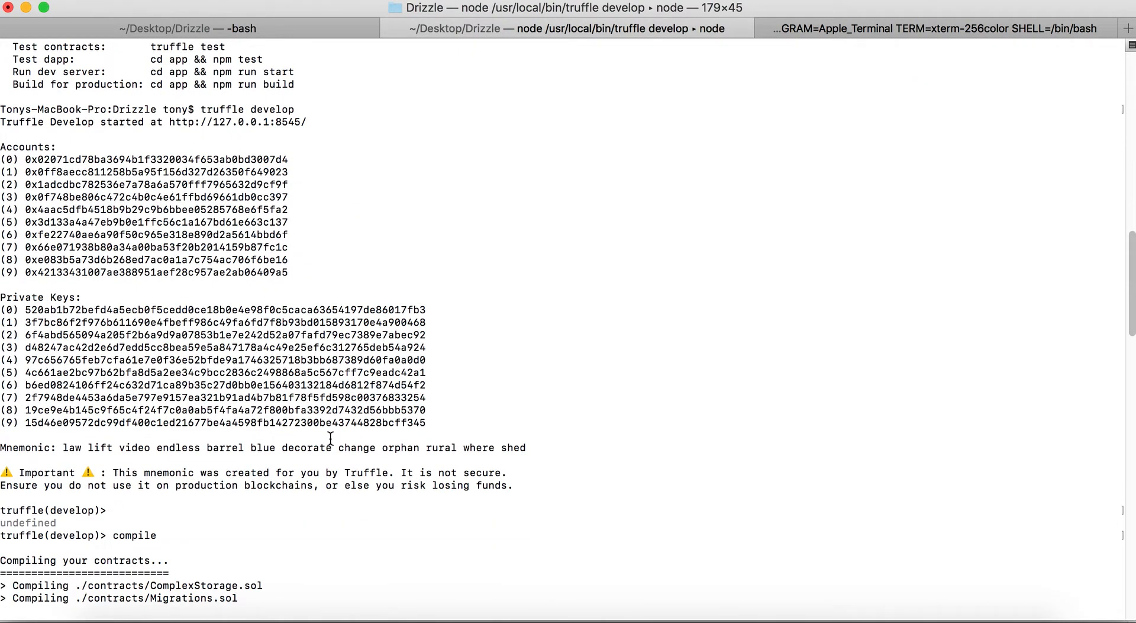
pyautogui.moveTo(119, 159); pyautogui.dragTo(285, 271)
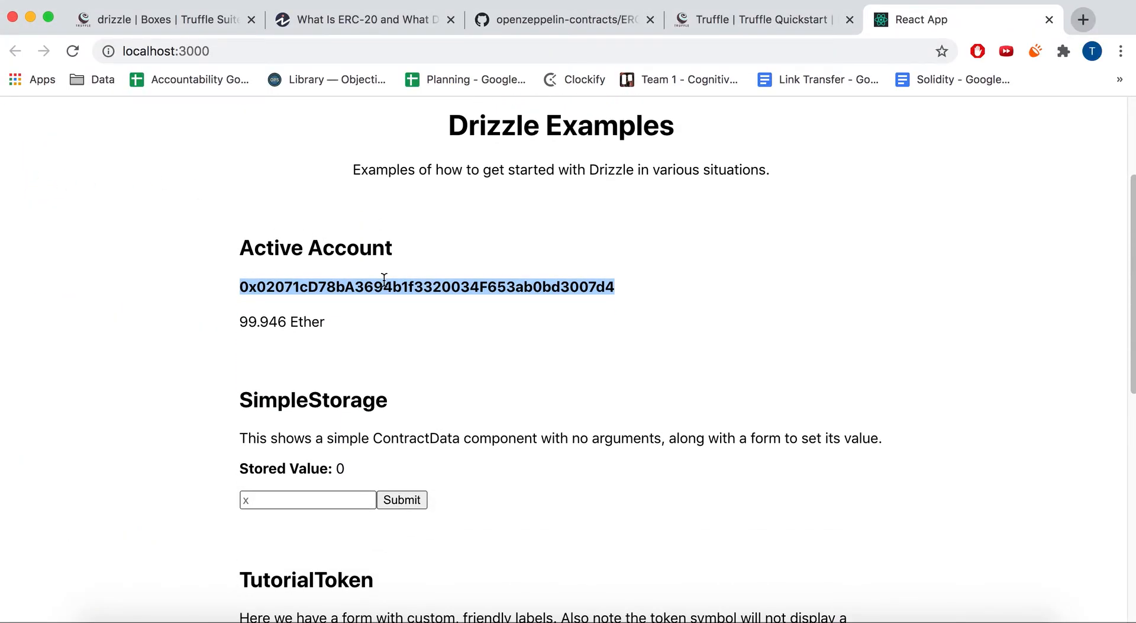
pyautogui.scroll(-3)
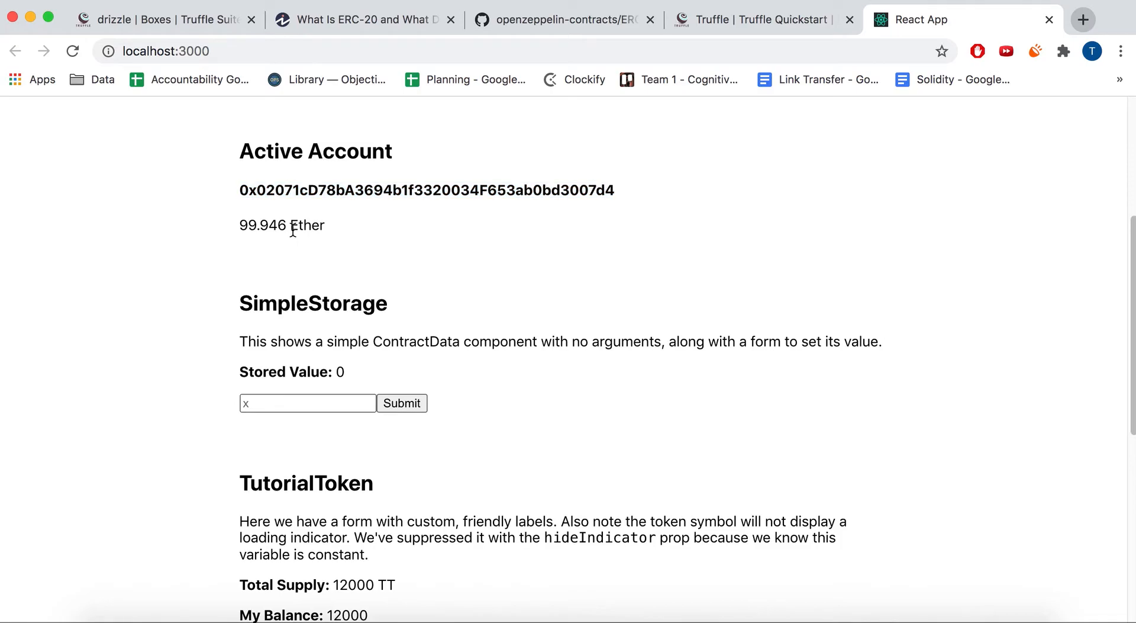
pyautogui.scroll(-3)
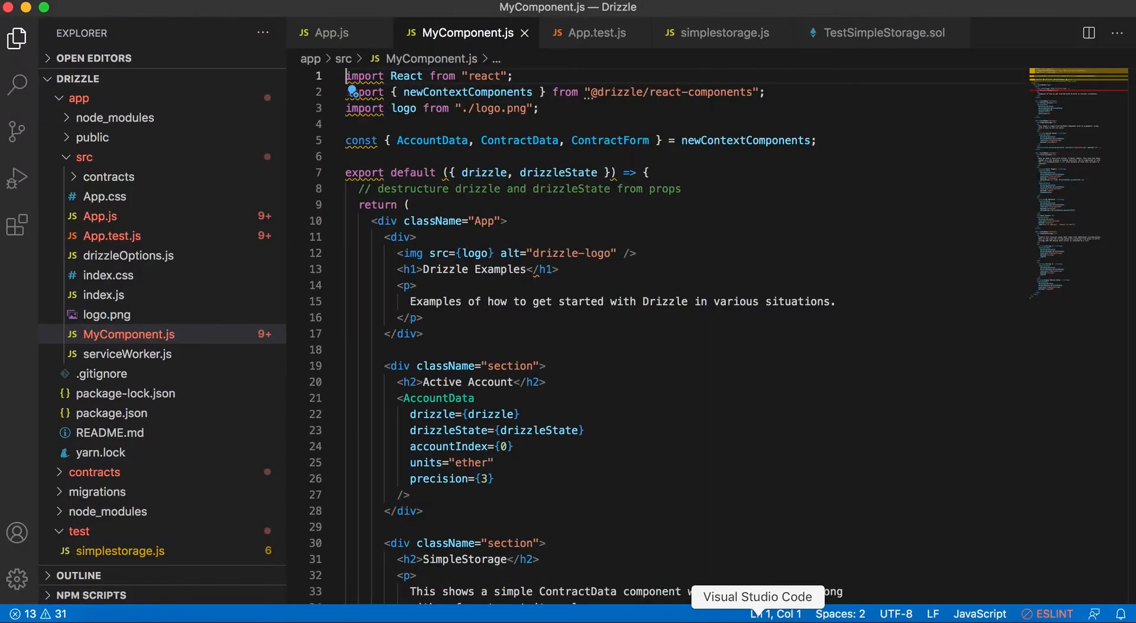
pyautogui.click(79, 98)
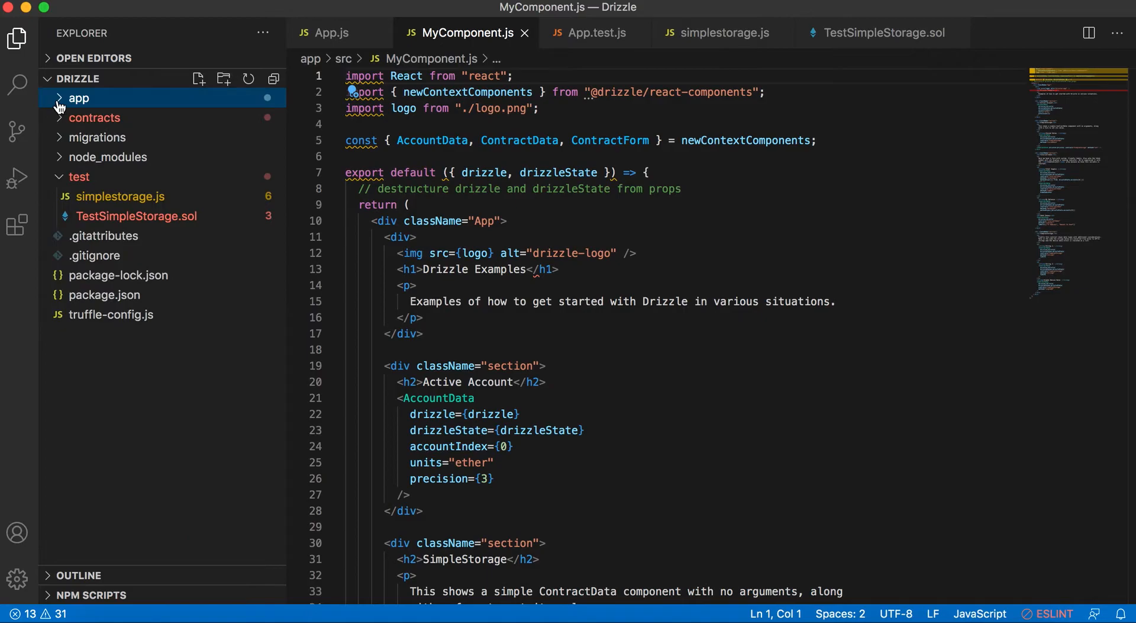
pyautogui.click(120, 176)
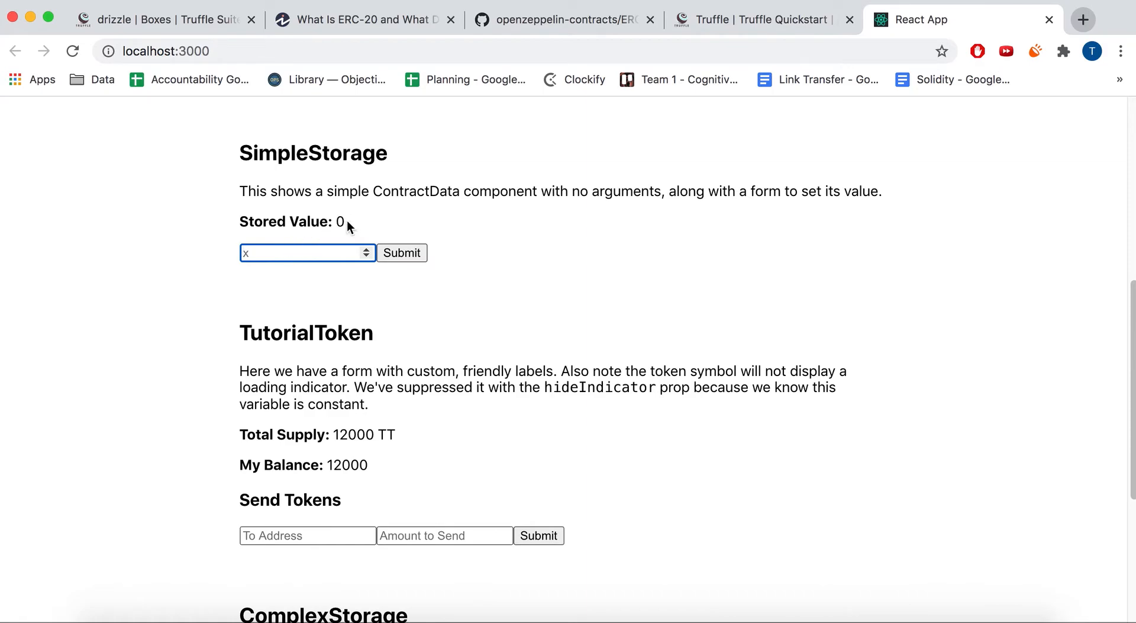
# Step: Store 7 in SimpleStorage and send 1000 tokens, bringing the balance to 11000
pyautogui.write('7')
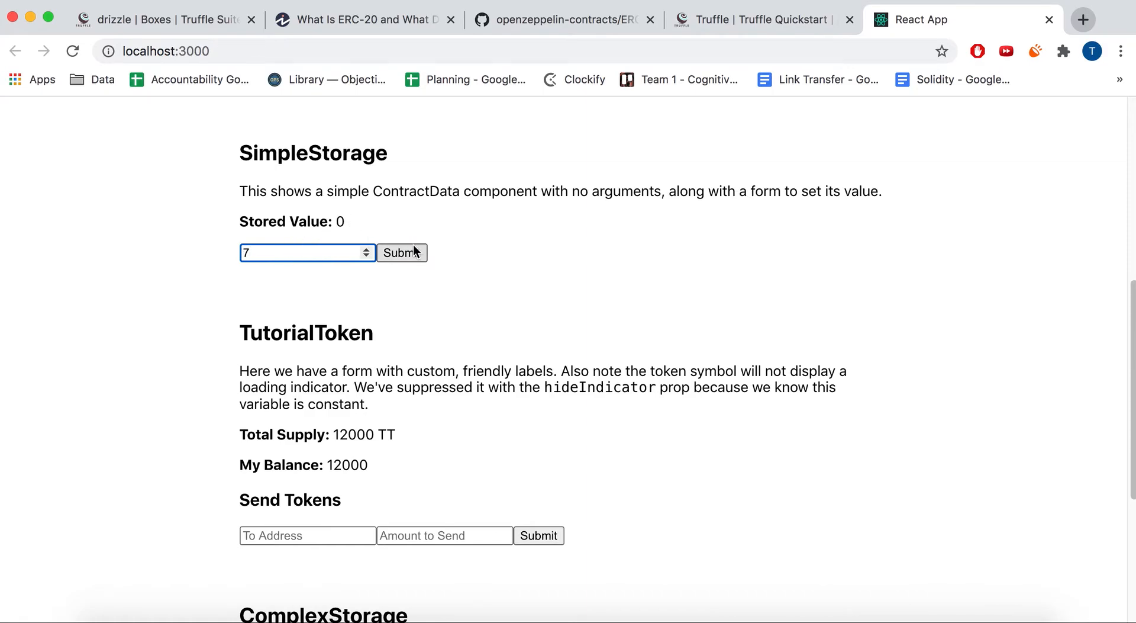
pyautogui.click(401, 253)
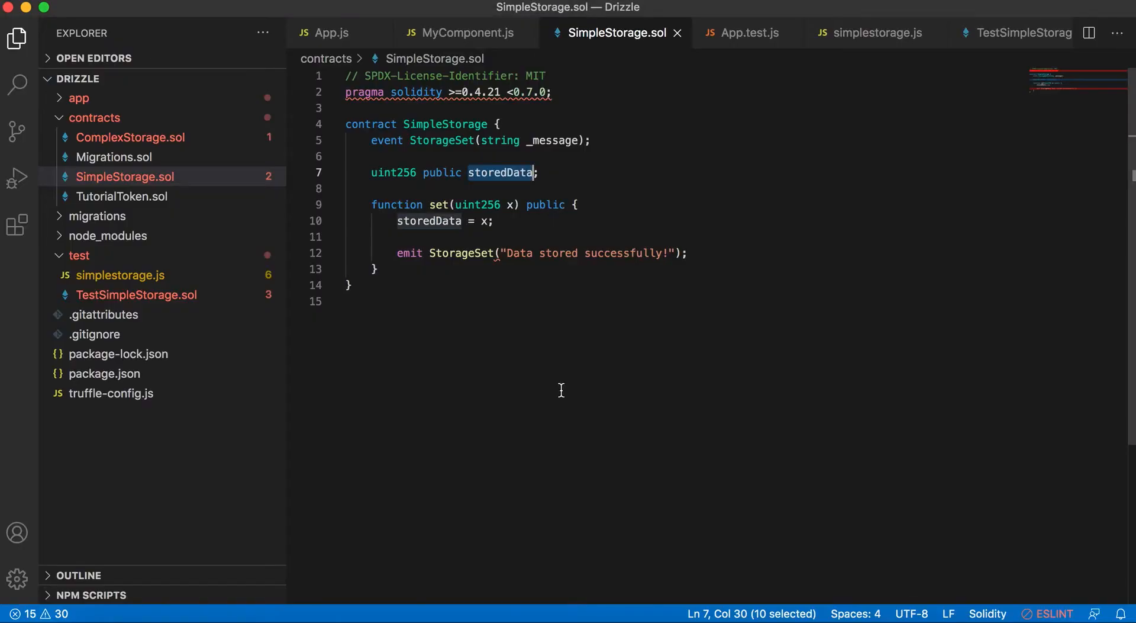
pyautogui.click(121, 196)
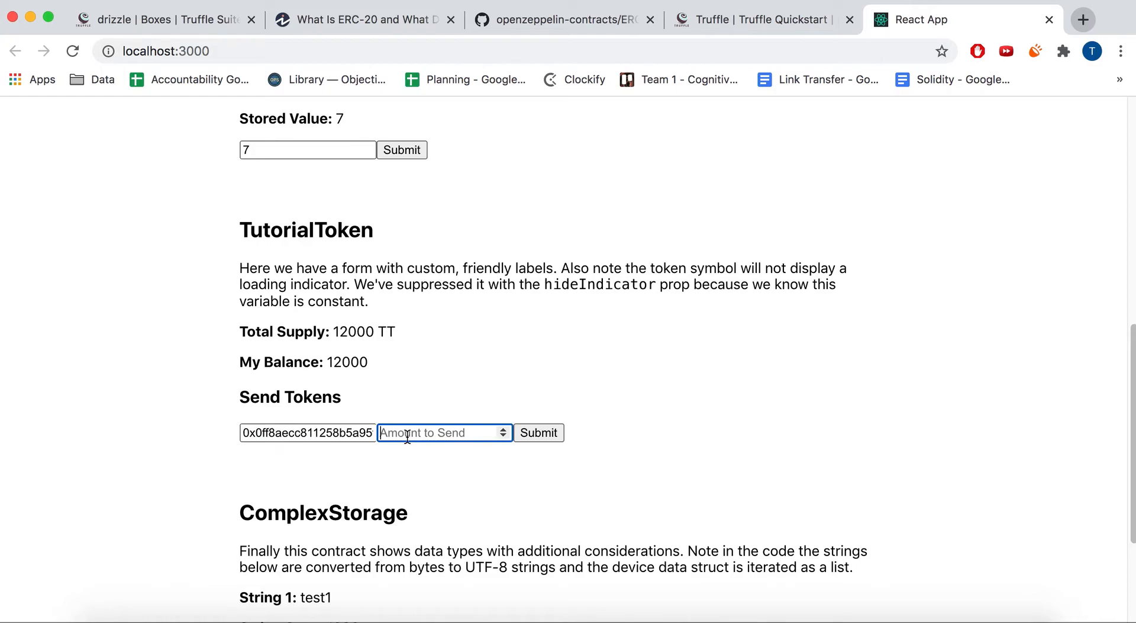
pyautogui.write('1000')
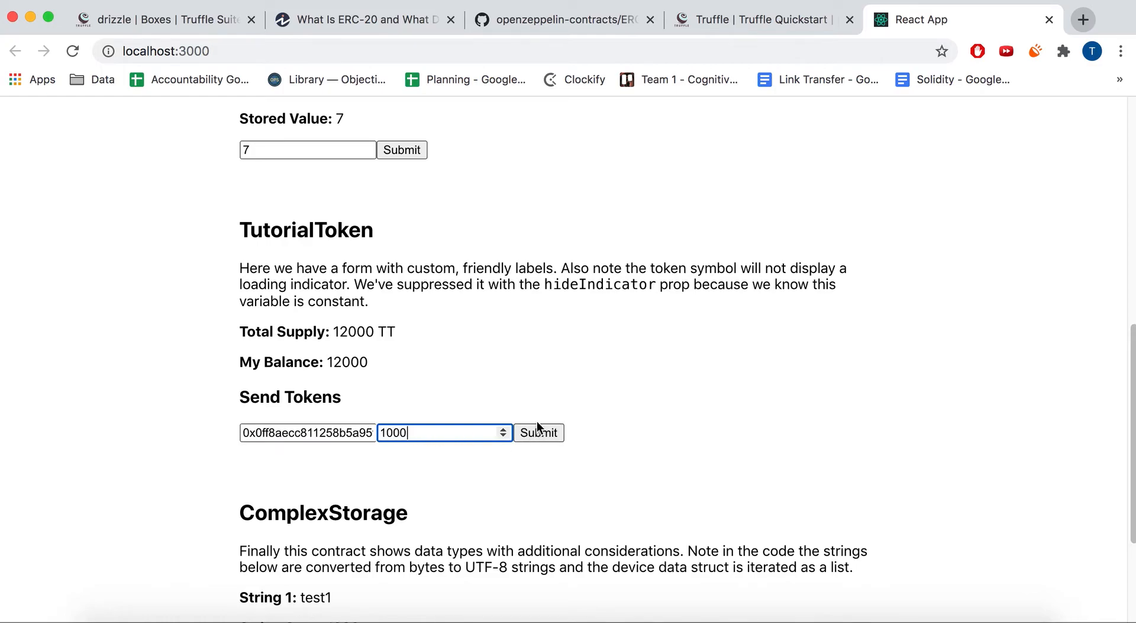
pyautogui.click(538, 433)
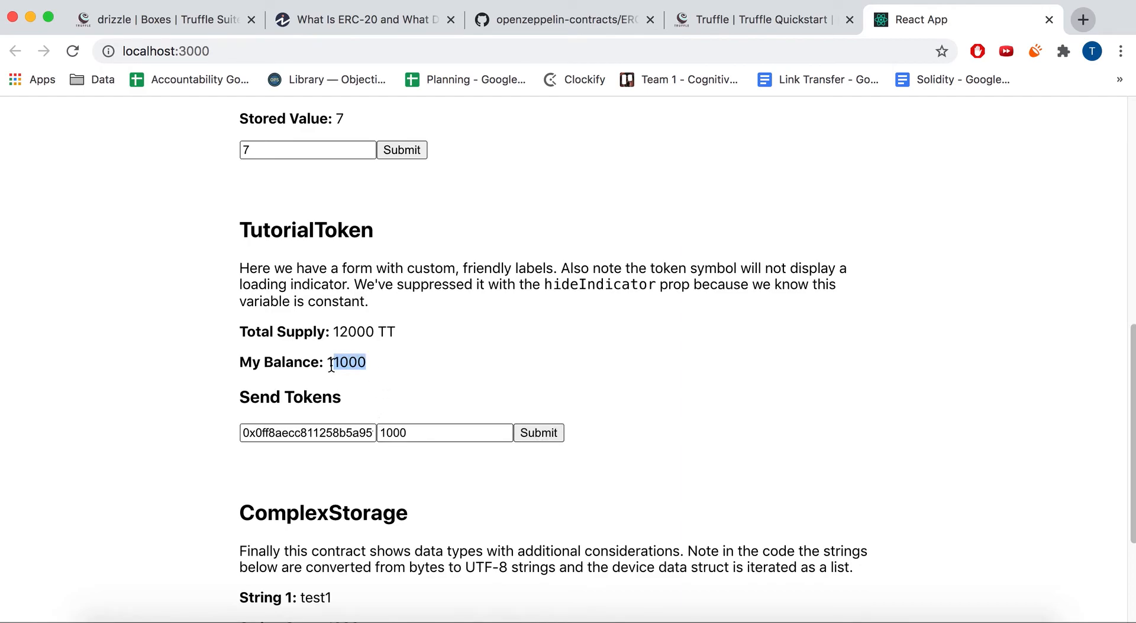
pyautogui.moveTo(338, 381)
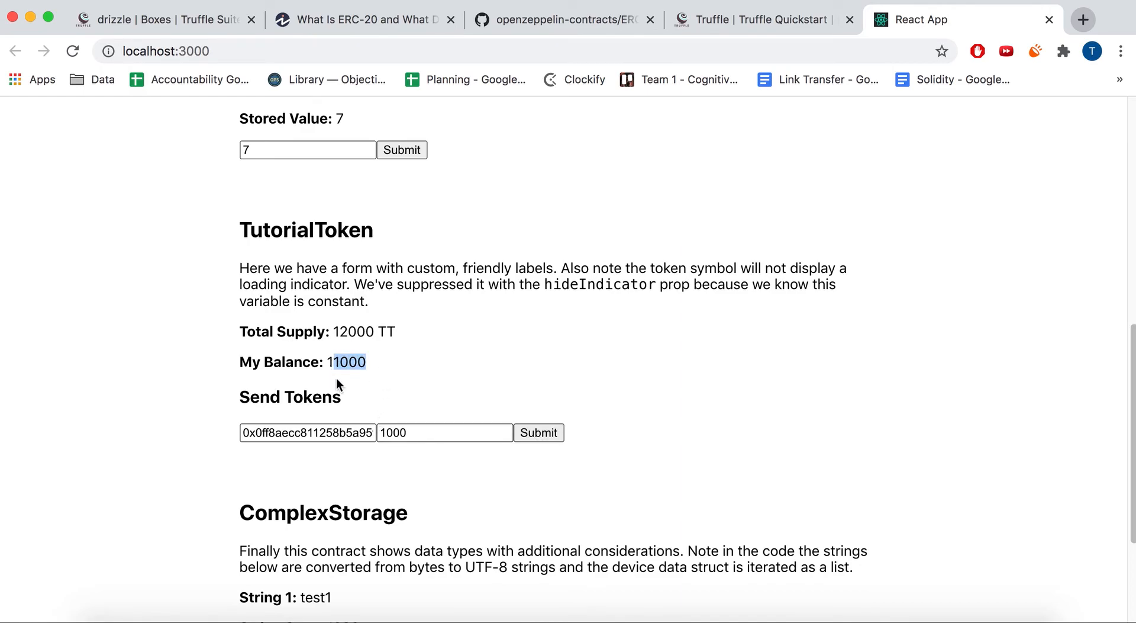
# Step: Review MyComponent.js and App.js in VS Code, then return to the React app
pyautogui.scroll(-3)
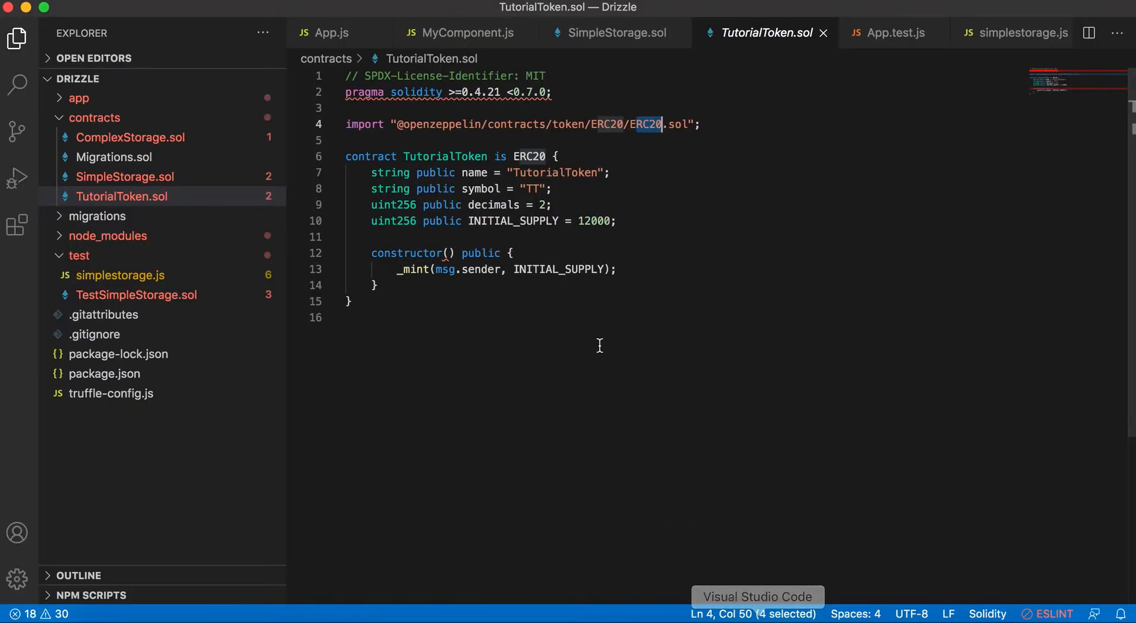
pyautogui.click(464, 33)
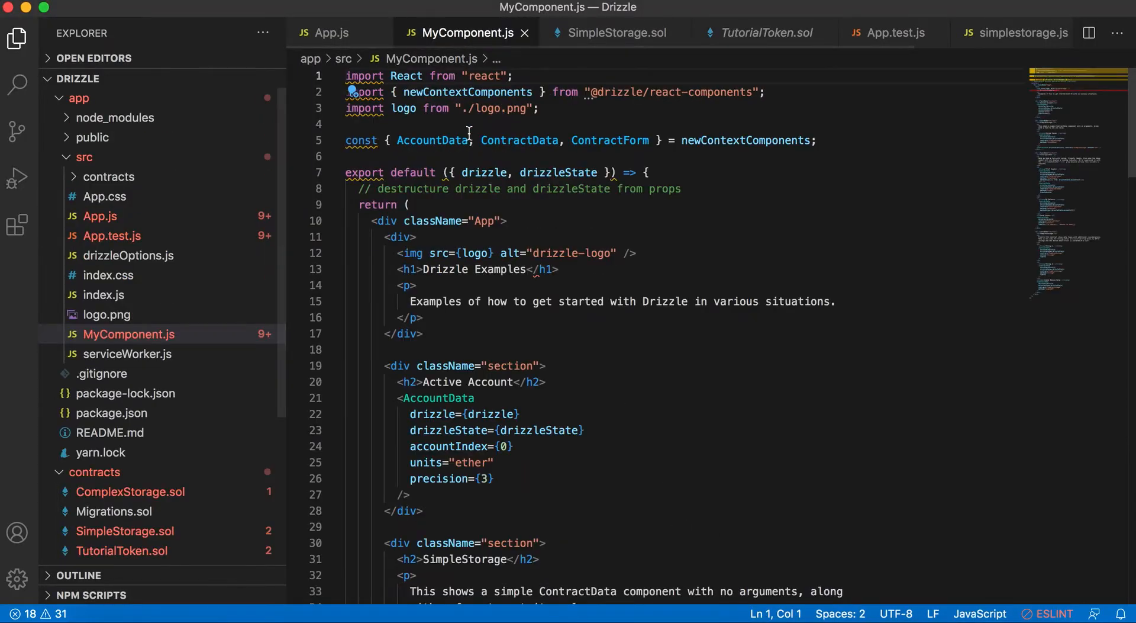
pyautogui.click(332, 33)
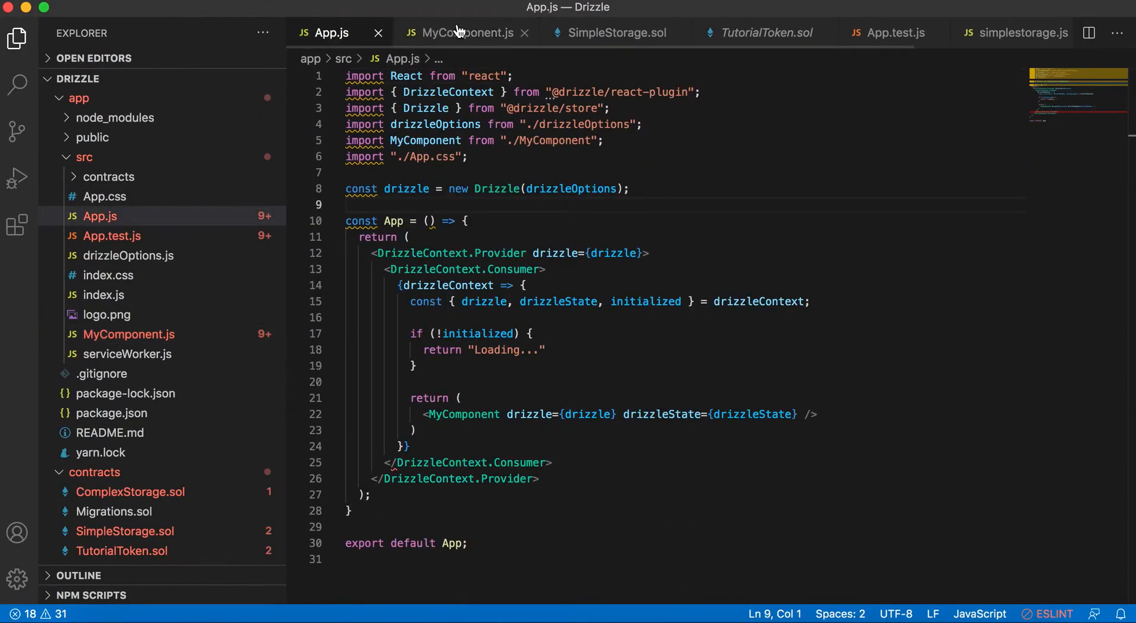
pyautogui.click(469, 33)
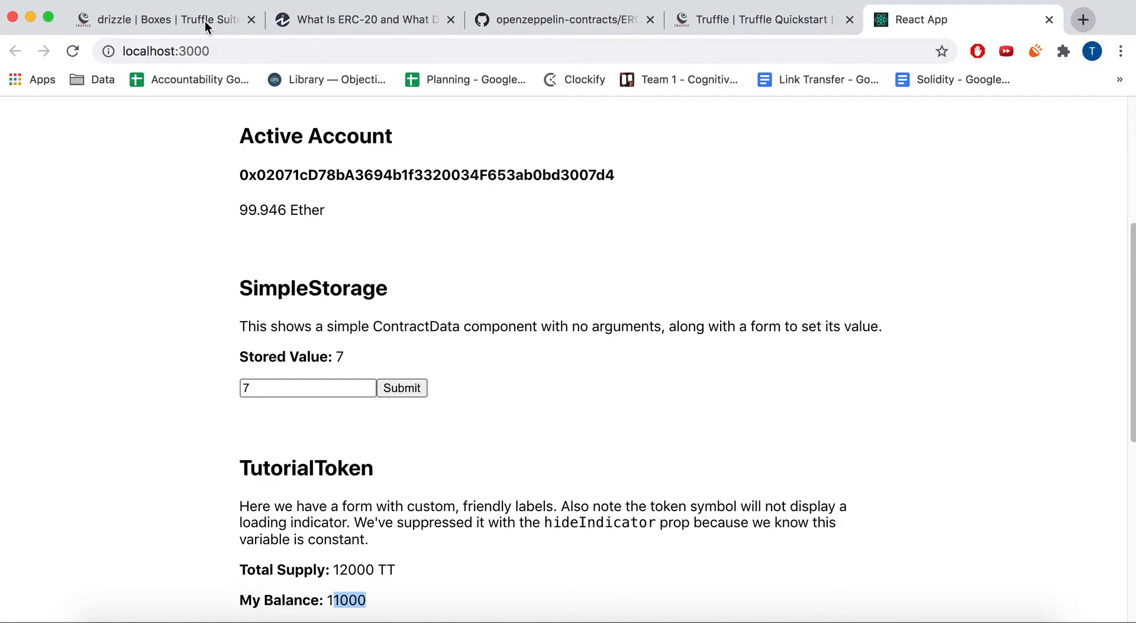
# Step: Bring the drizzle box guide forward and scroll to step 6 on running tests
pyautogui.click(160, 20)
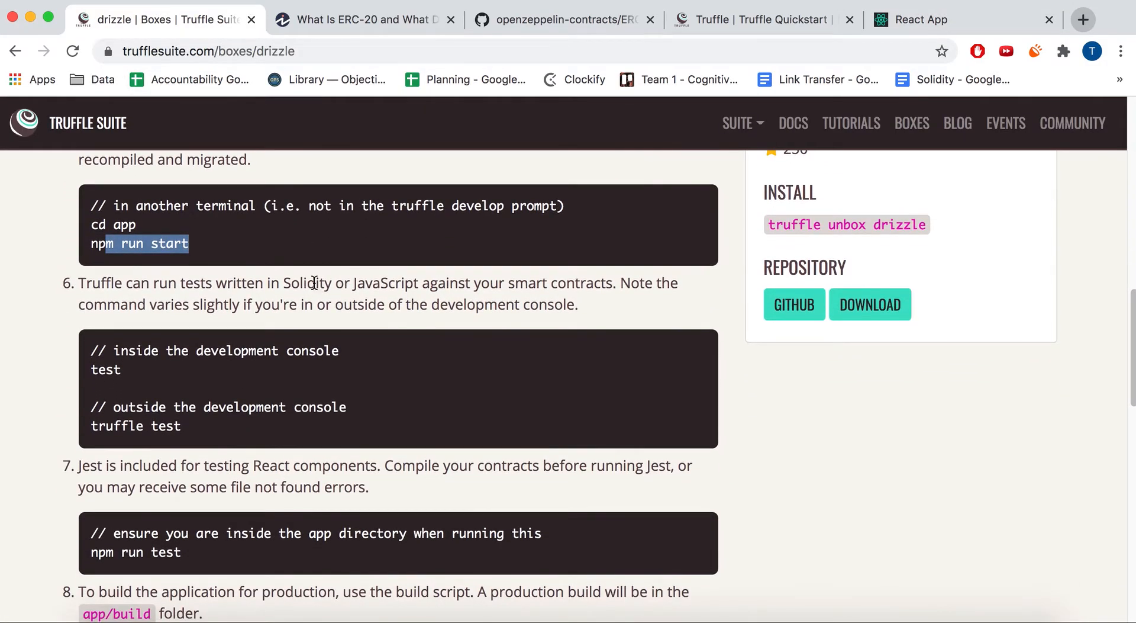
pyautogui.scroll(-3)
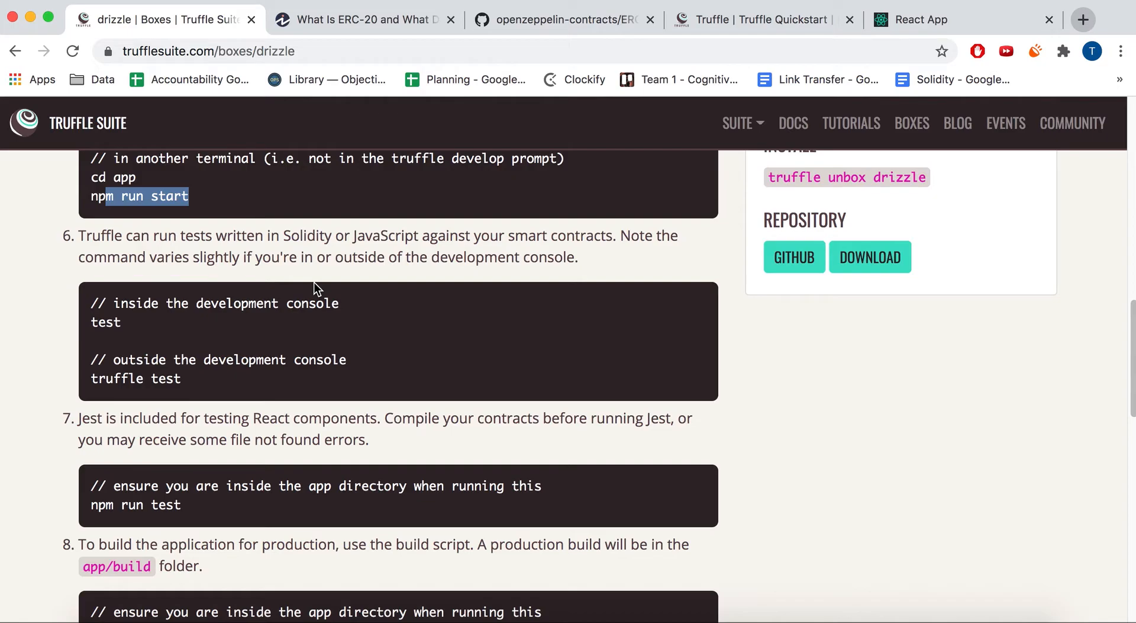
pyautogui.moveTo(316, 327)
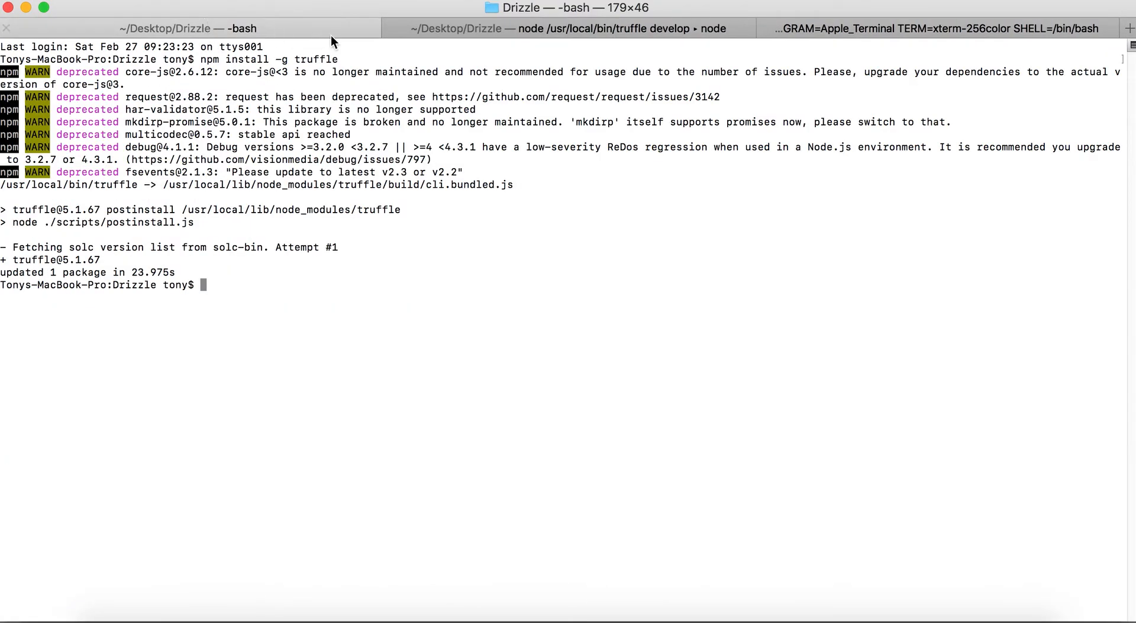
pyautogui.click(564, 29)
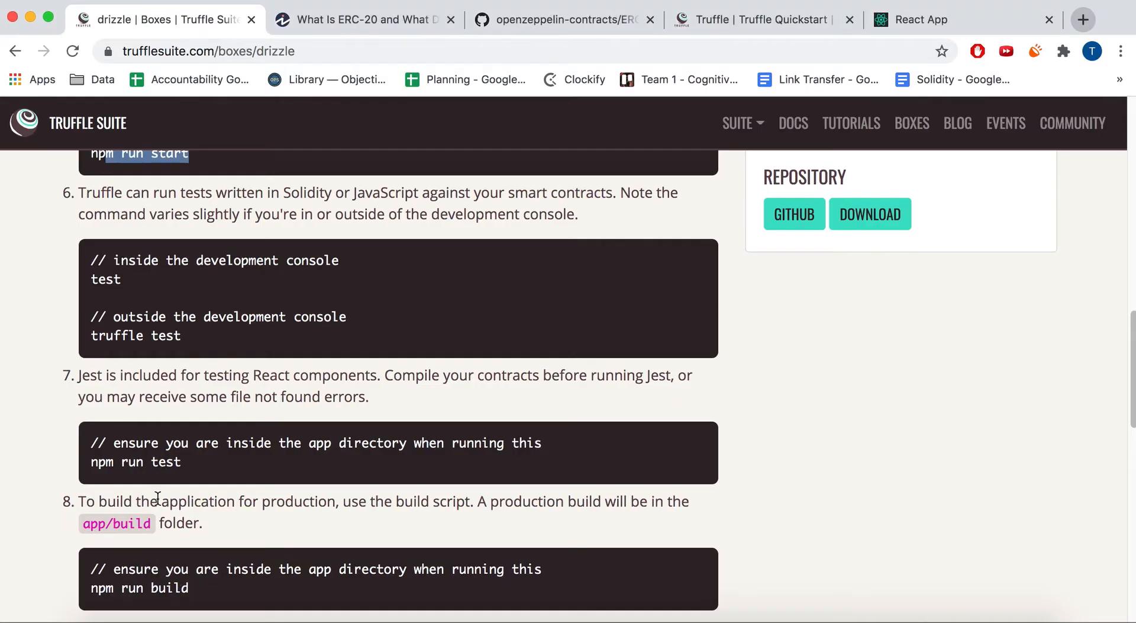
pyautogui.doubleClick(106, 279)
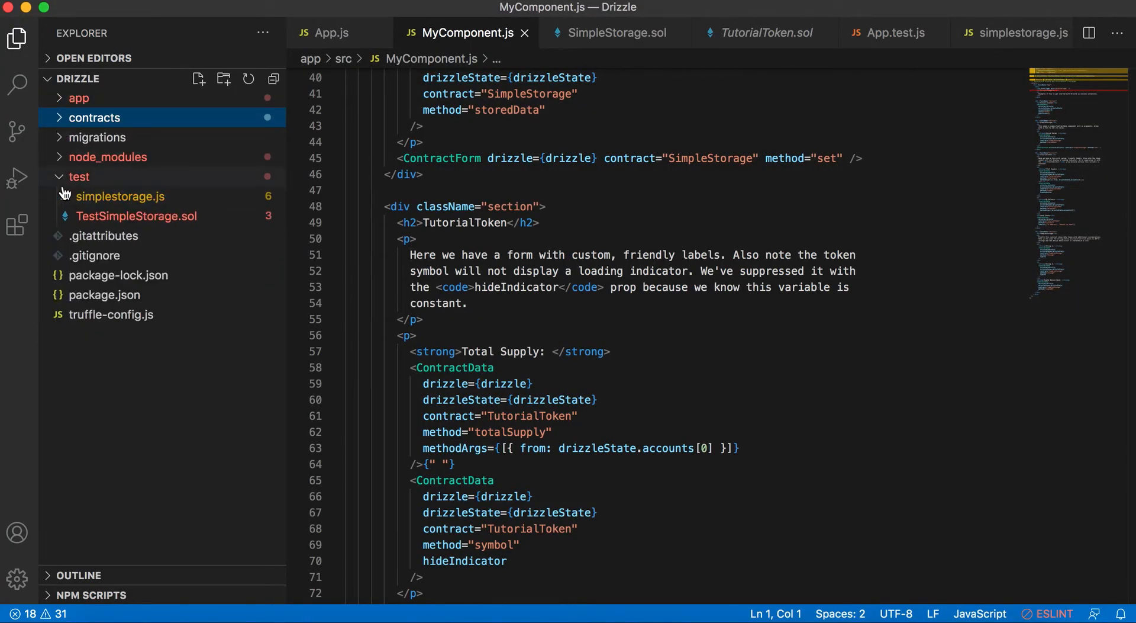
# Step: Expand the test folder and view simplestorage.js and TestSimpleStorage.sol, both checking 89
pyautogui.click(79, 176)
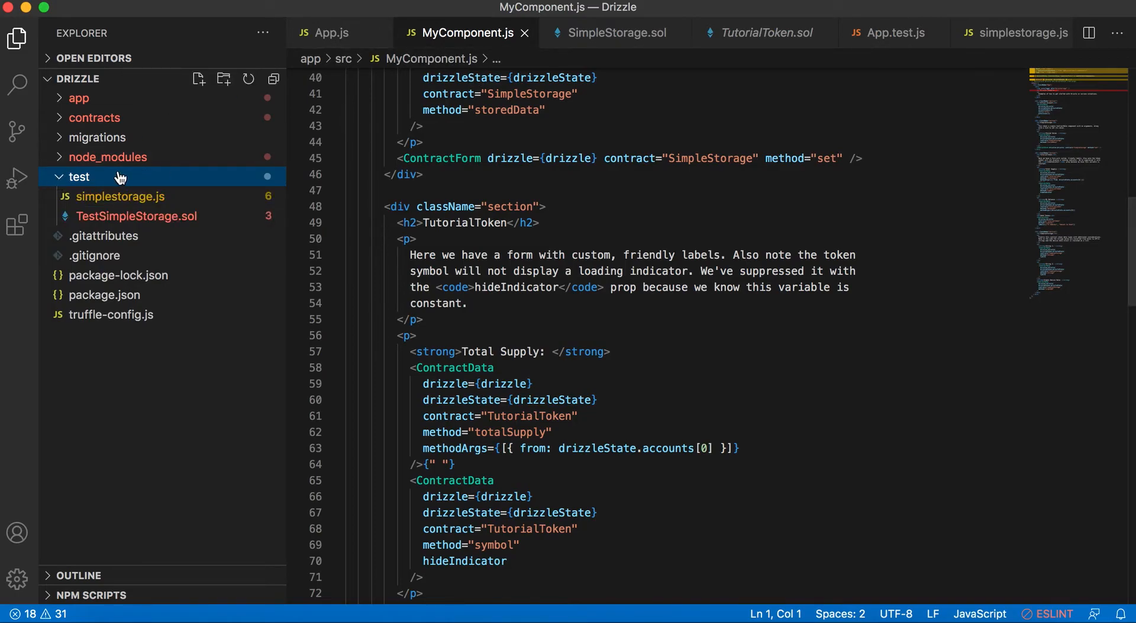
pyautogui.moveTo(121, 207)
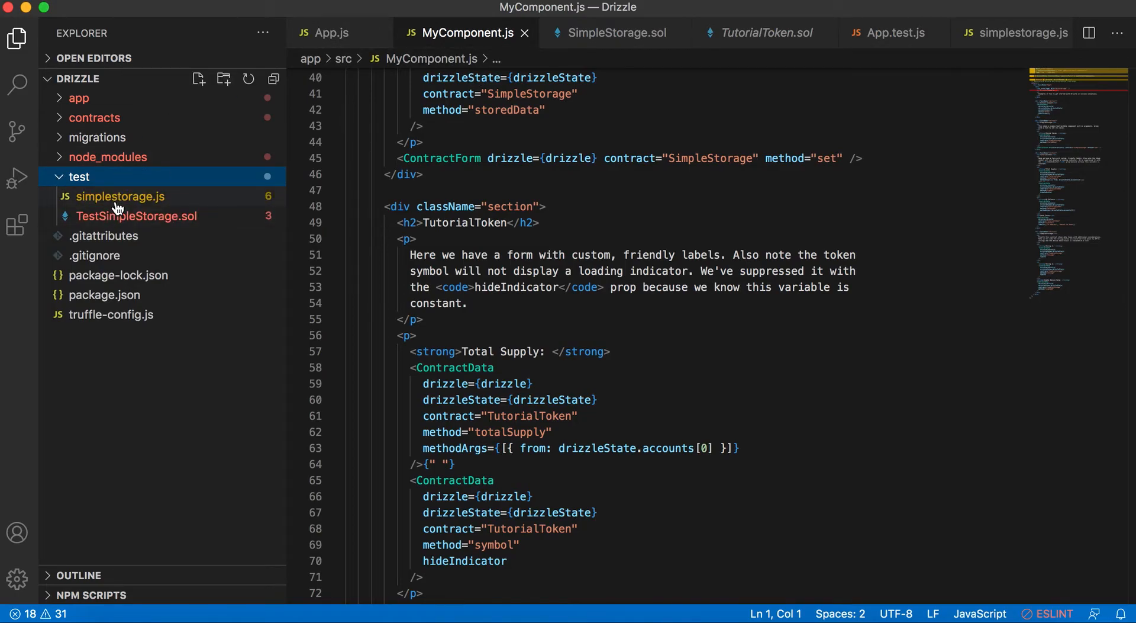
pyautogui.click(120, 196)
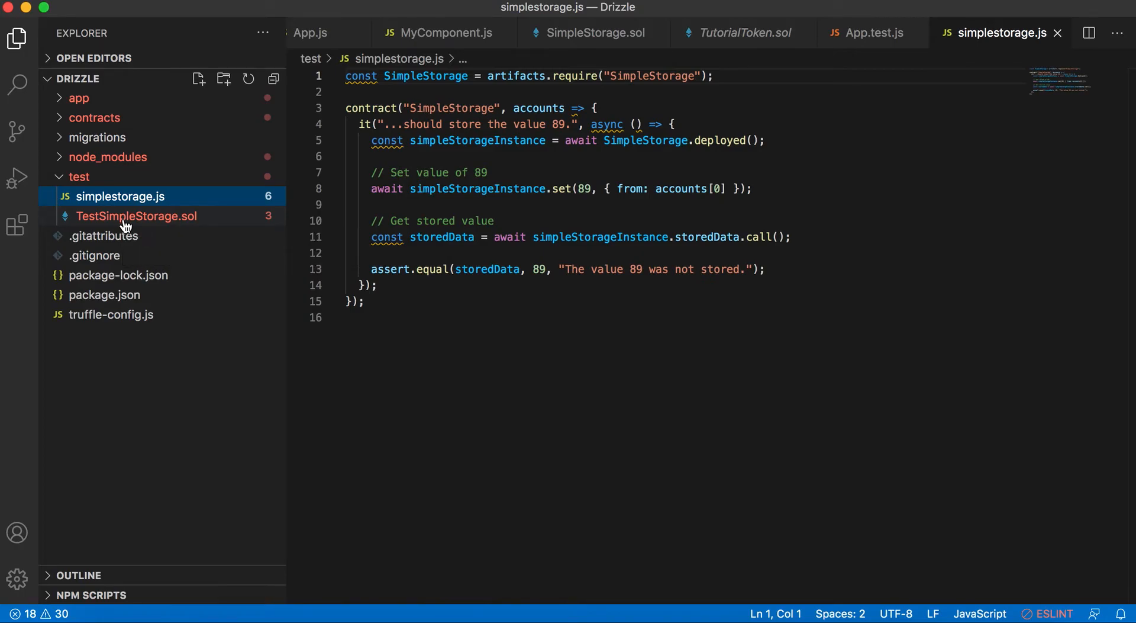
pyautogui.click(136, 216)
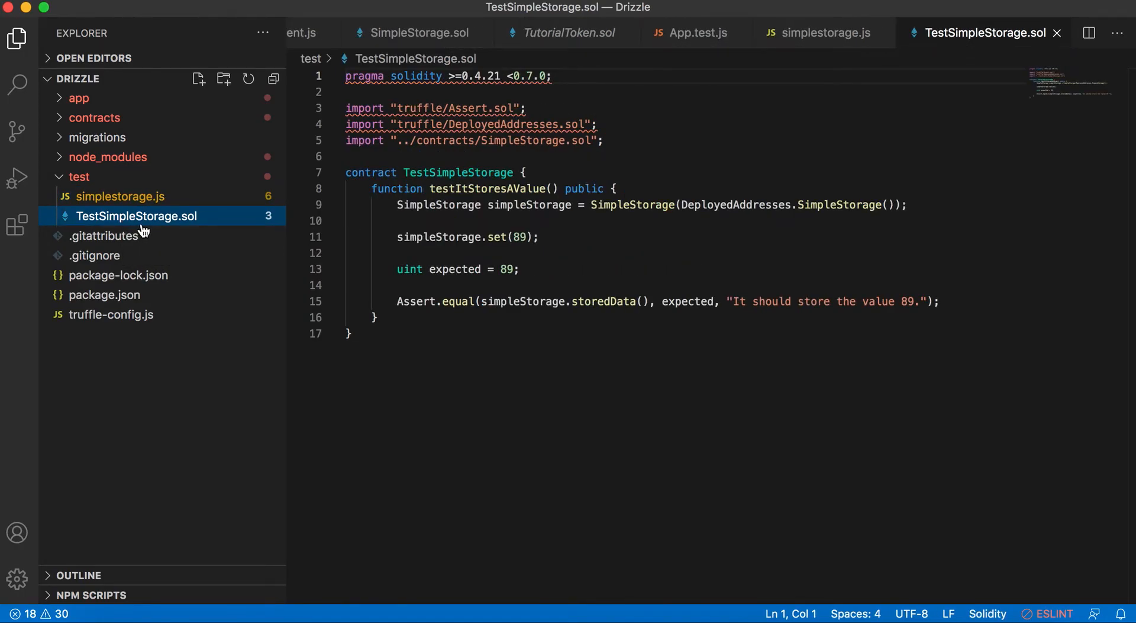
pyautogui.moveTo(142, 231)
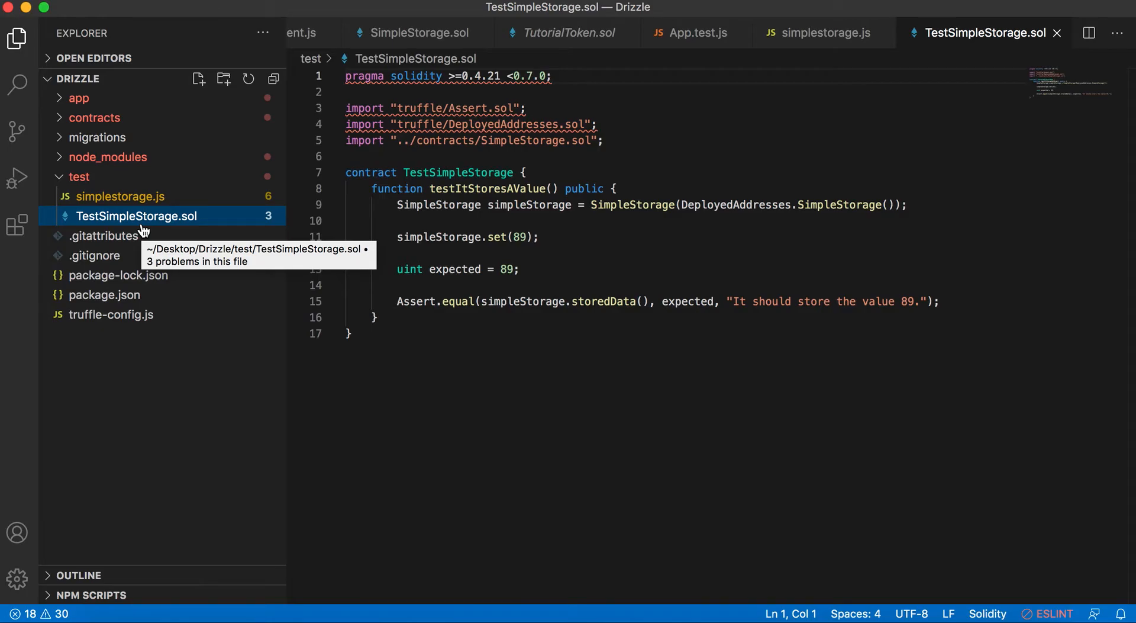
pyautogui.moveTo(320, 235)
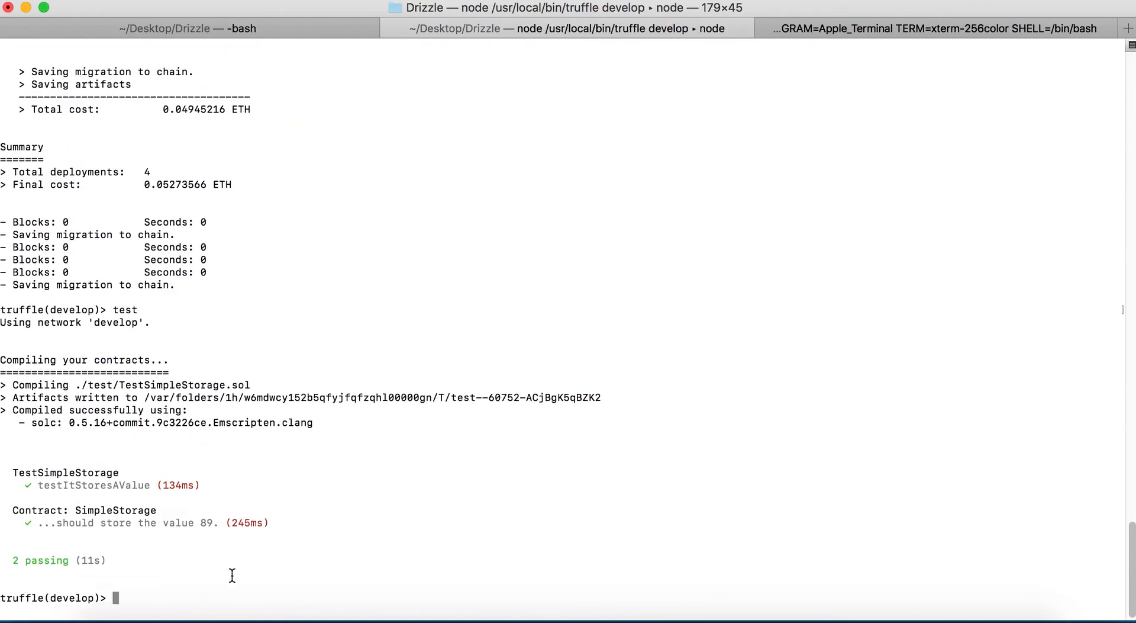
pyautogui.moveTo(122, 562)
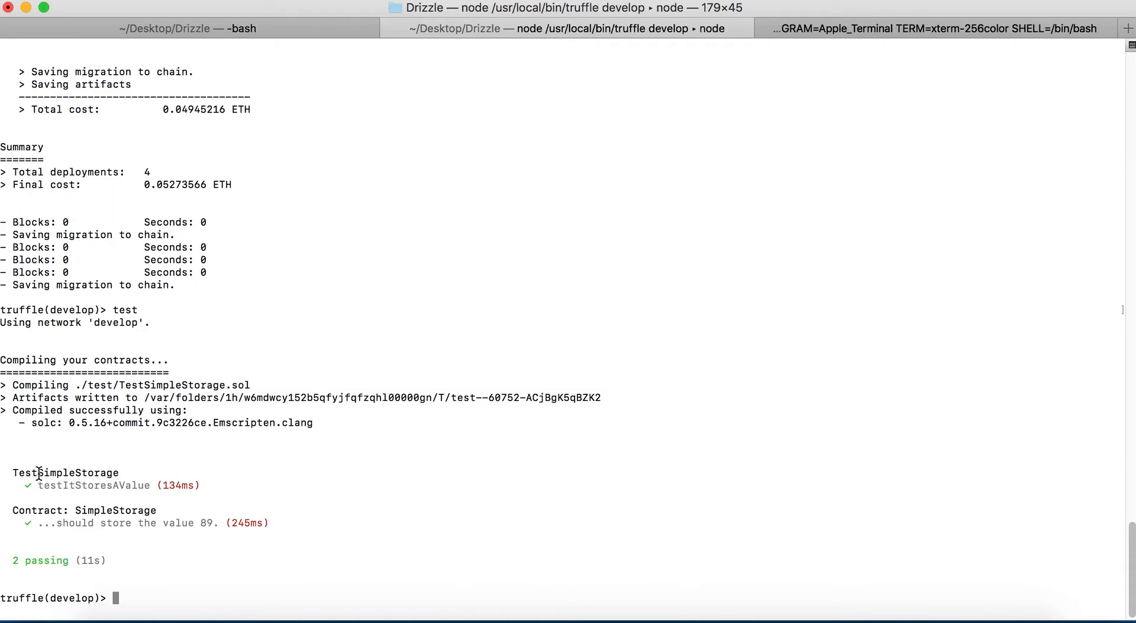
# Step: Highlight the passing SimpleStorage test, then check the npm start tab's 'Compiled successfully!' output
pyautogui.doubleClick(53, 472)
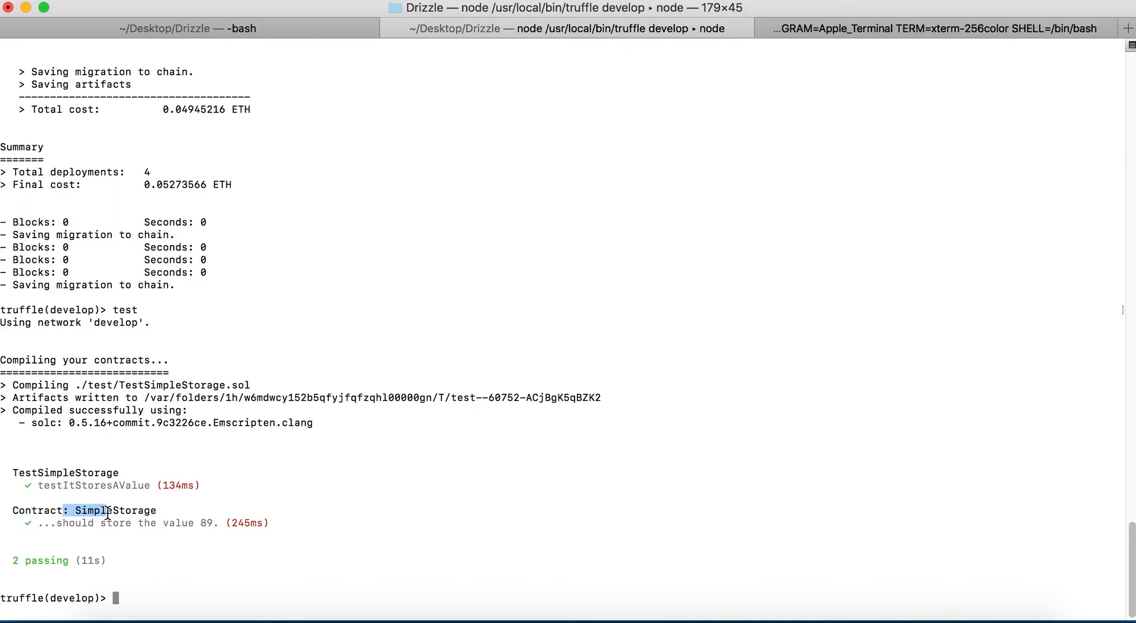
pyautogui.moveTo(188, 389)
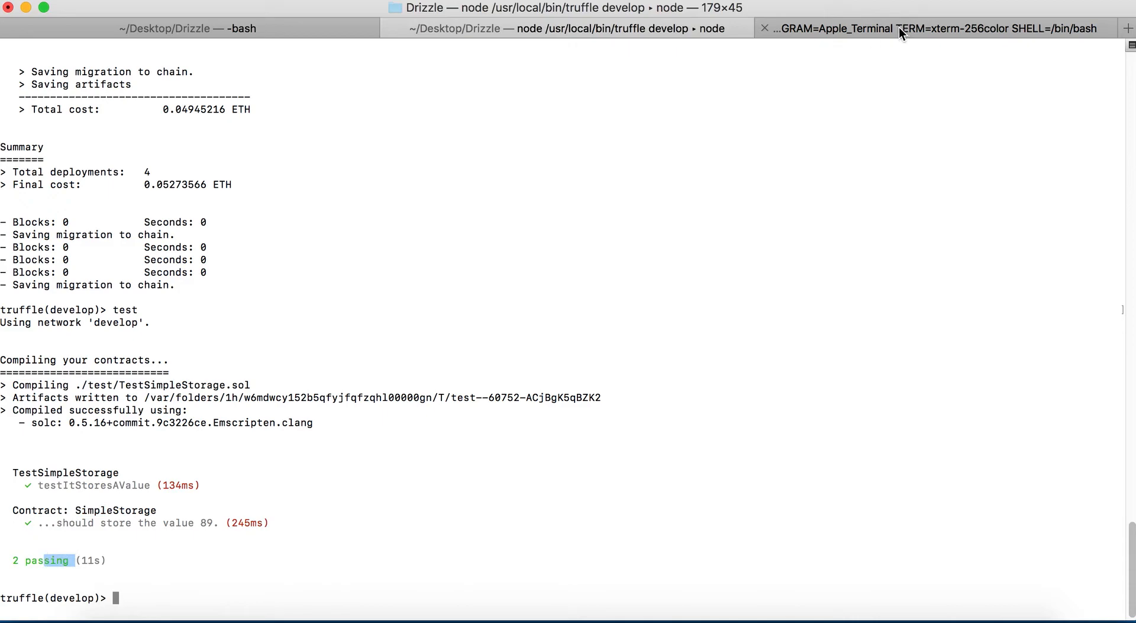
pyautogui.click(904, 27)
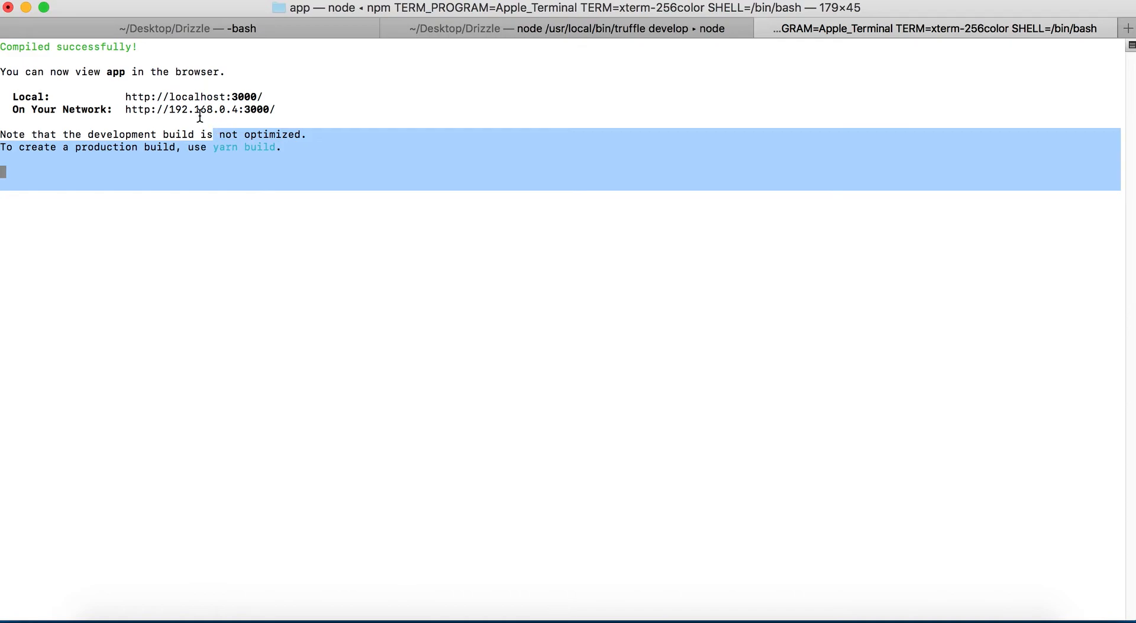
pyautogui.click(188, 113)
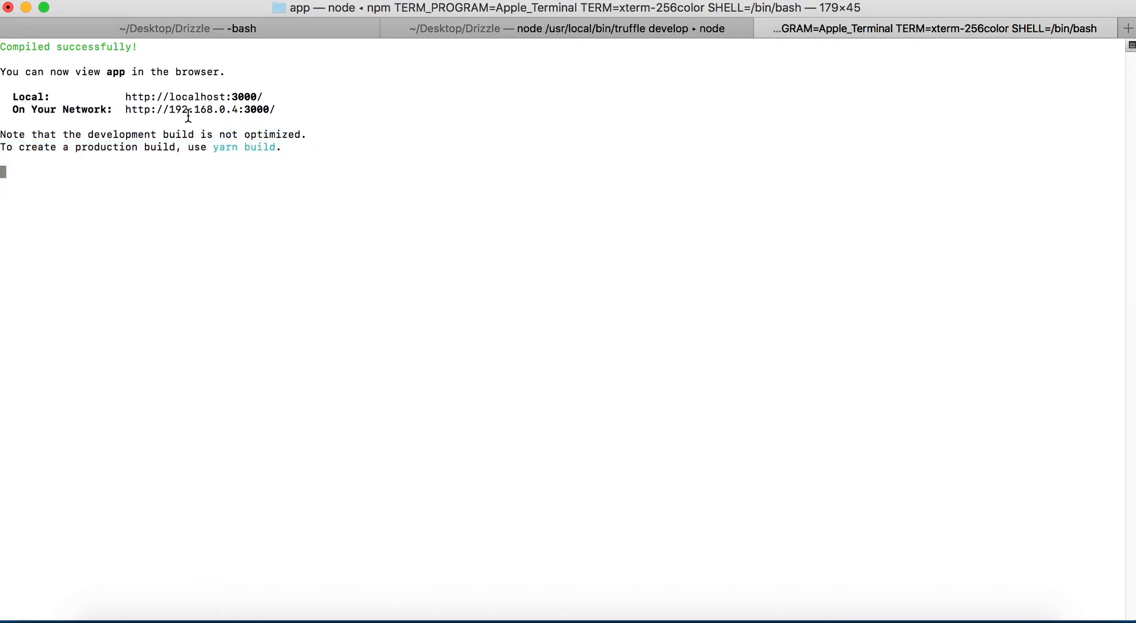
pyautogui.moveTo(207, 275)
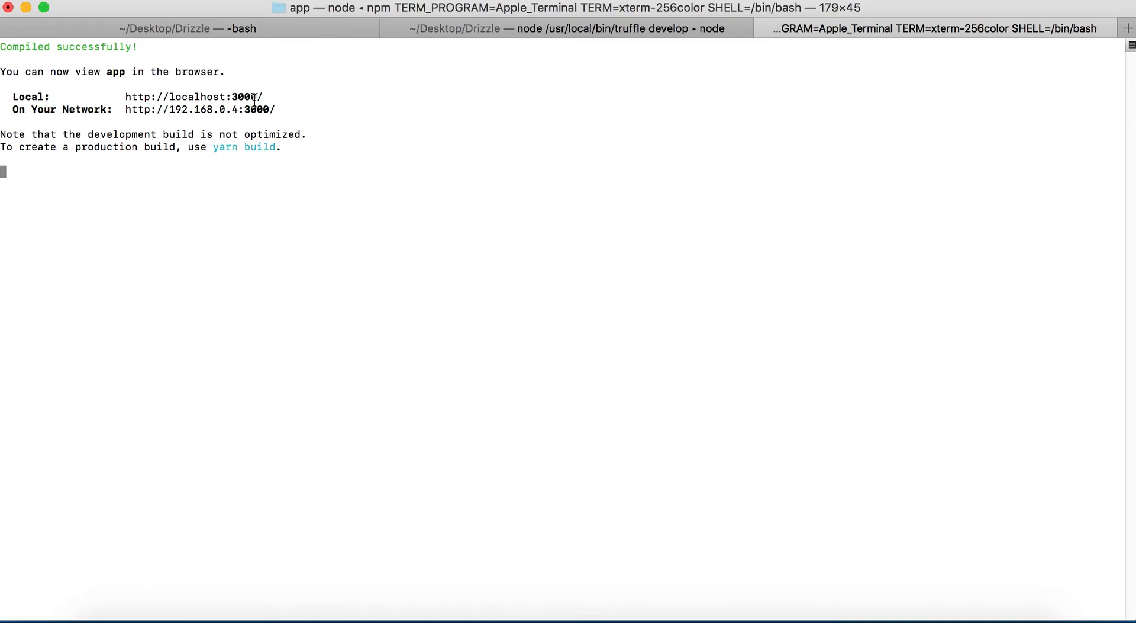
pyautogui.moveTo(226, 97); pyautogui.dragTo(262, 97)
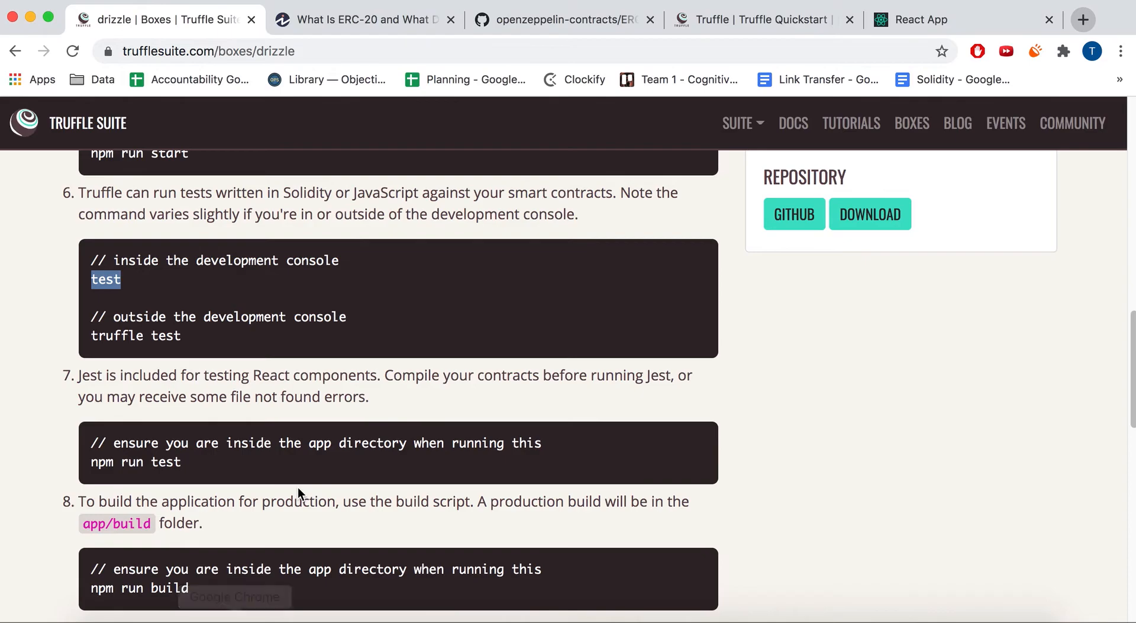
# Step: Scroll the guide to the Jest step and select the npm run test command
pyautogui.scroll(-3)
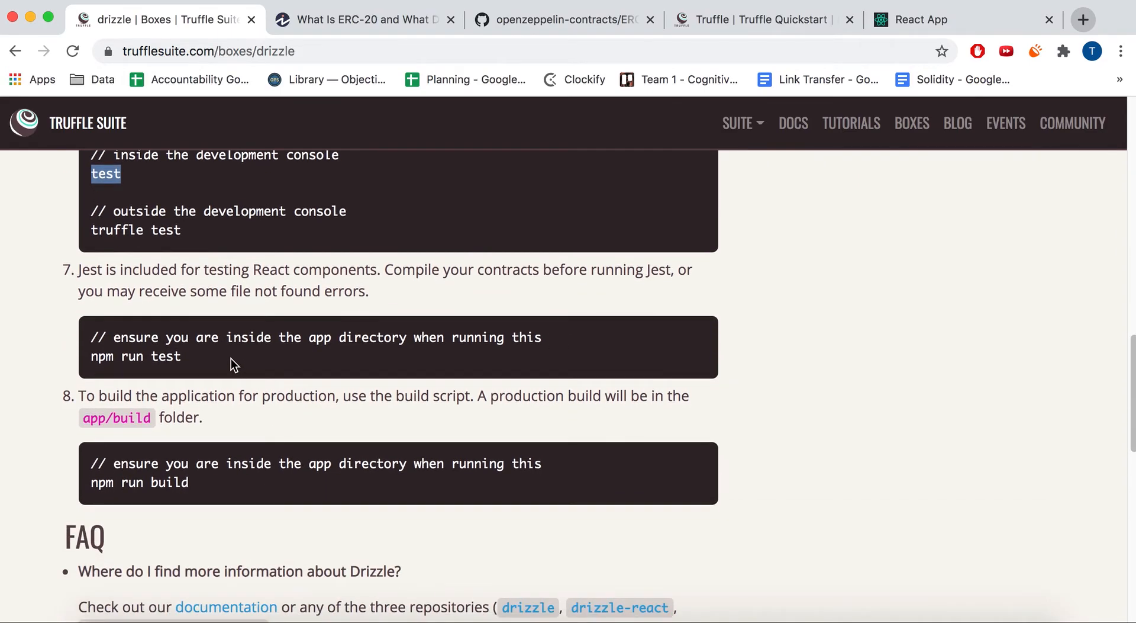
pyautogui.doubleClick(132, 356)
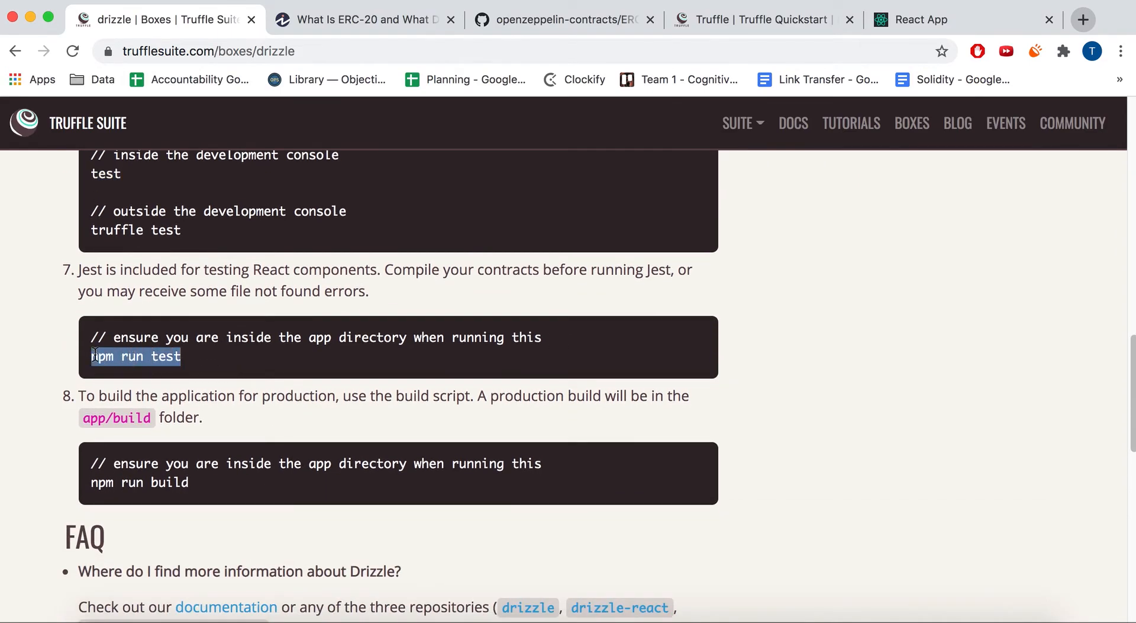
pyautogui.moveTo(86, 360)
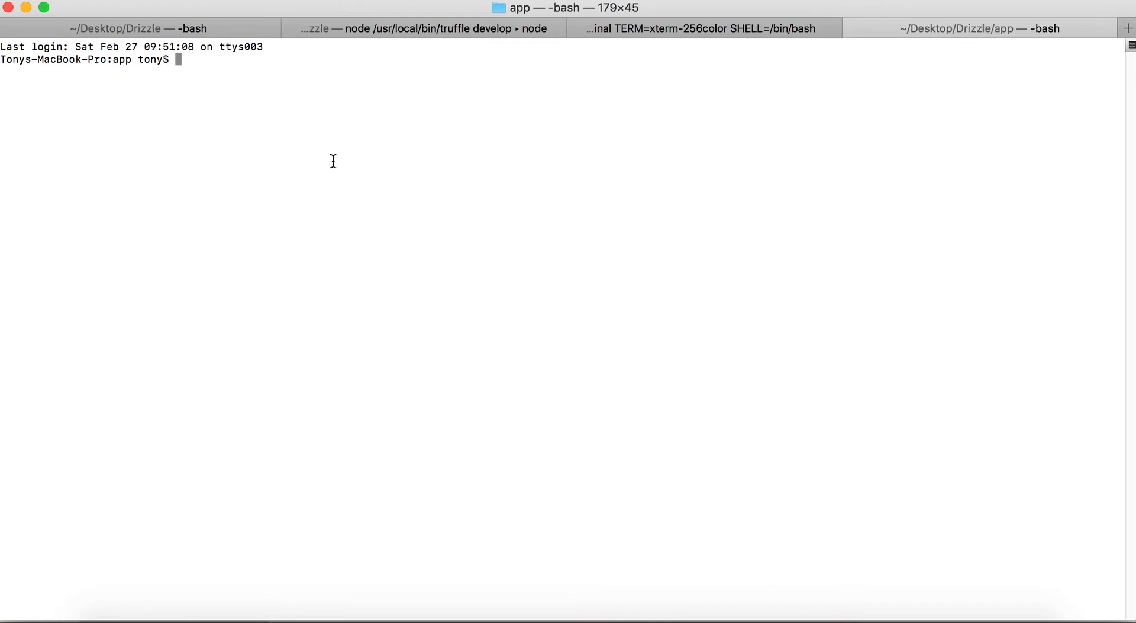
# Step: Run npm run test in the app folder to start Jest on App.test.js
pyautogui.write('npm run test')
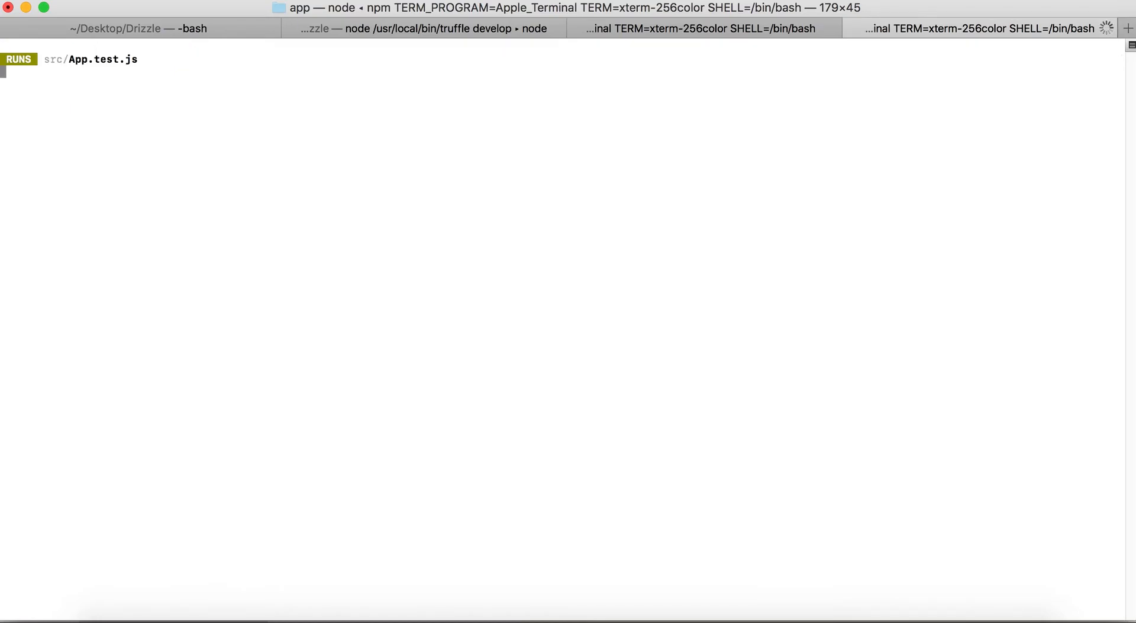
pyautogui.moveTo(573, 426)
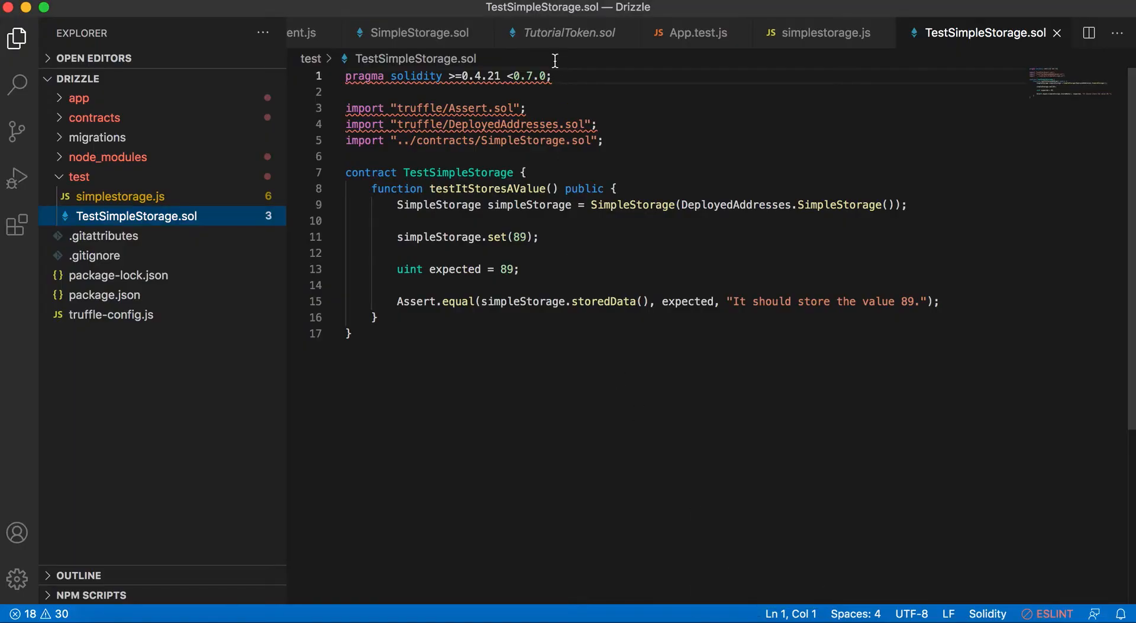
pyautogui.moveTo(298, 37)
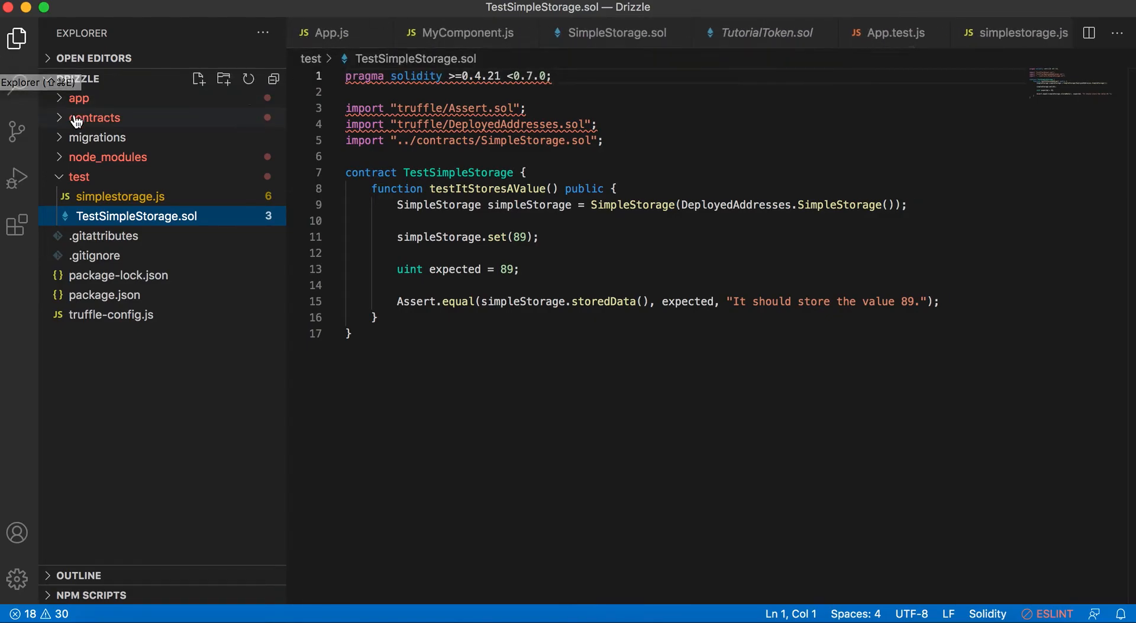
pyautogui.click(79, 99)
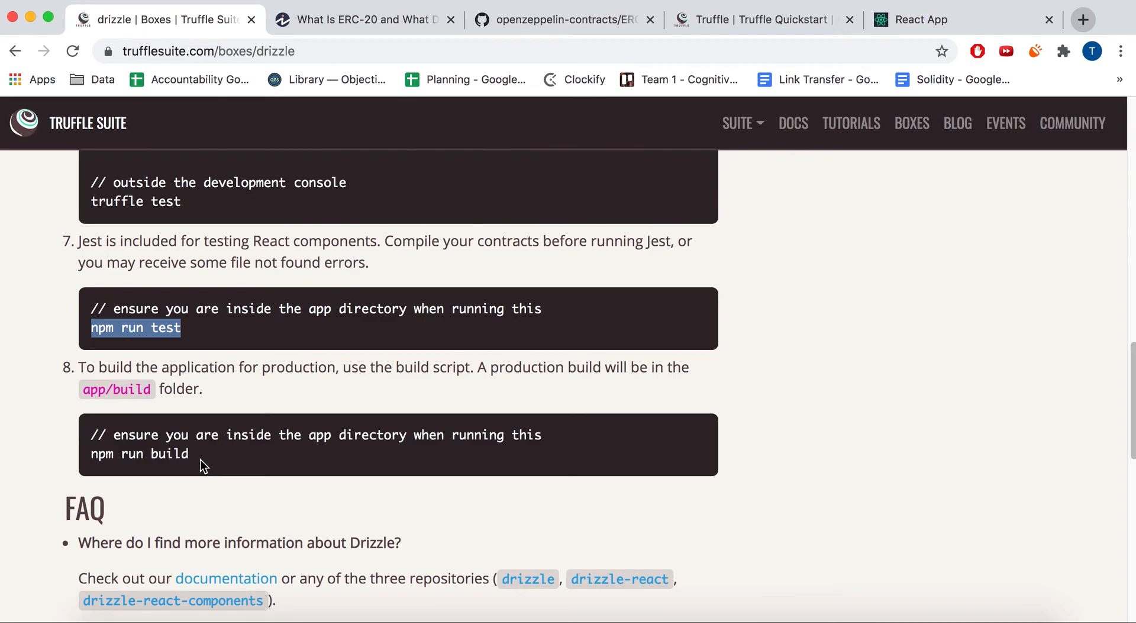
# Step: Copy npm run build from the guide, run it in app, and inspect the build folder
pyautogui.doubleClick(139, 454)
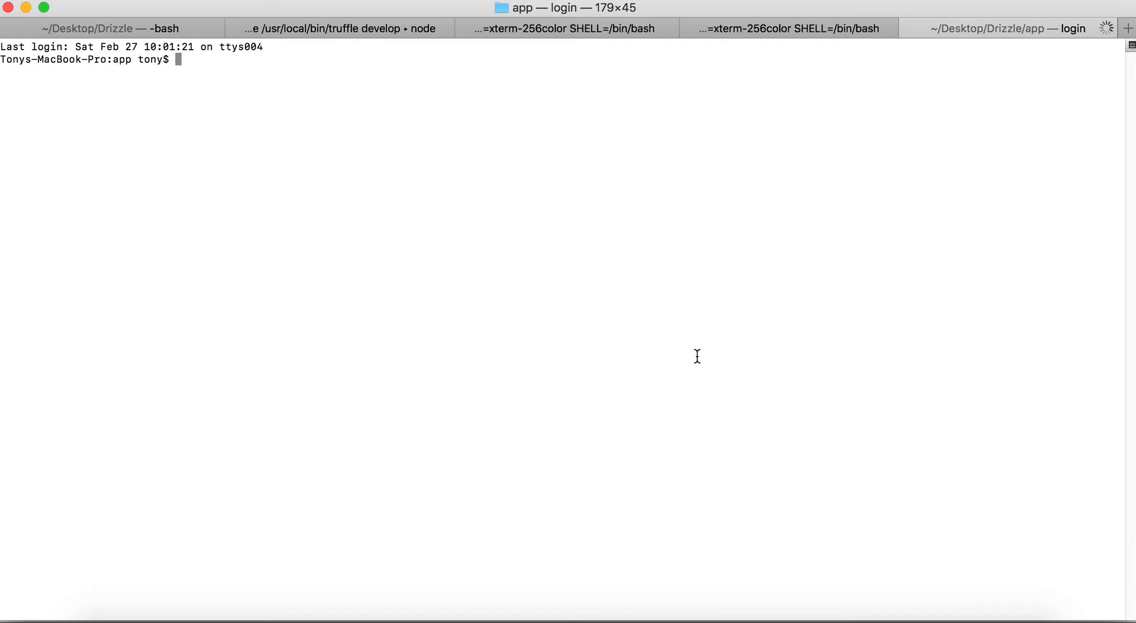
pyautogui.write('npm run build')
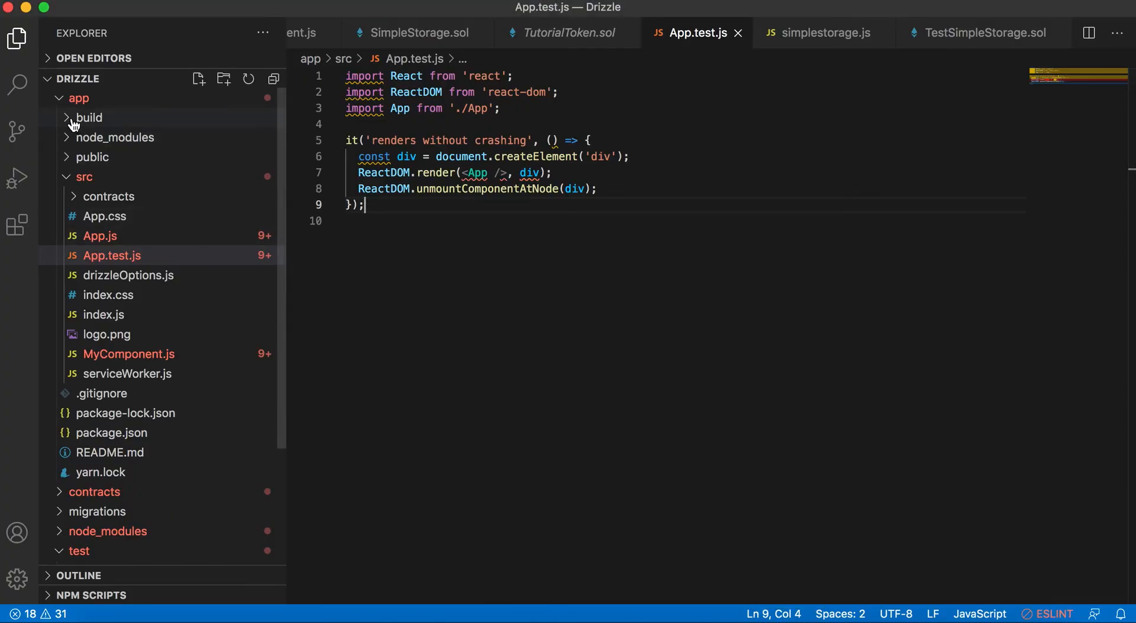
pyautogui.click(90, 117)
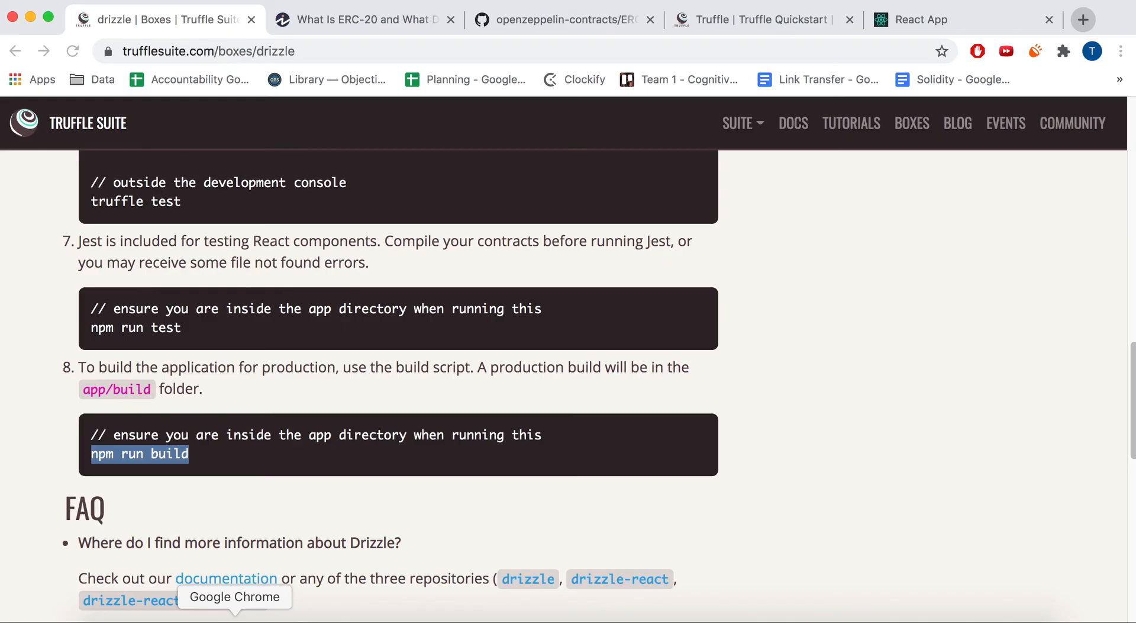
# Step: Return to the top of the Drizzle page and switch to the Truffle Quickstart tab
pyautogui.scroll(-3)
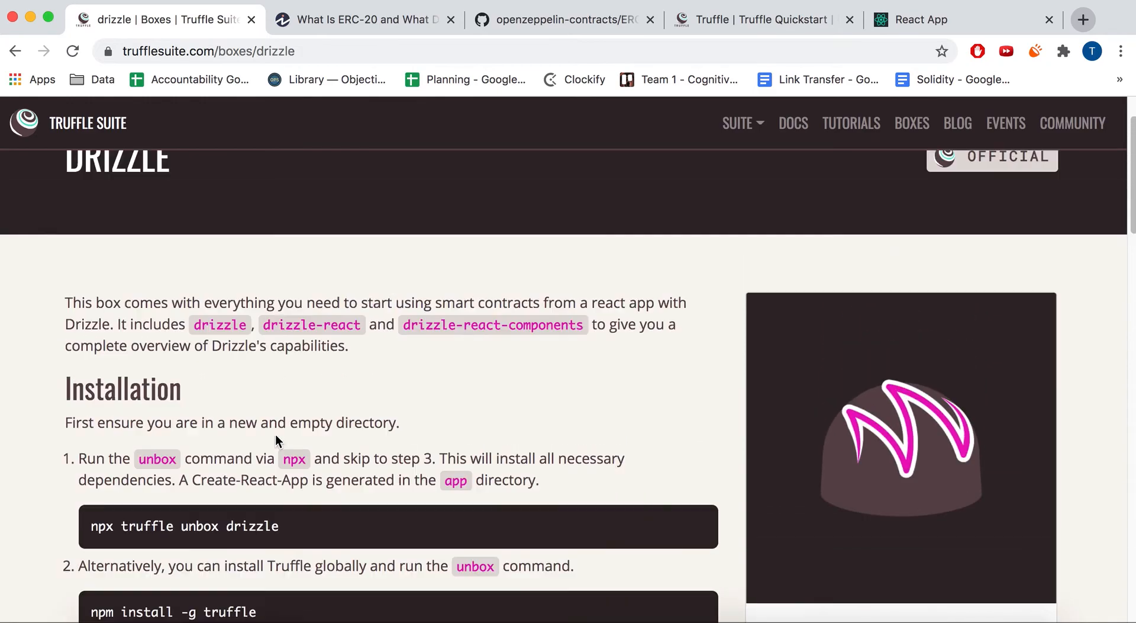
pyautogui.scroll(3)
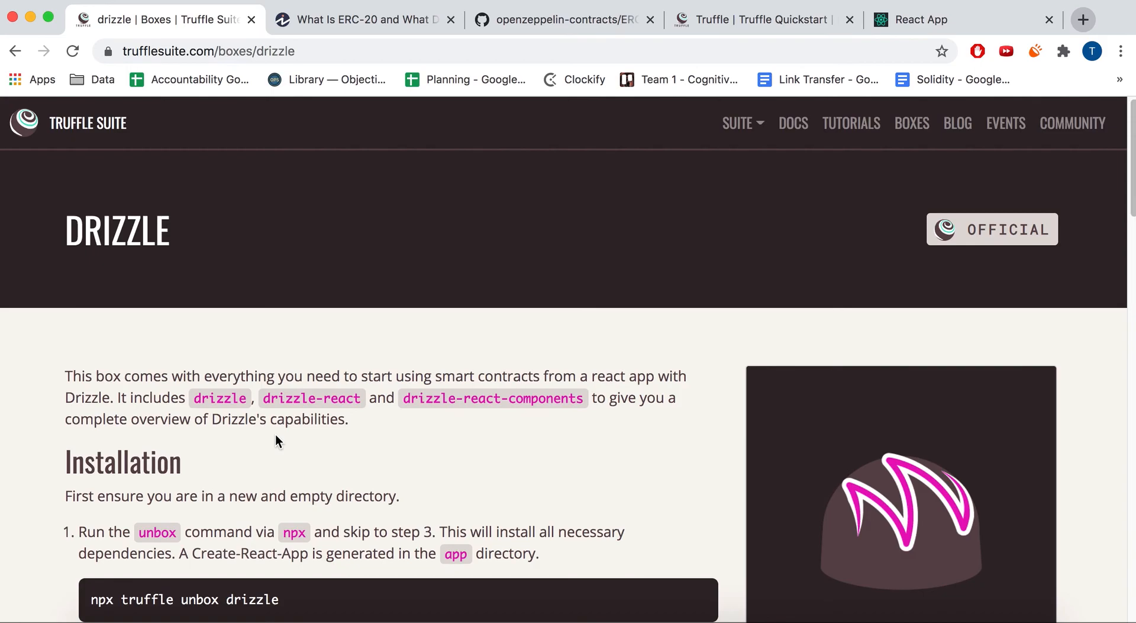
pyautogui.moveTo(568, 261)
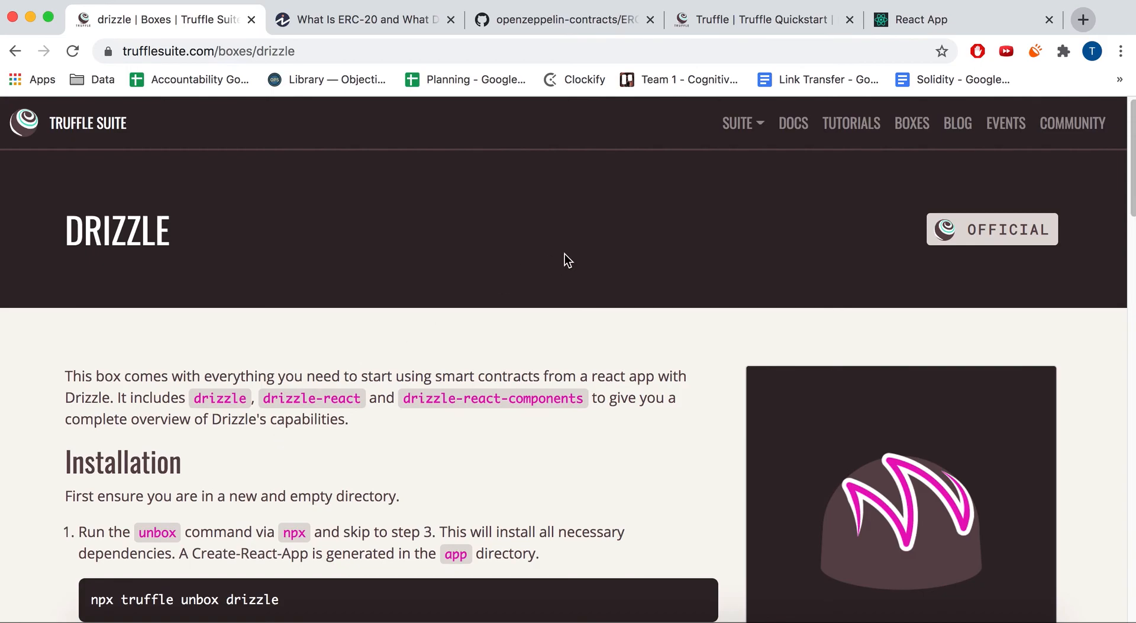
pyautogui.click(765, 19)
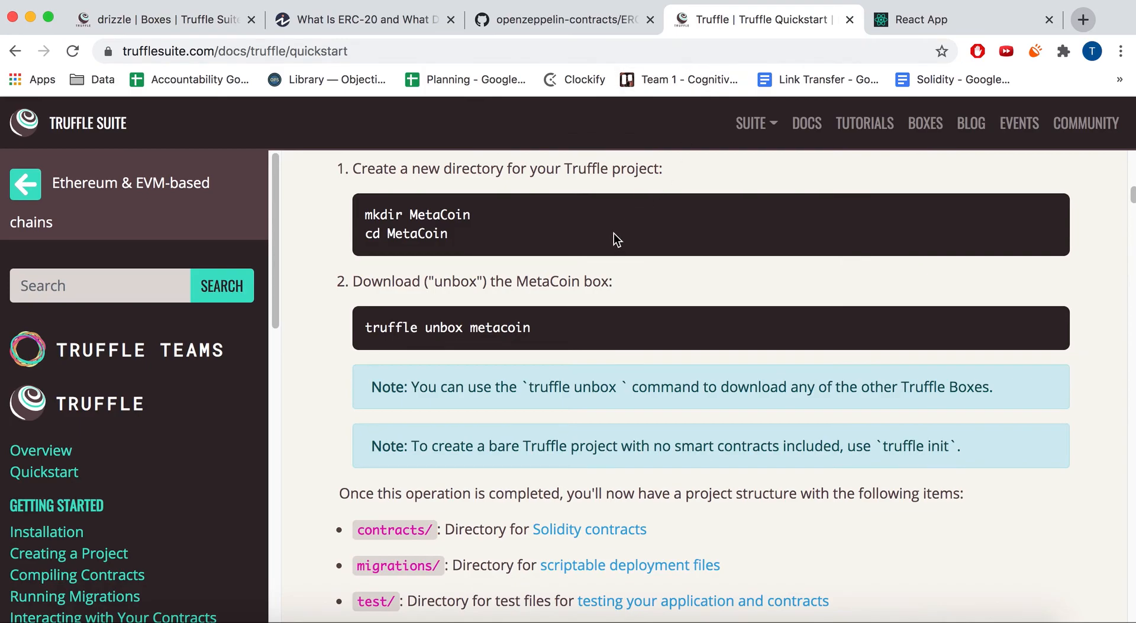
pyautogui.moveTo(582, 120)
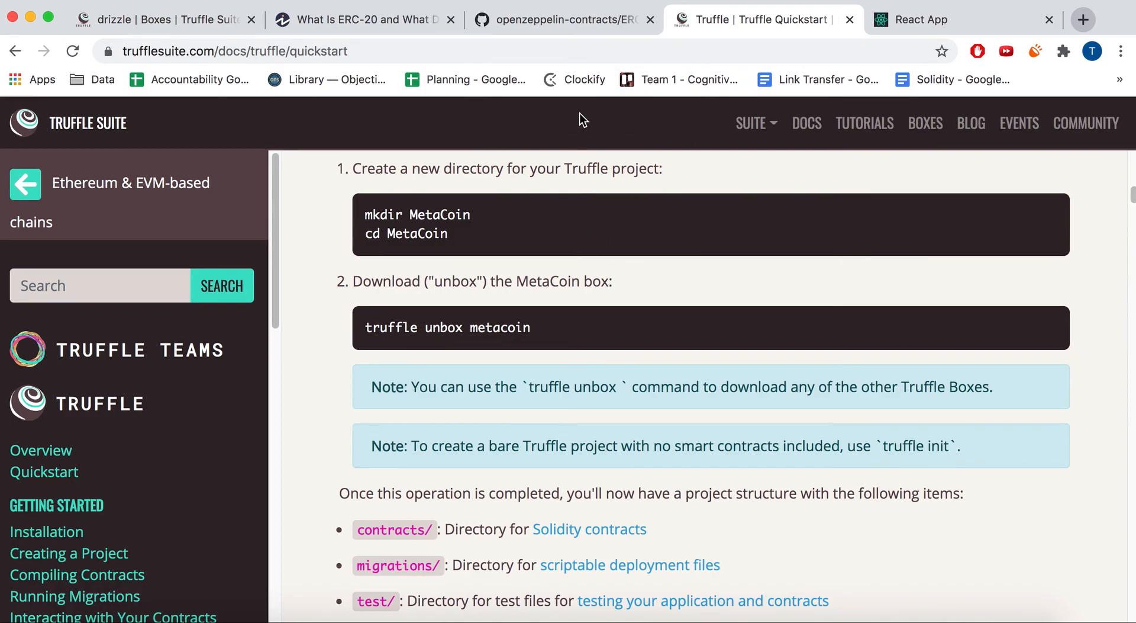
pyautogui.moveTo(442, 232)
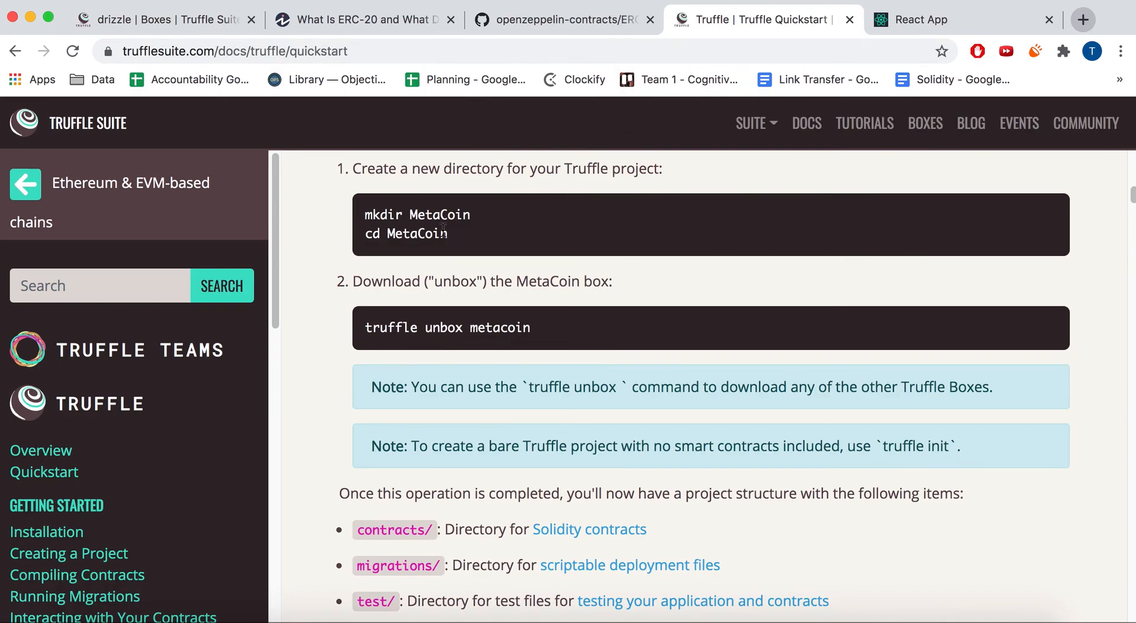
pyautogui.moveTo(464, 234)
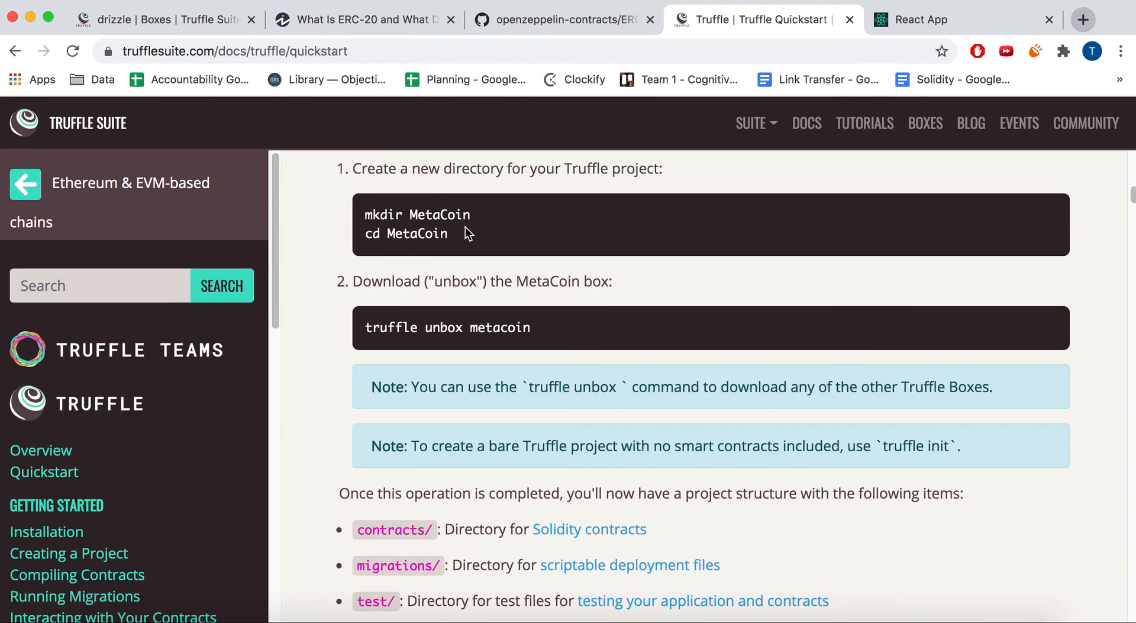
# Step: Read through the Truffle Quickstart guide down to its Continue learning section
pyautogui.scroll(-3)
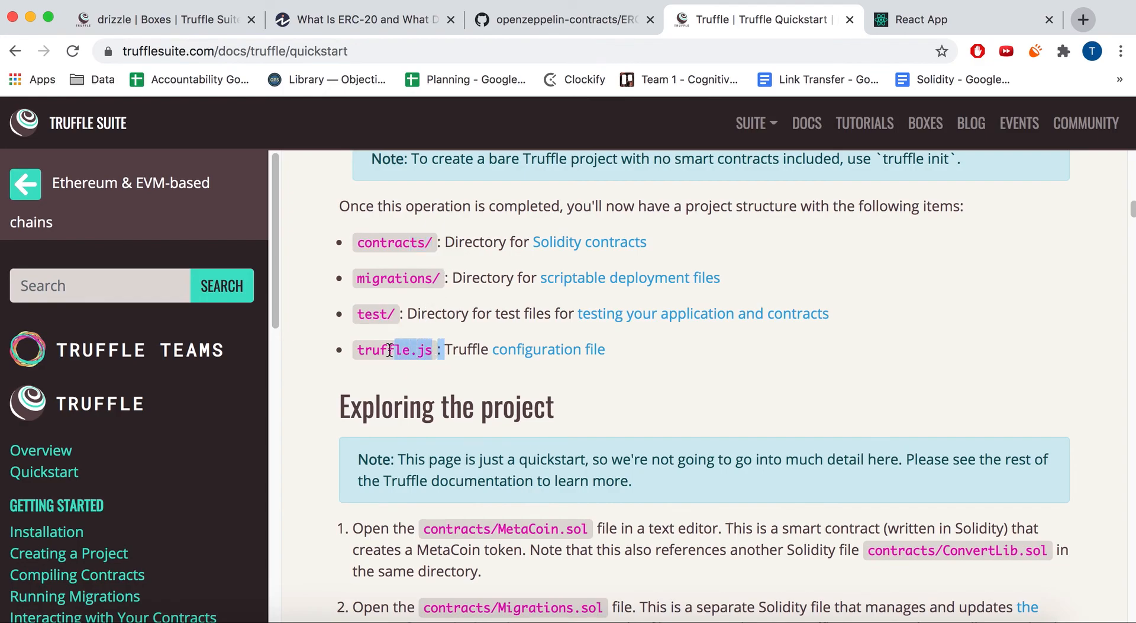
pyautogui.scroll(-3)
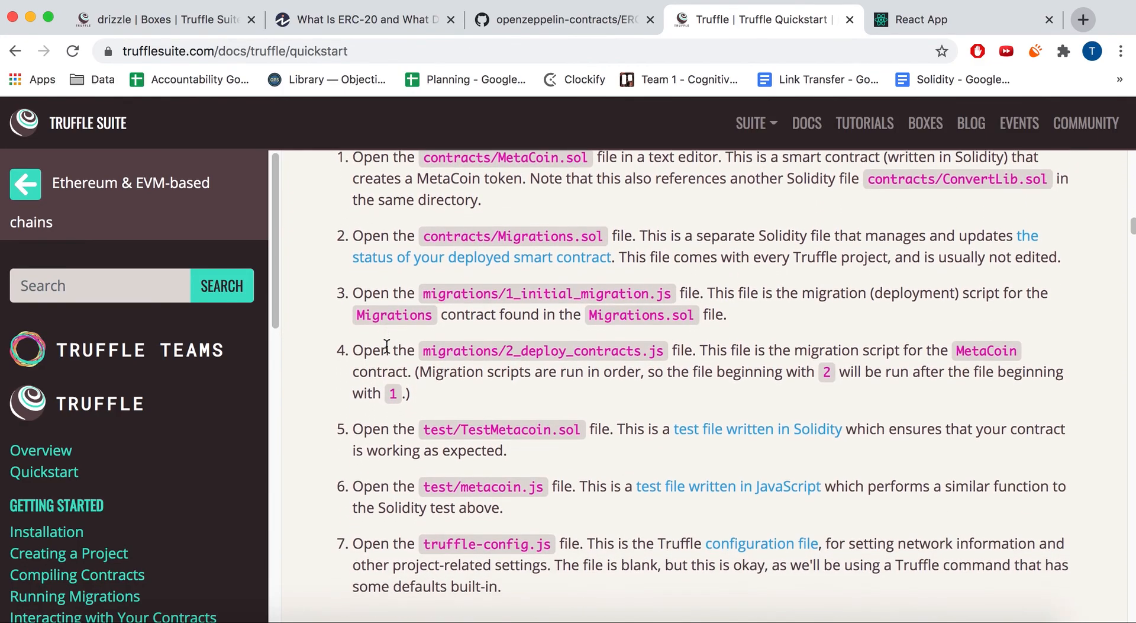
pyautogui.scroll(-3)
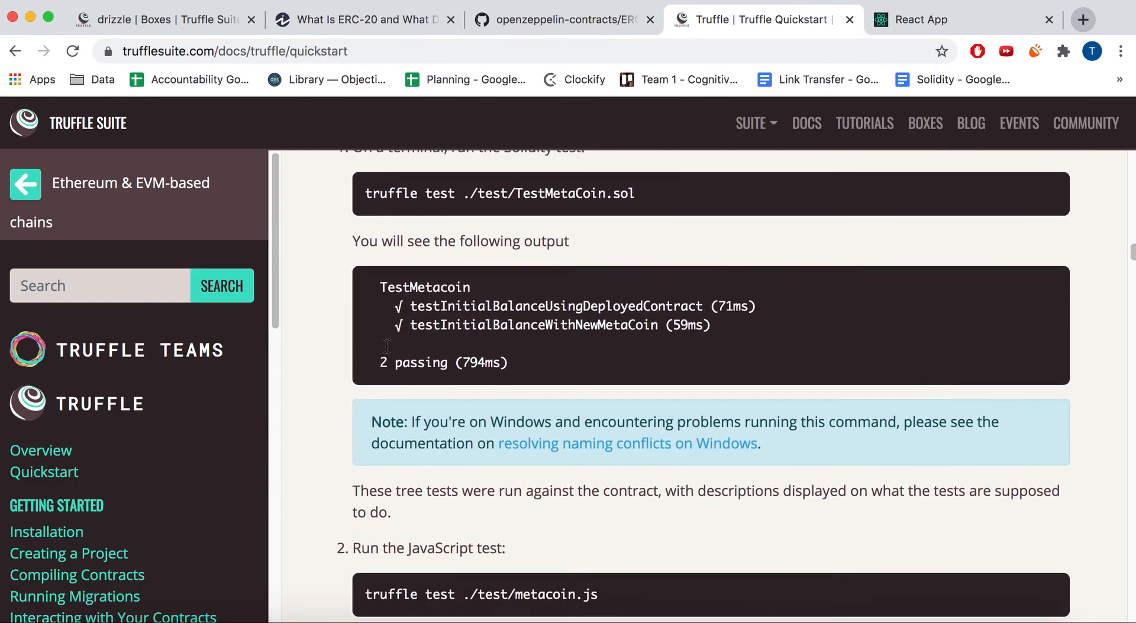
pyautogui.scroll(-3)
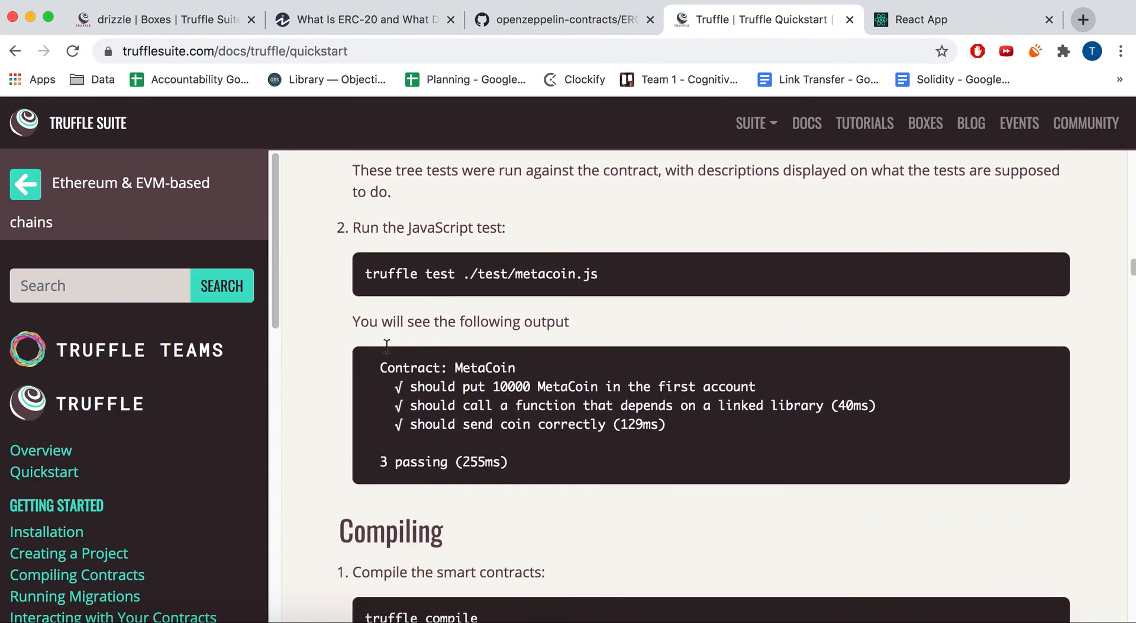
pyautogui.scroll(-3)
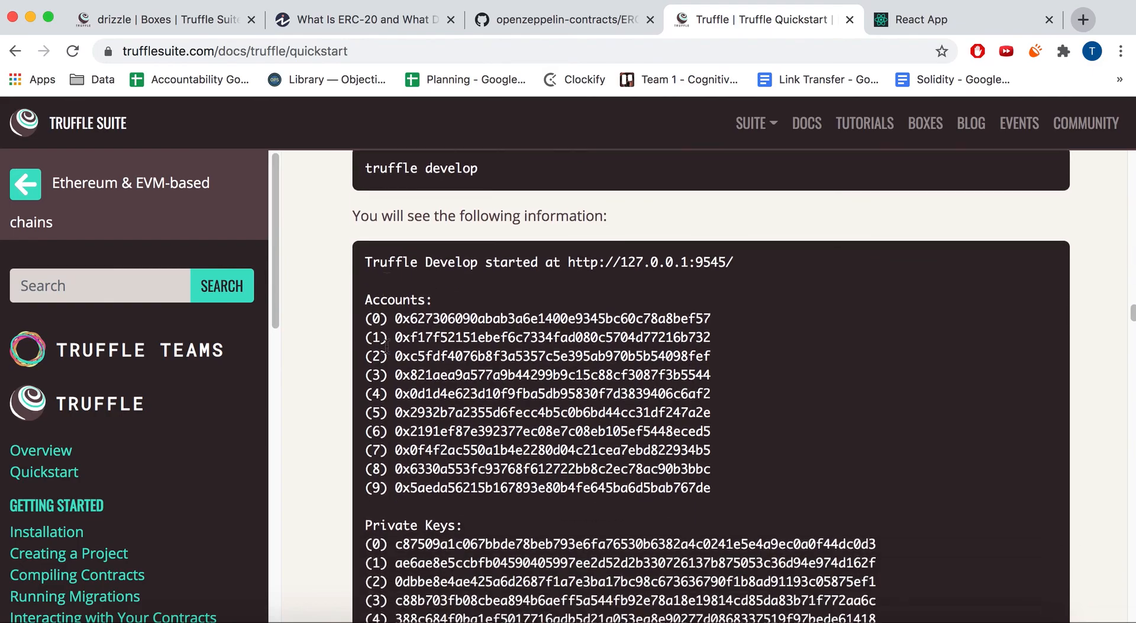
pyautogui.scroll(-3)
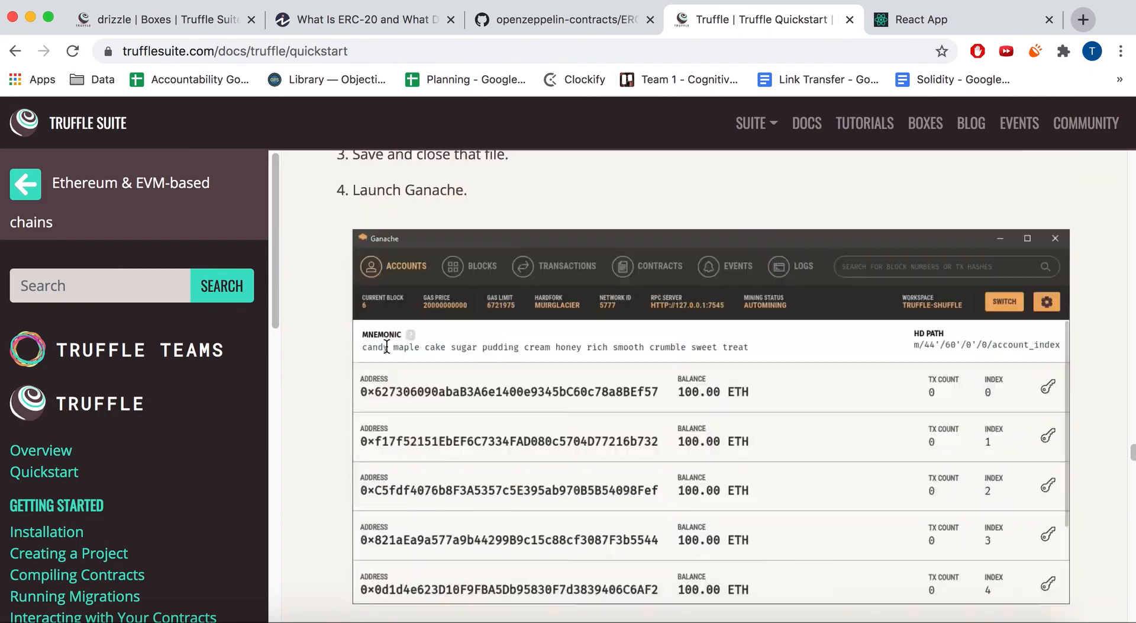
pyautogui.scroll(-3)
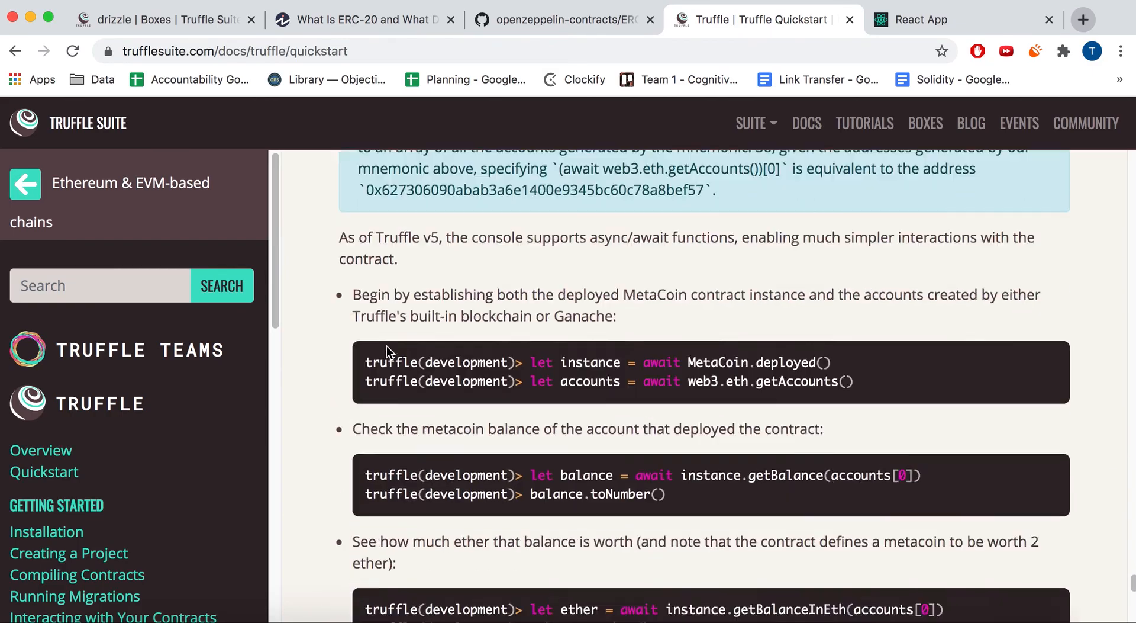
pyautogui.scroll(-3)
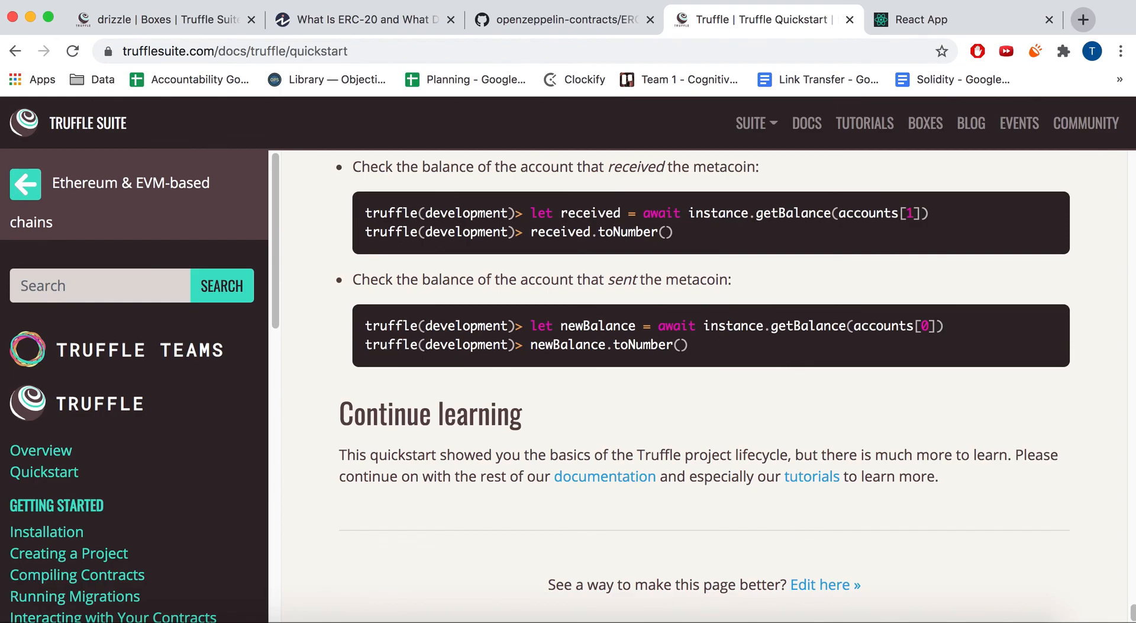